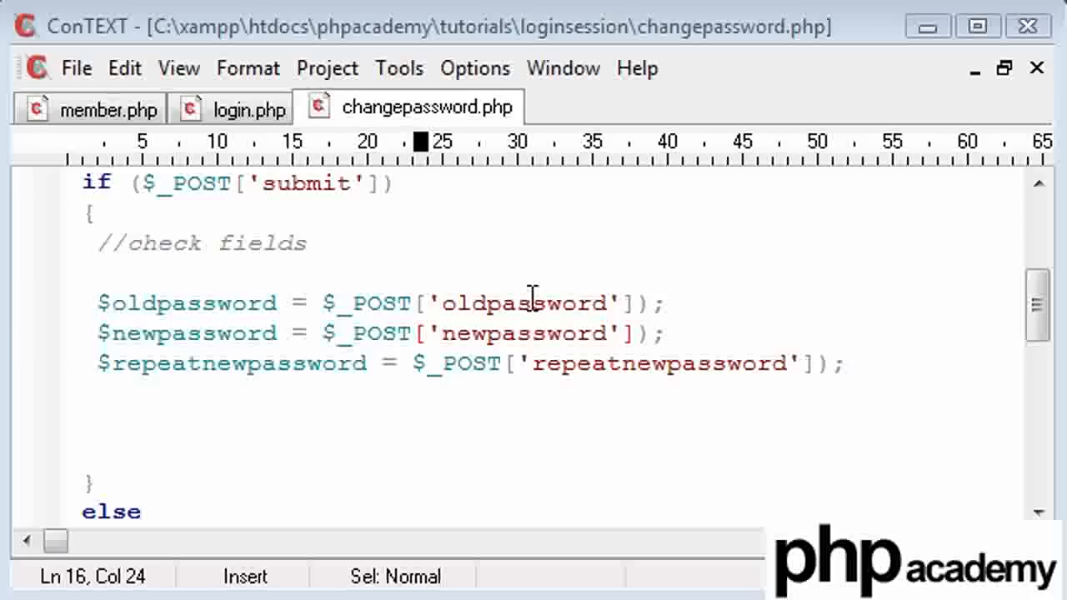
{"action": "mouse_move", "coordinate": [1036, 308]}
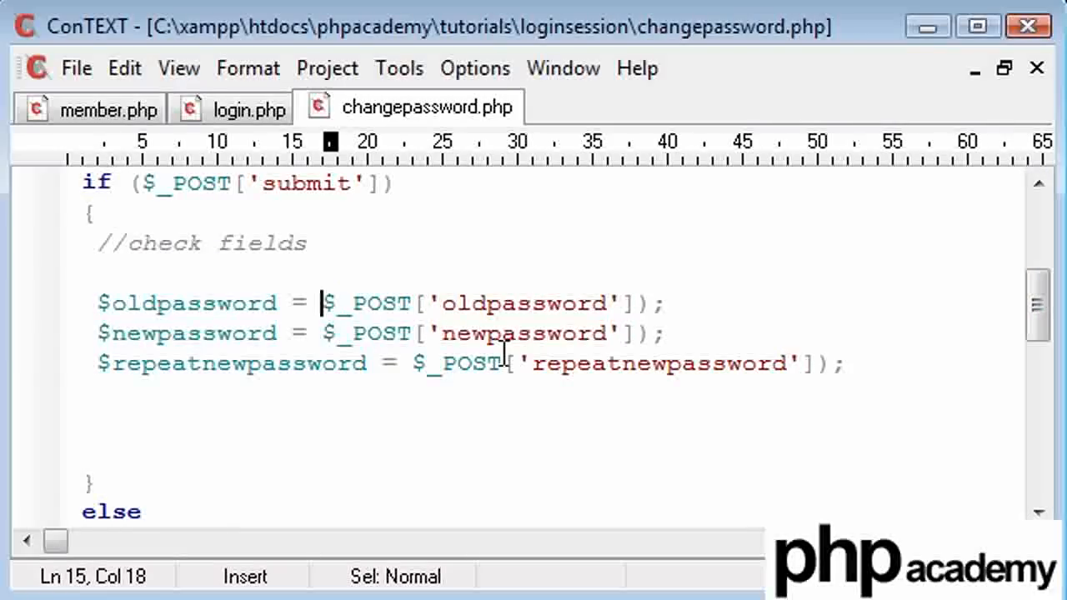
Wrap the old, new and repeated new password $_POST values each in md5()
{"action": "type", "text": "md5("}
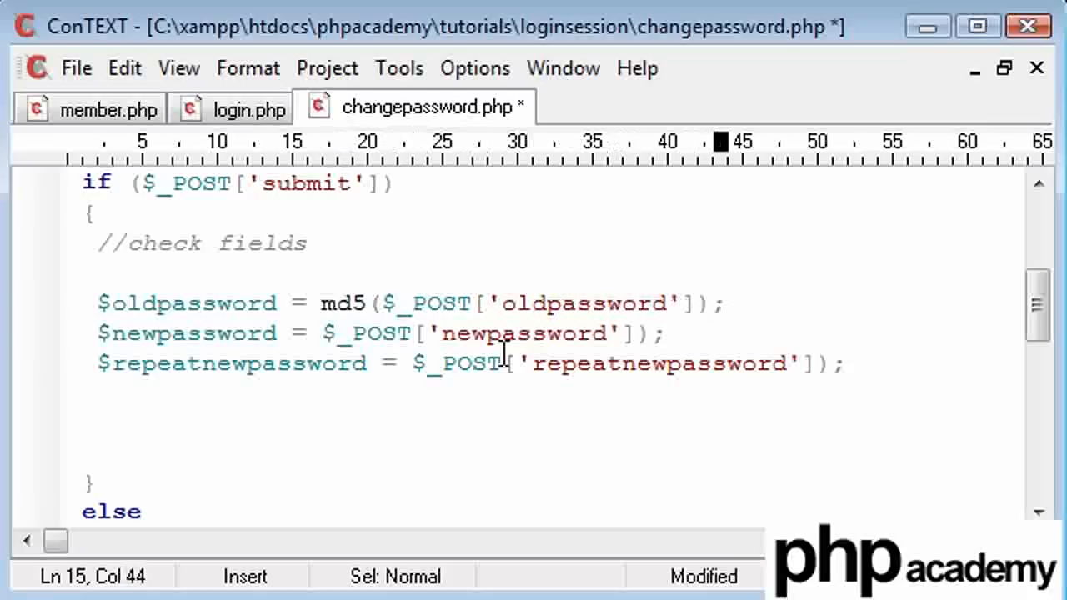
{"action": "type", "text": "md5("}
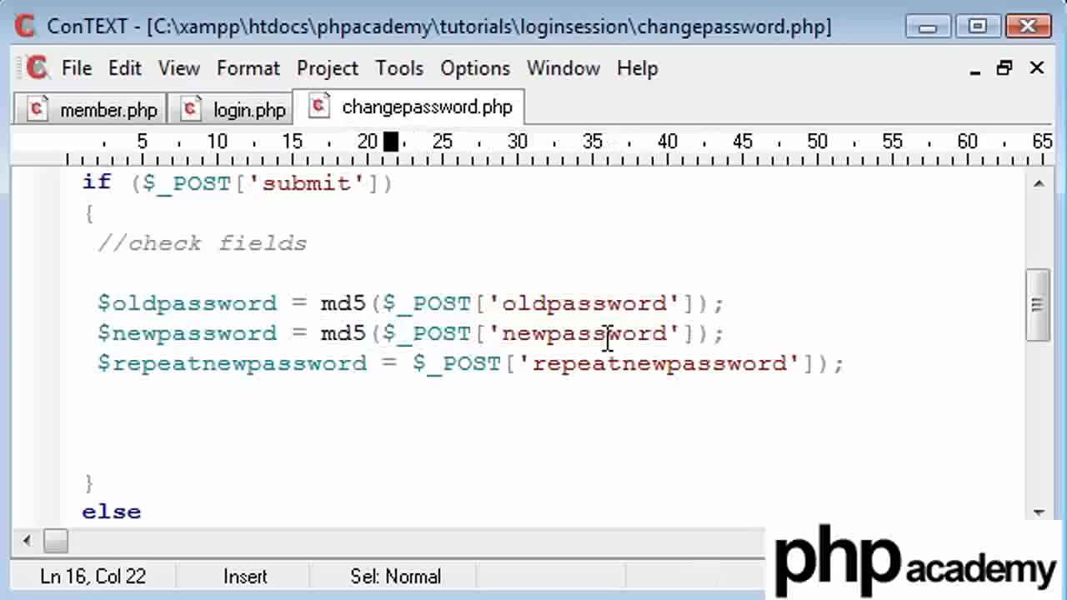
{"action": "left_click", "coordinate": [410, 363]}
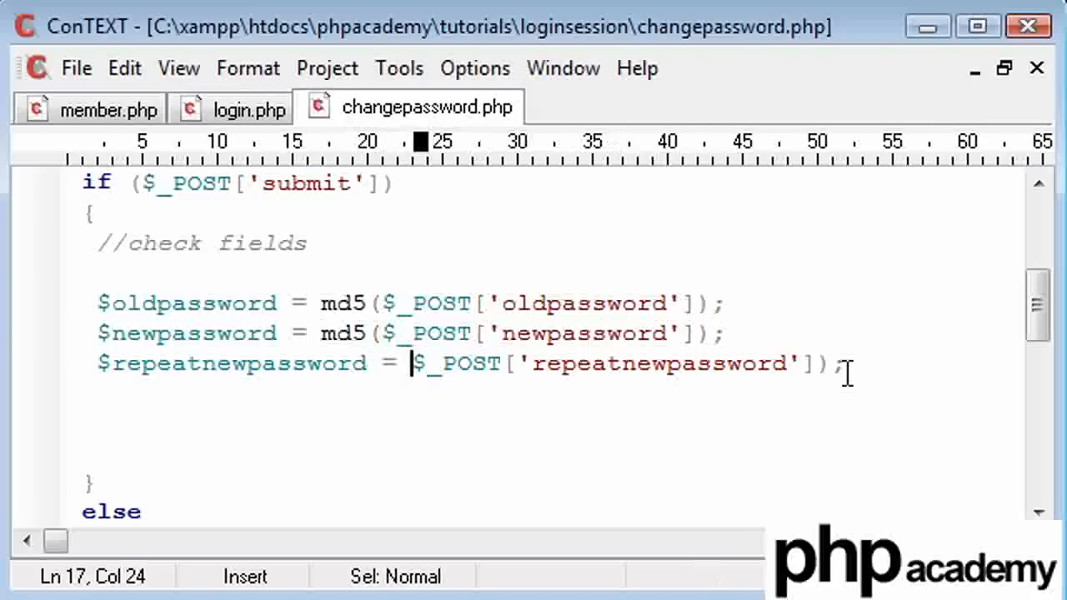
{"action": "type", "text": "m"}
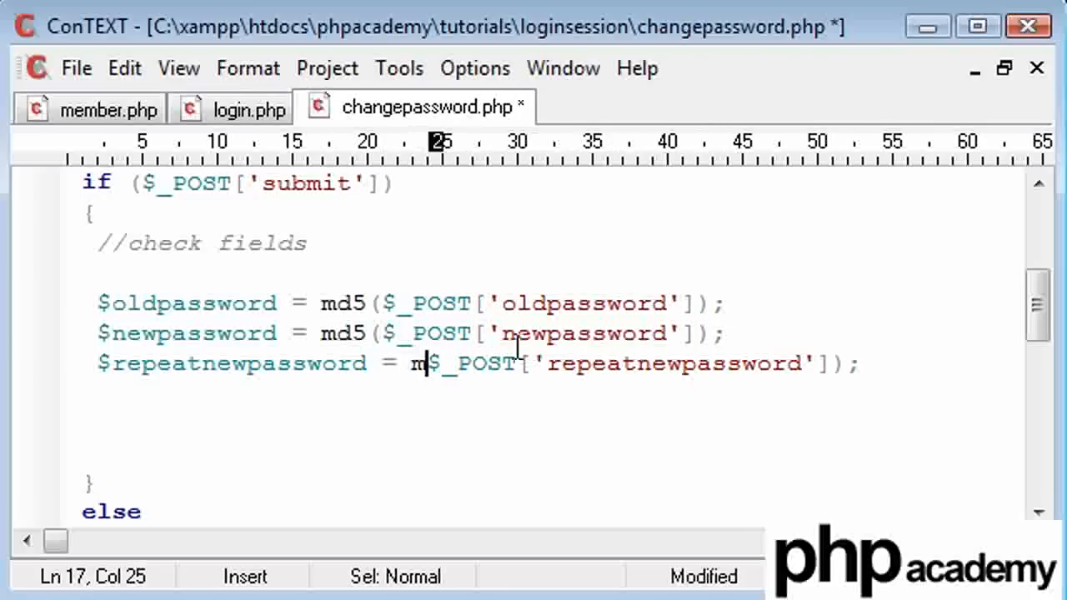
{"action": "type", "text": "d5("}
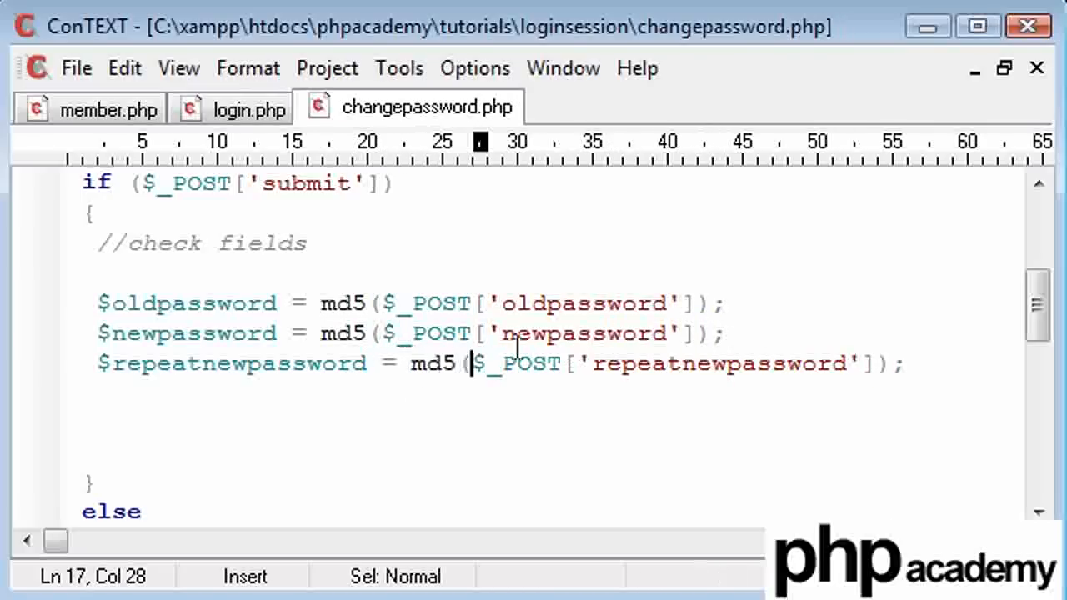
{"action": "left_click_drag", "start_coordinate": [470, 363], "coordinate": [875, 363]}
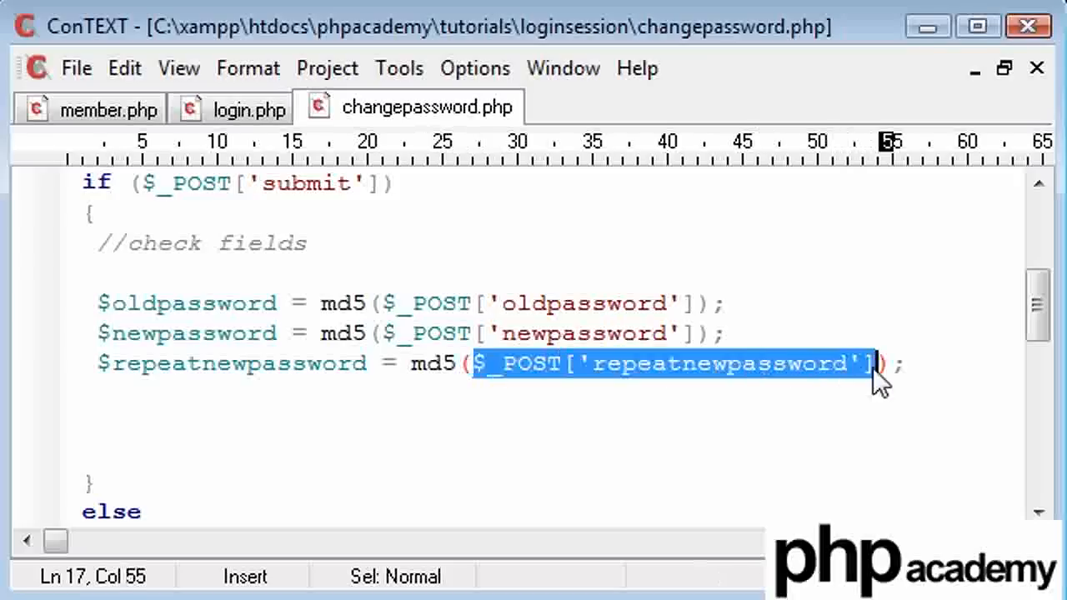
{"action": "mouse_move", "coordinate": [546, 383]}
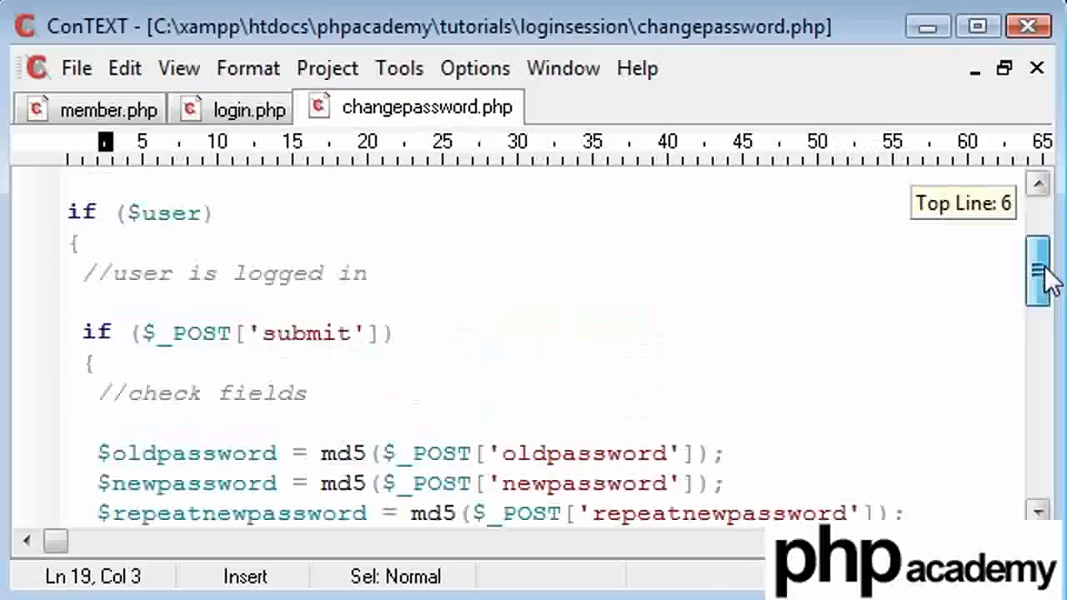
Submit the change password form with the Change password button
{"action": "scroll", "scroll_direction": "down", "scroll_amount": 3}
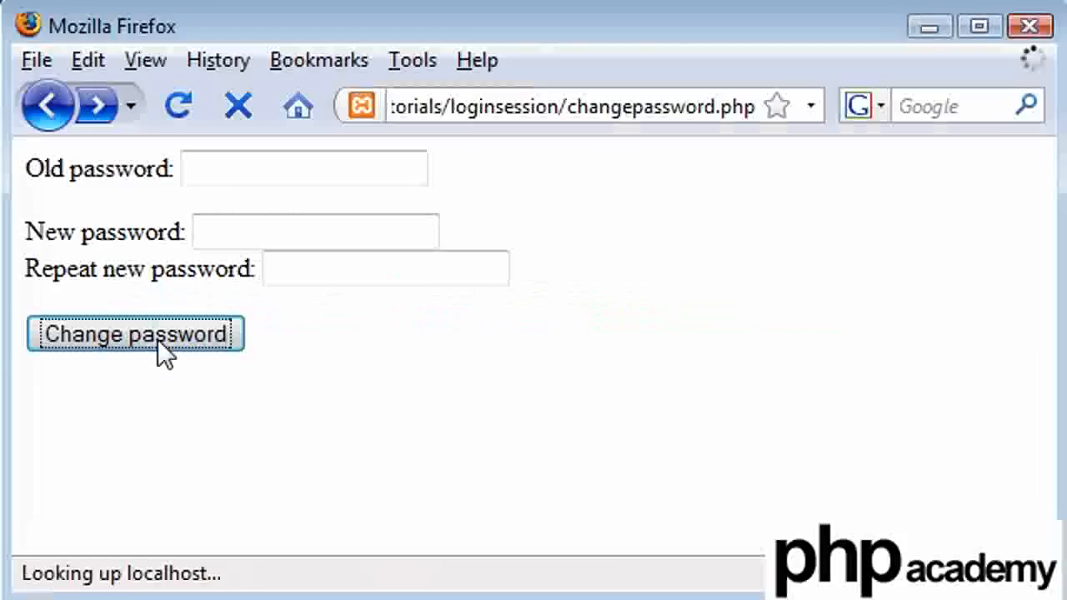
{"action": "left_click", "coordinate": [135, 333]}
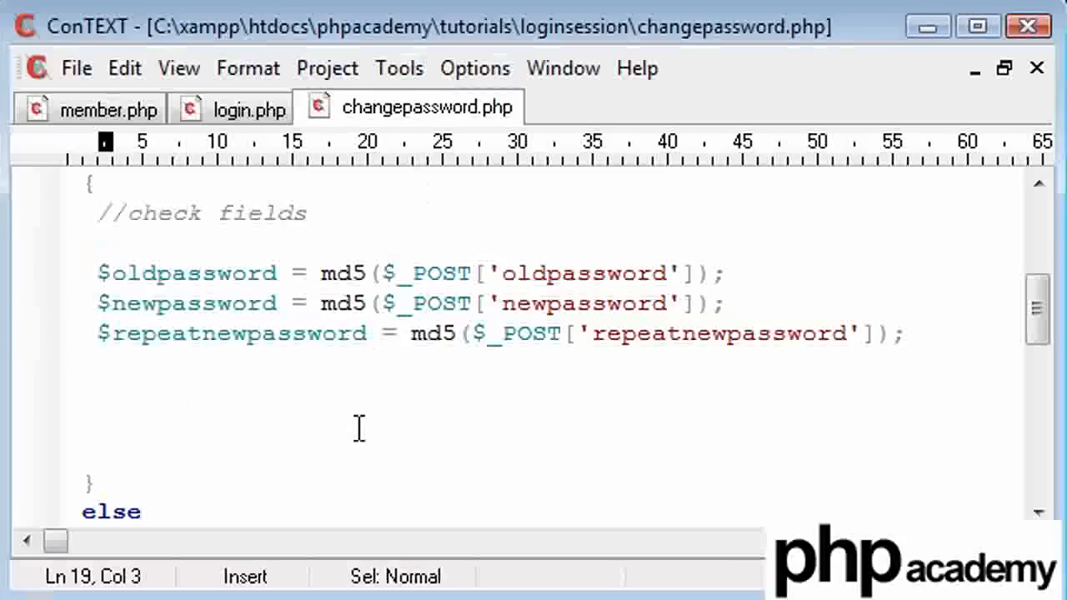
Add the '// check password against db' and '//connect db' comments below the hashed values
{"action": "type", "text": "if"}
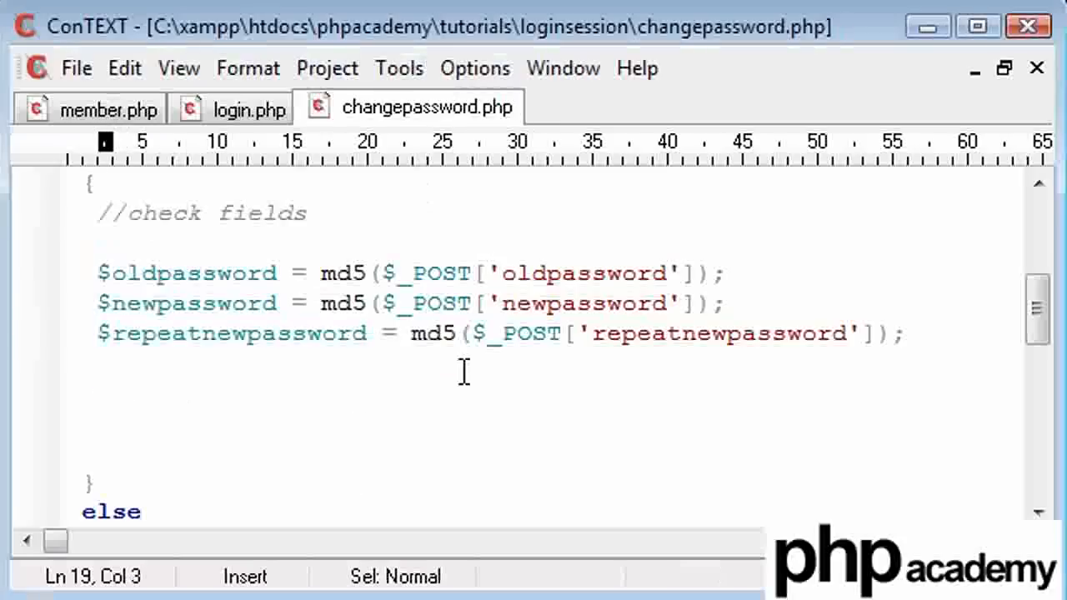
{"action": "type", "text": "// check pasw"}
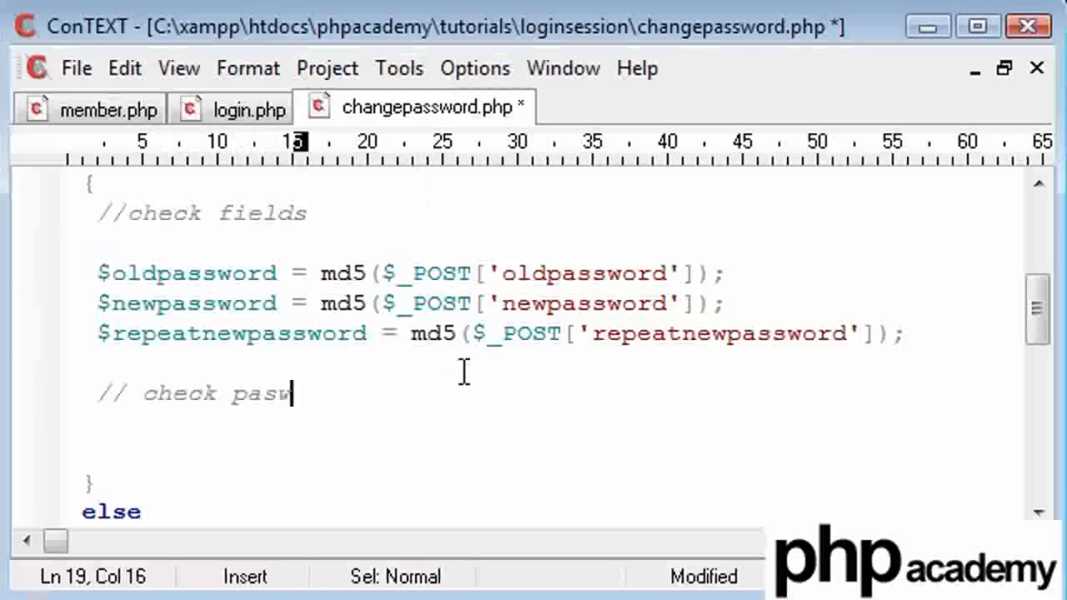
{"action": "type", "text": "word against db"}
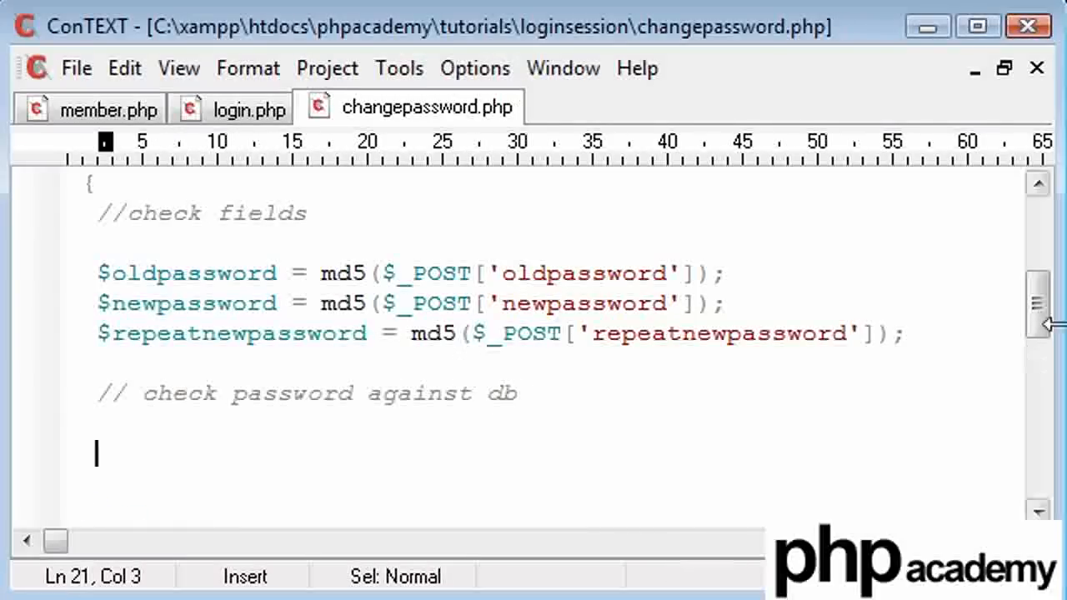
{"action": "type", "text": "//connetc"}
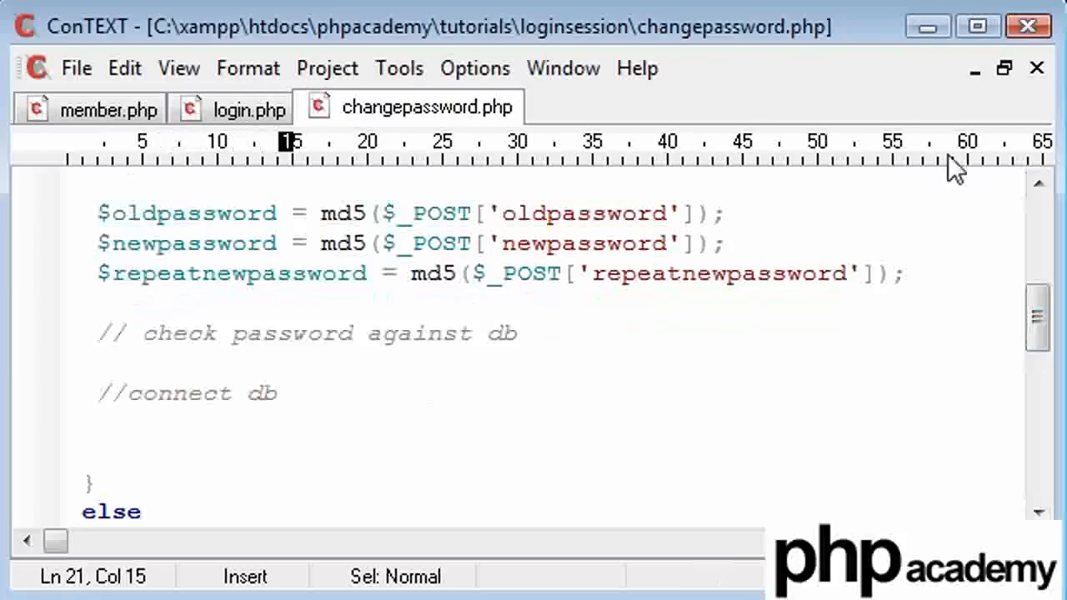
Check login.php, then write and remove an include('connect.php'); line in changepassword.php
{"action": "left_click", "coordinate": [250, 108]}
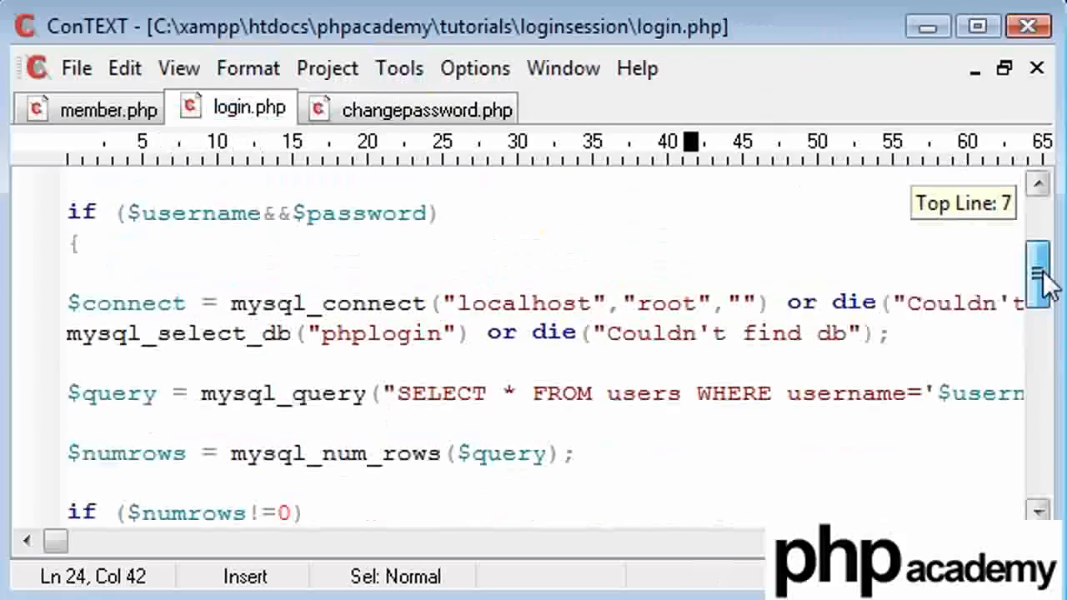
{"action": "scroll", "scroll_direction": "up", "scroll_amount": 3}
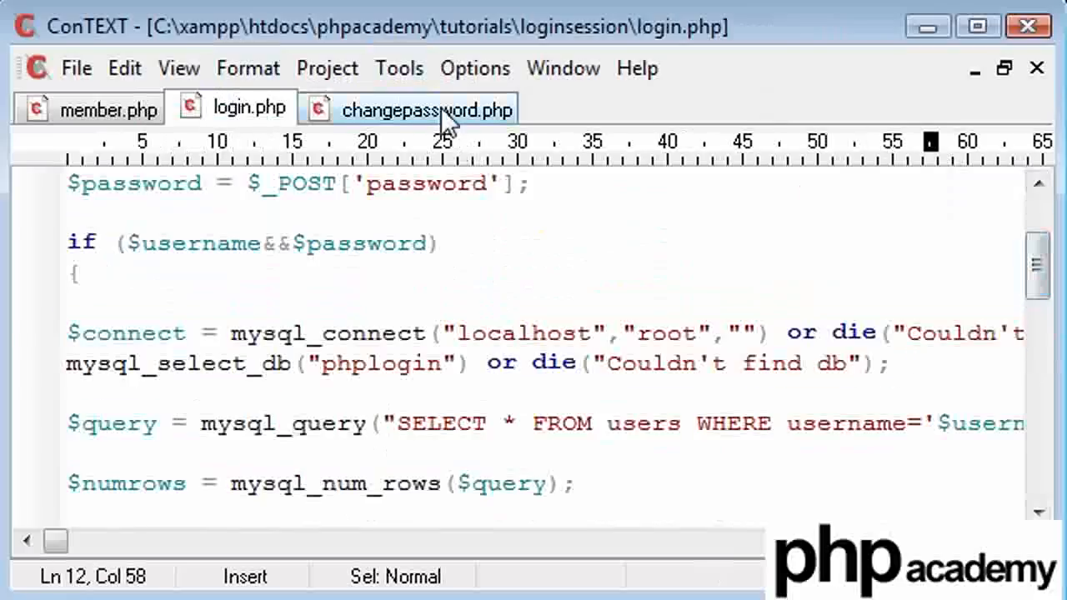
{"action": "left_click", "coordinate": [425, 109]}
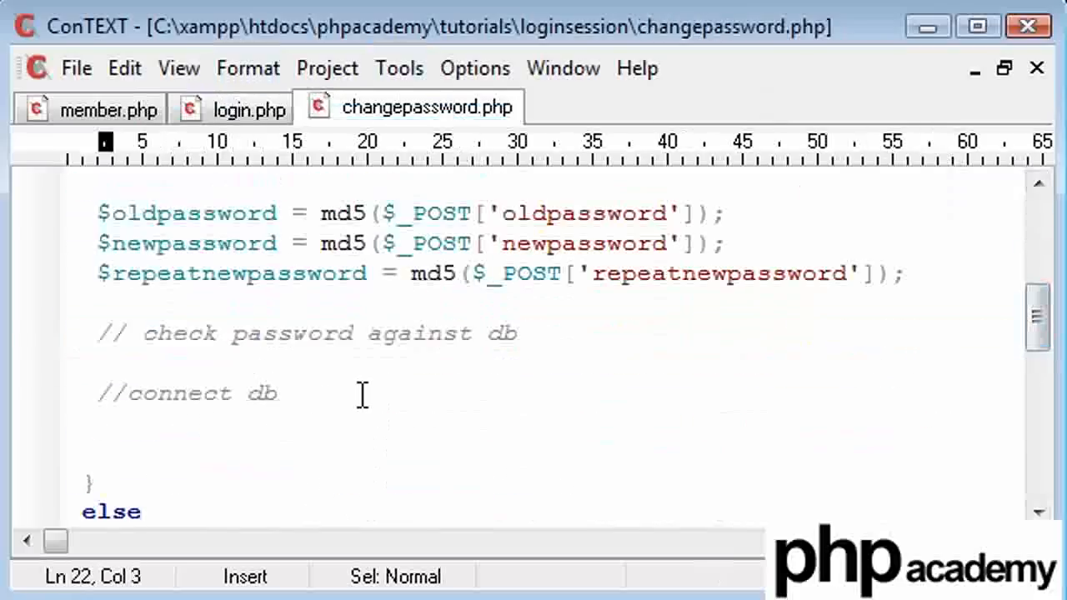
{"action": "type", "text": "include();"}
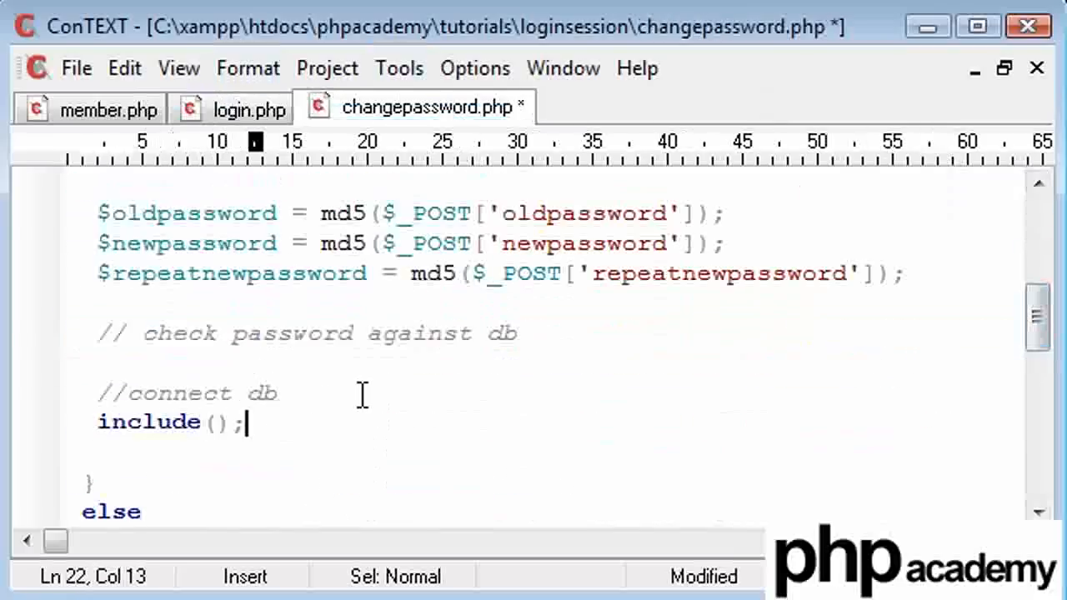
{"action": "type", "text": "''"}
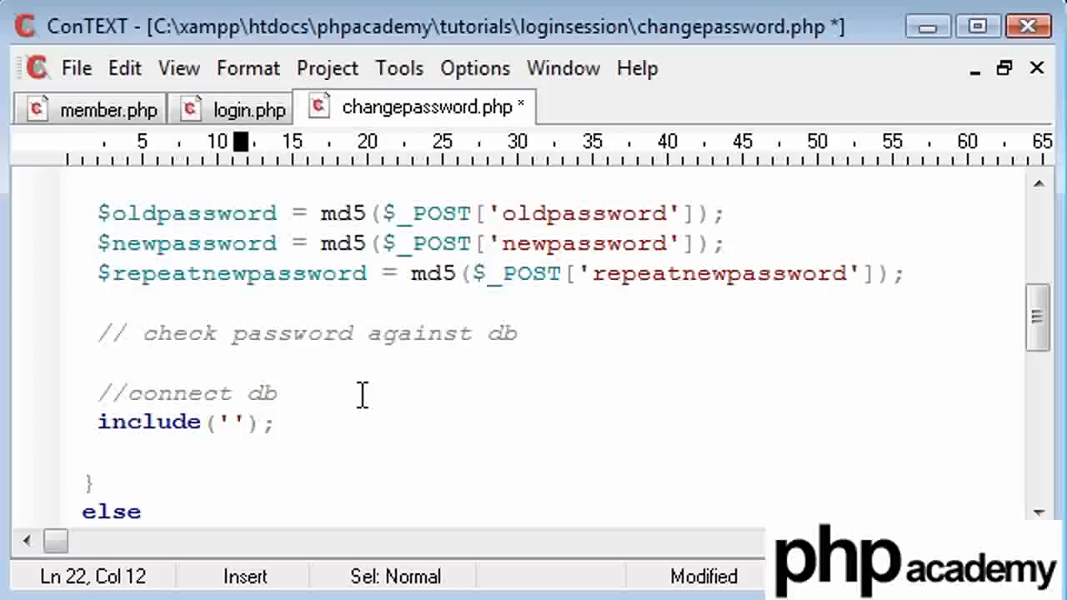
{"action": "type", "text": "connect.php"}
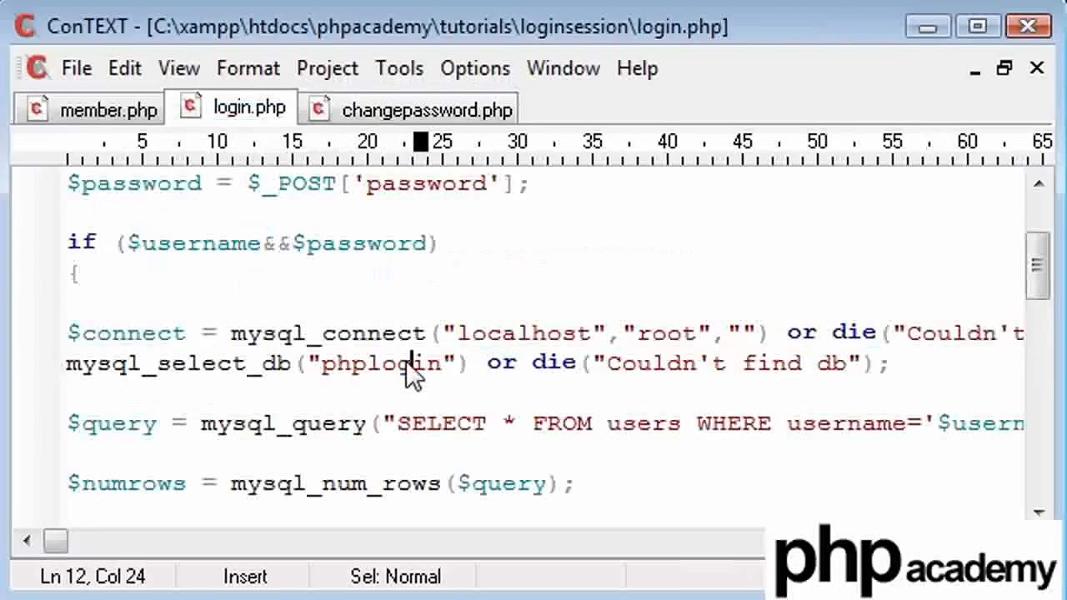
{"action": "left_click", "coordinate": [426, 107]}
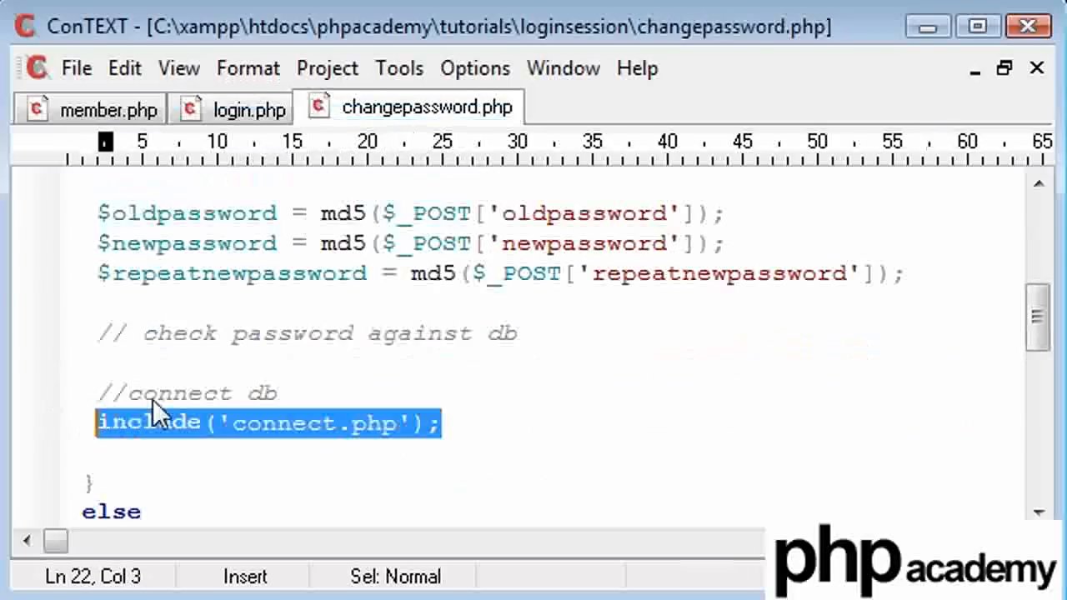
{"action": "key", "text": "Delete"}
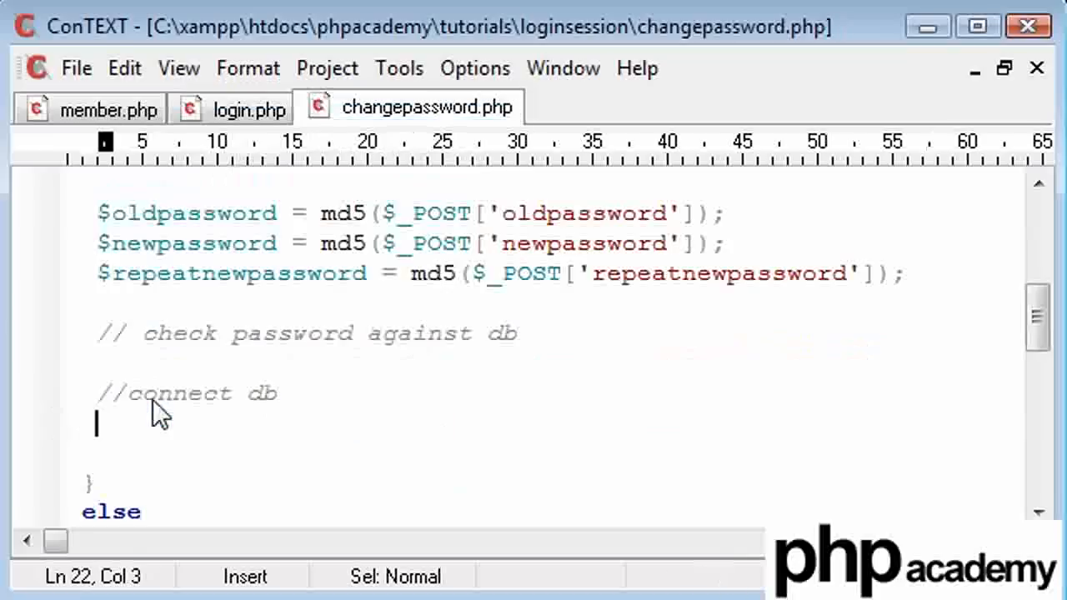
Write $connect = mysql_connect("localhost", "root", ...) to connect to the database server
{"action": "type", "text": "$connect"}
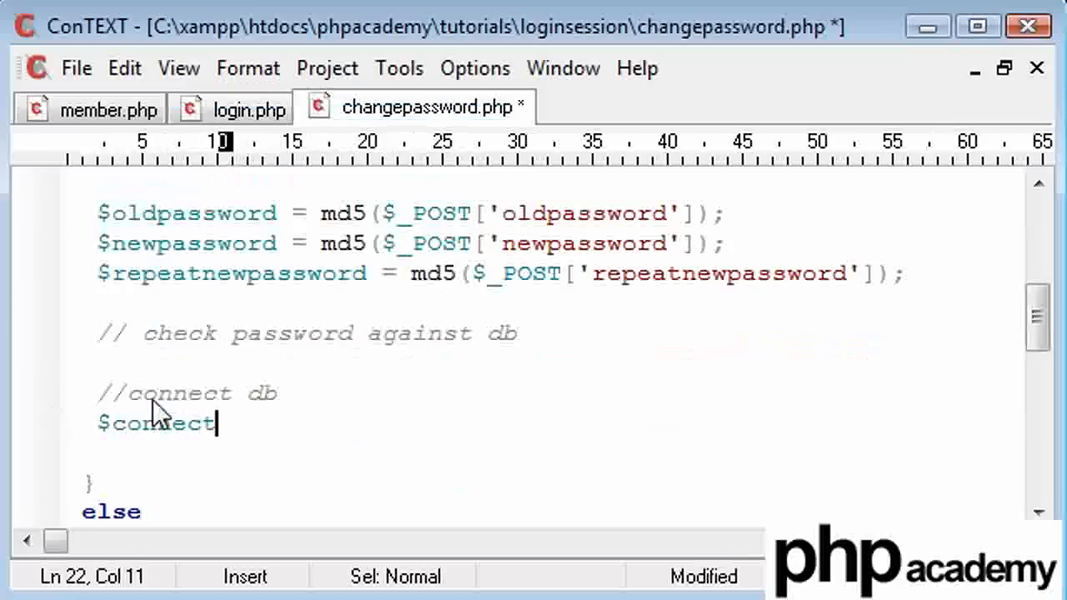
{"action": "type", "text": "= mysql_"}
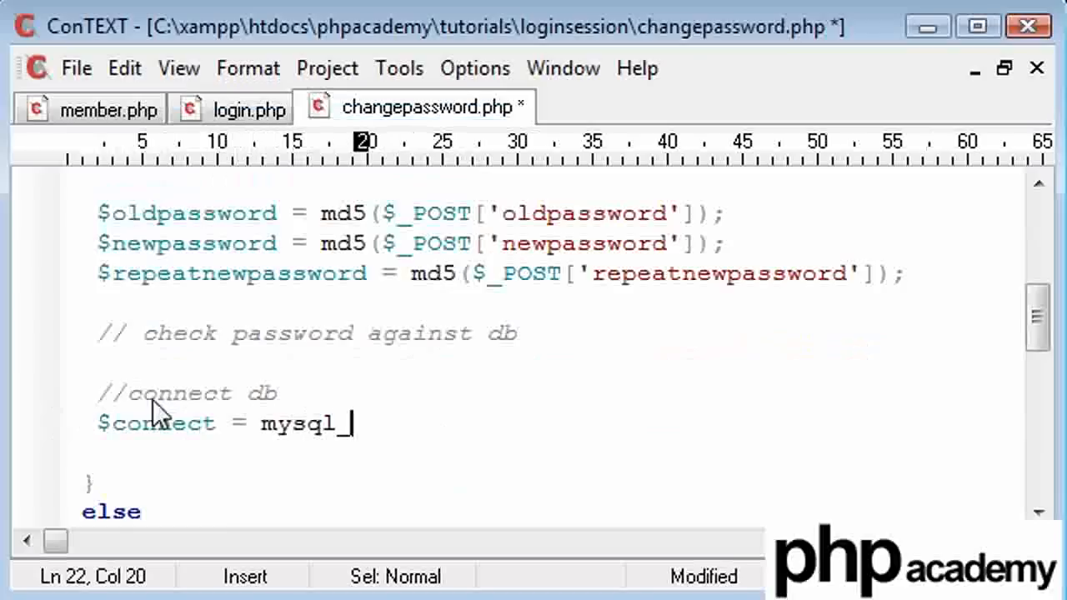
{"action": "type", "text": "connect(\"\");"}
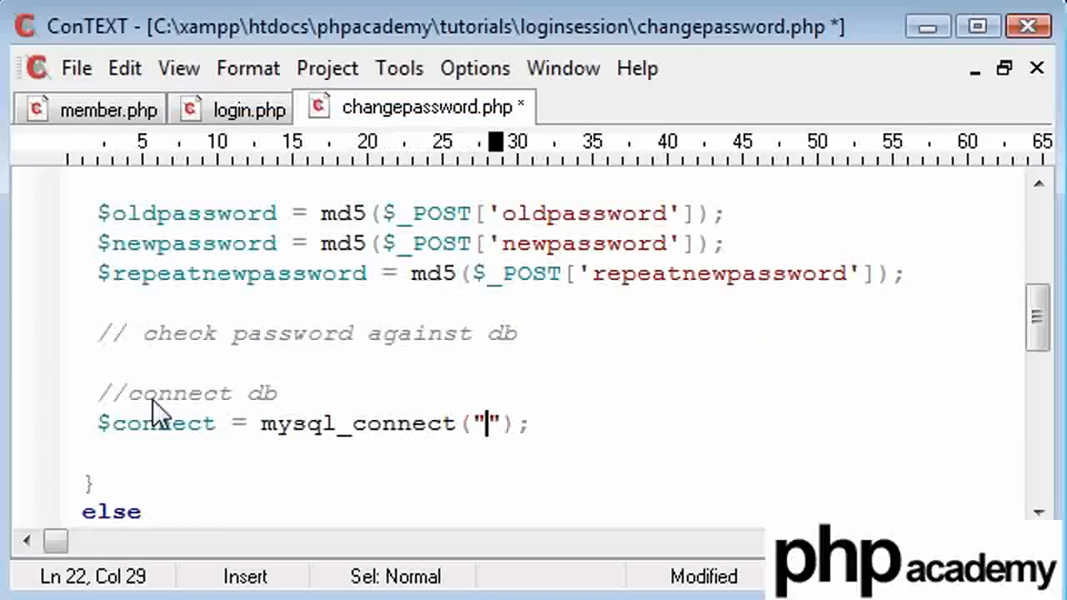
{"action": "type", "text": "localhost\","}
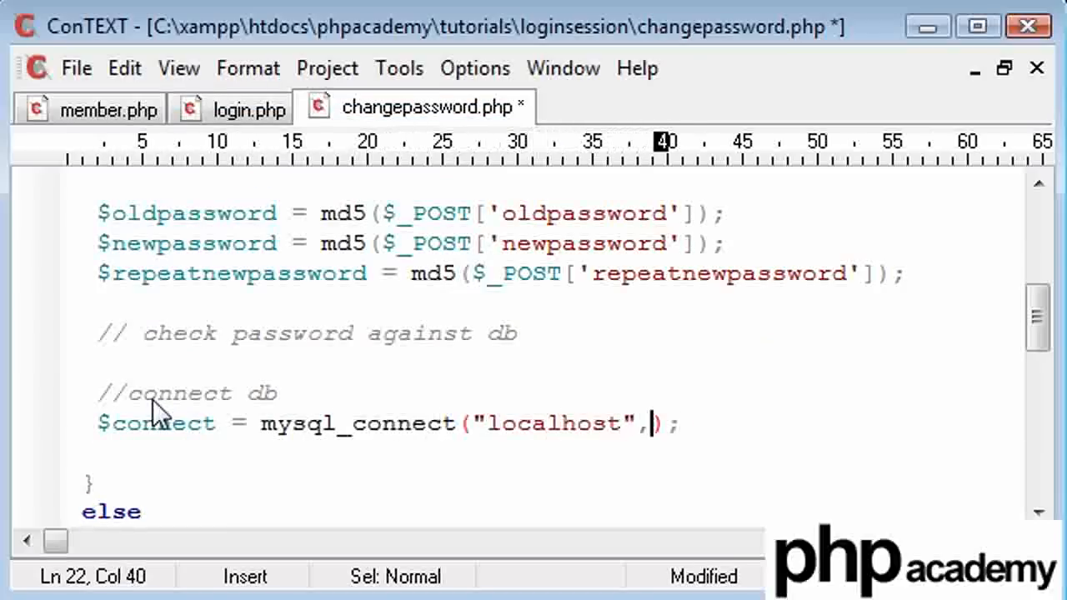
{"action": "type", "text": "\"root\",\"\""}
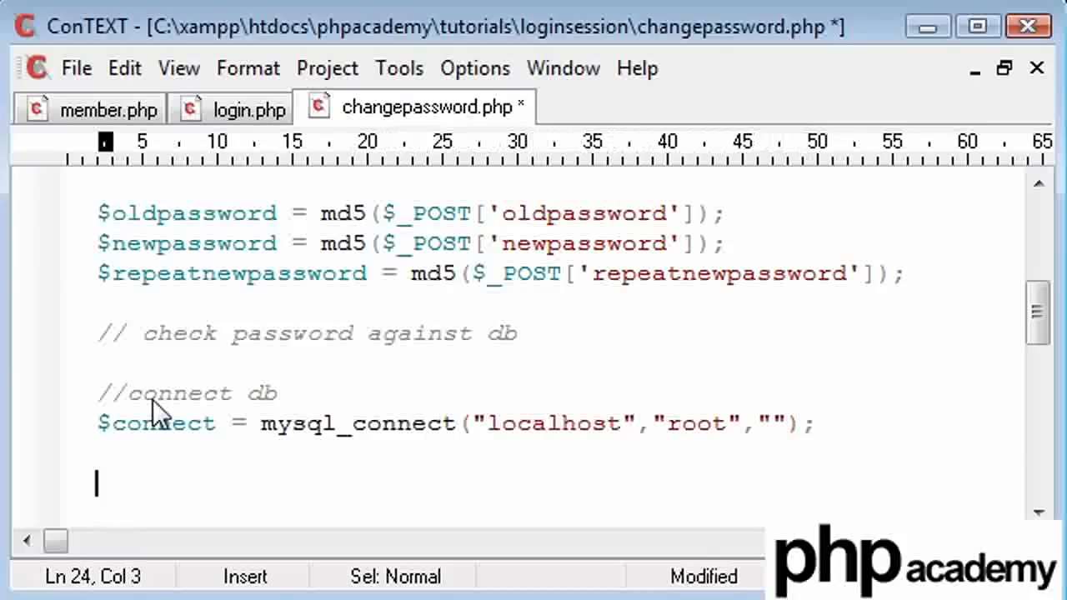
Select the phplogin database with mysql_select_db("phplogin")
{"action": "type", "text": "mysql_"}
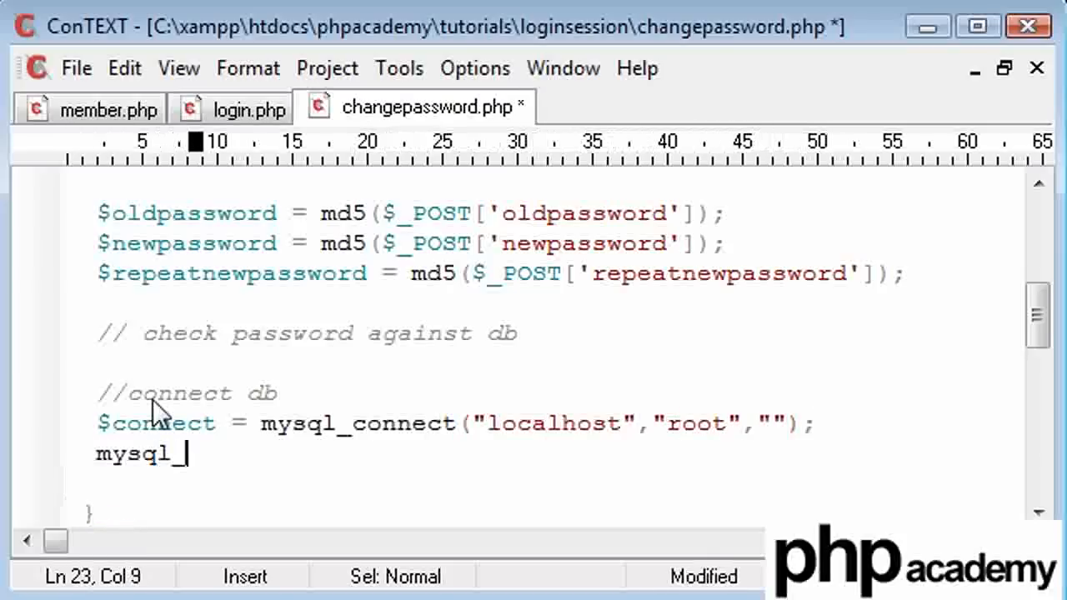
{"action": "type", "text": "select"}
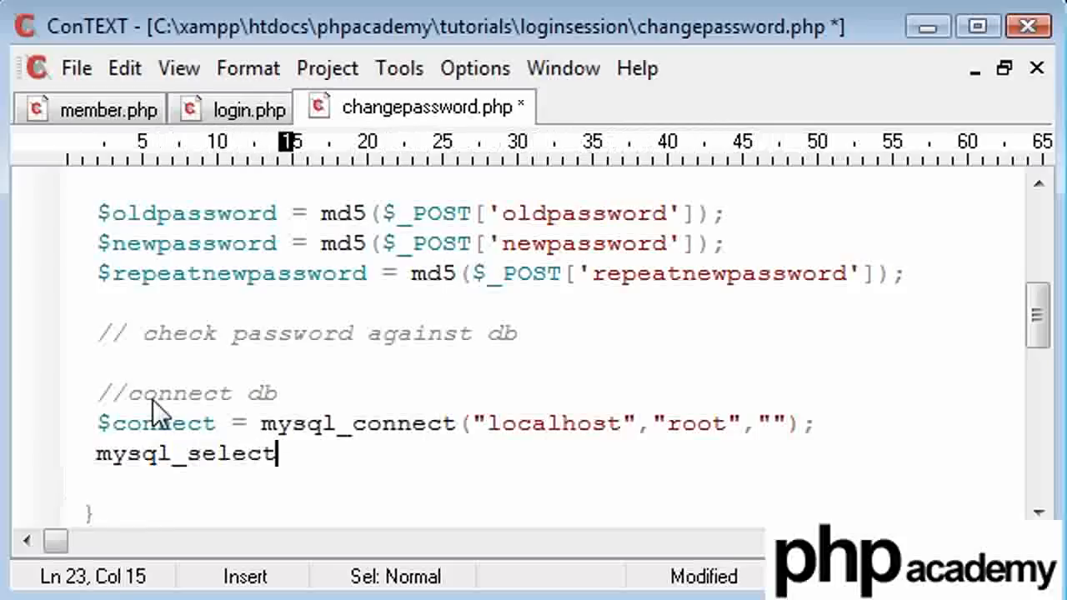
{"action": "type", "text": "_db(\"\");"}
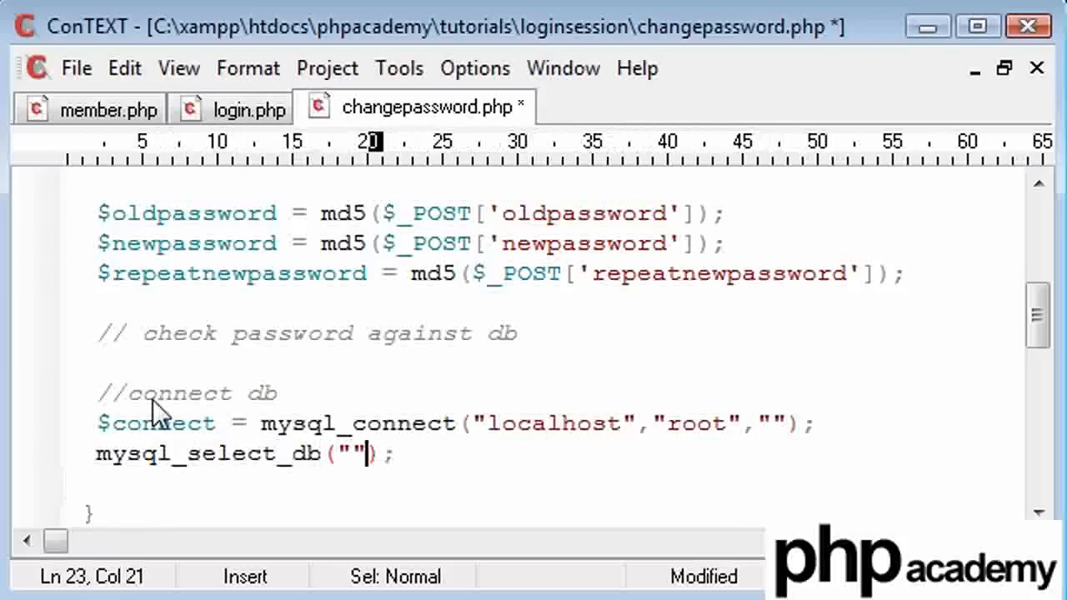
{"action": "type", "text": "phpl"}
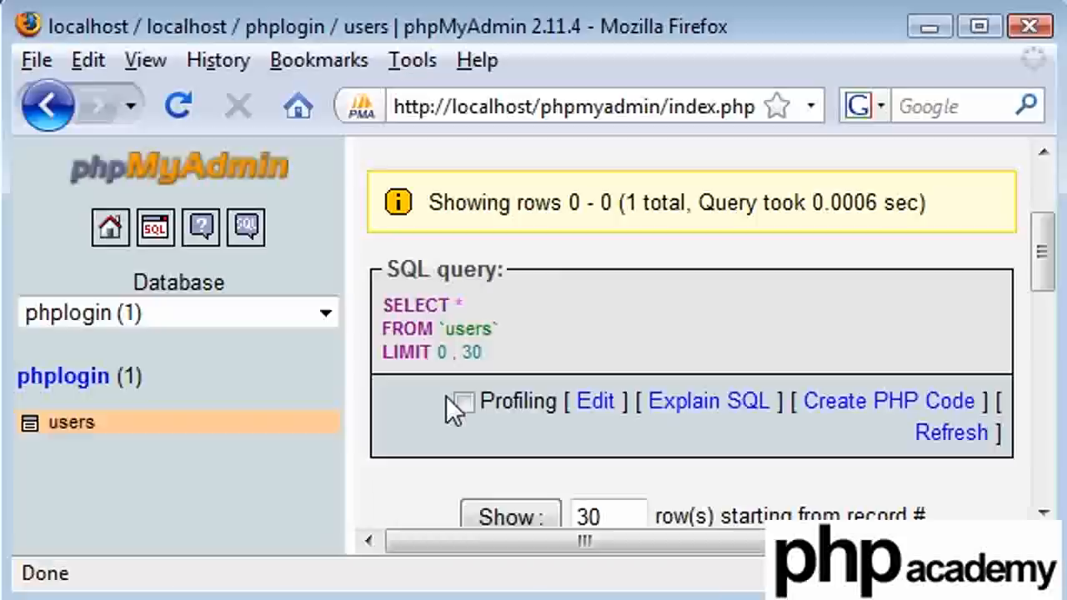
{"action": "mouse_move", "coordinate": [475, 325]}
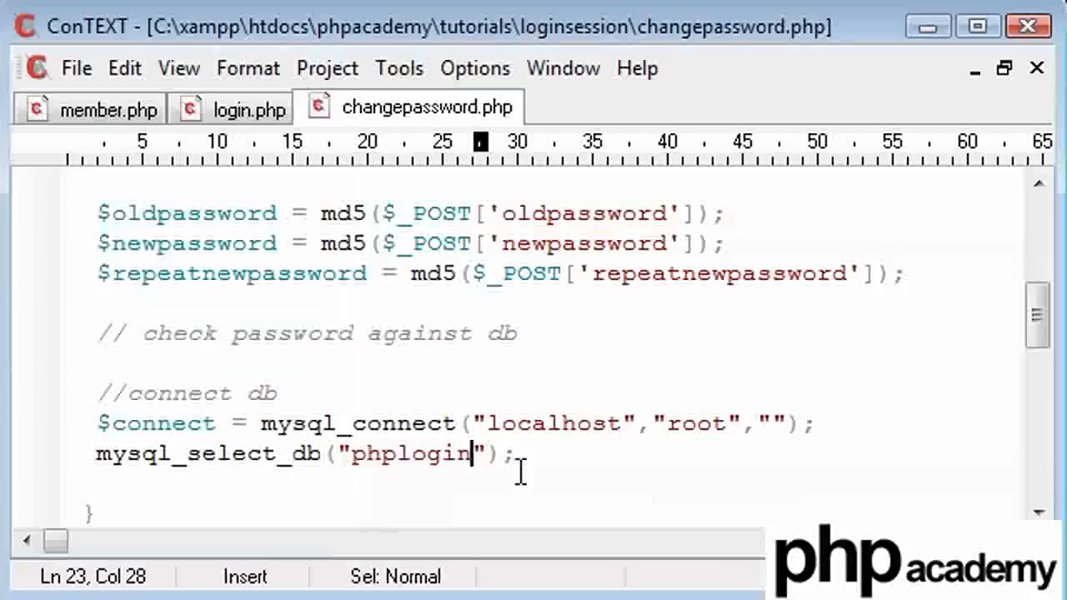
Start a $queryget = mysql_query() line below the database selection, fixing the mistyped name
{"action": "key", "text": "Enter"}
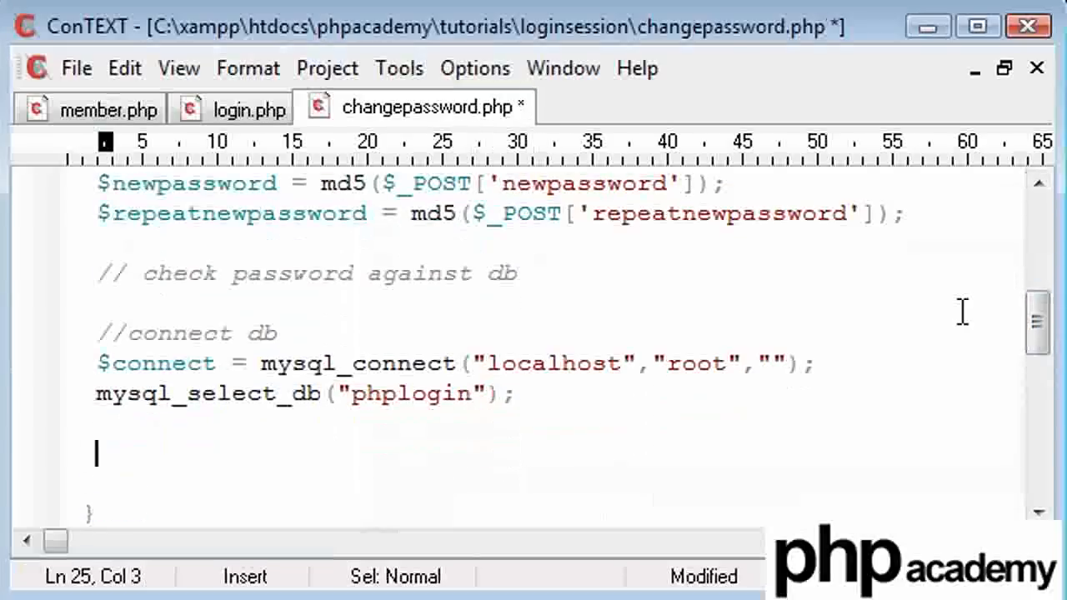
{"action": "type", "text": "$"}
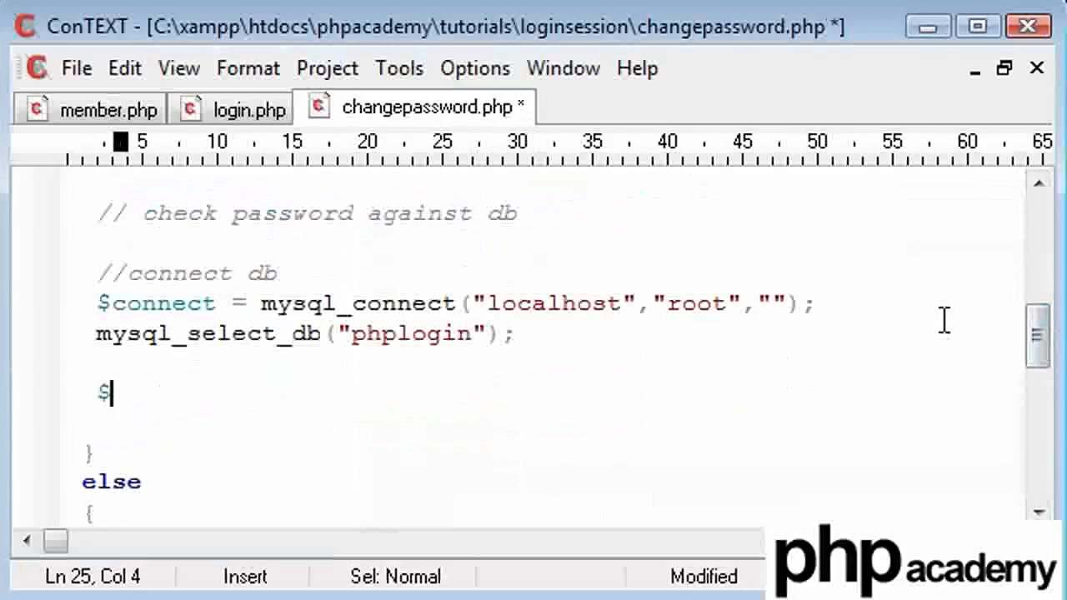
{"action": "type", "text": "query"}
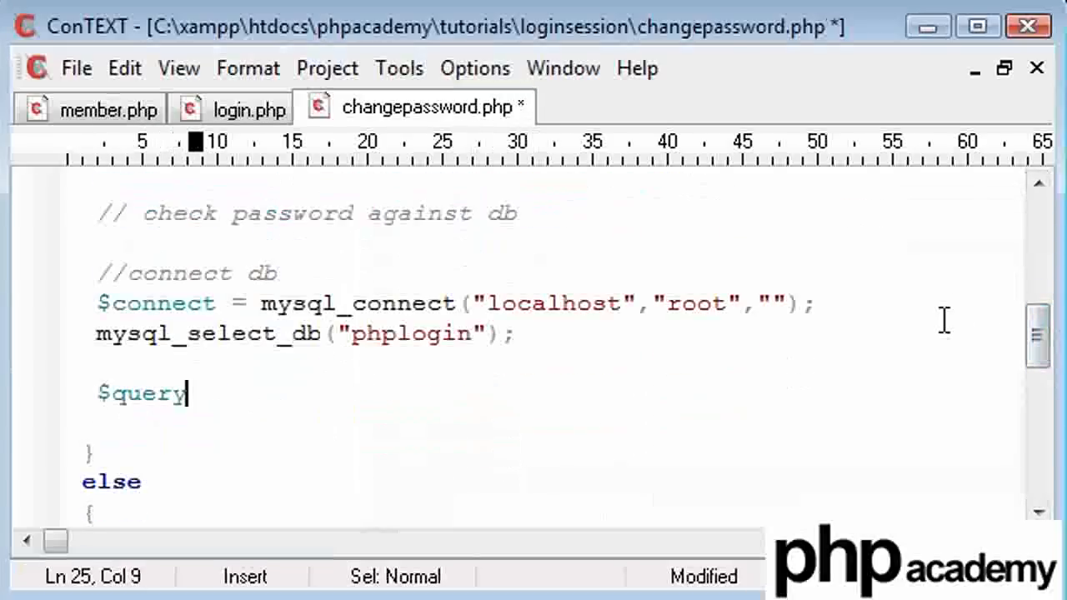
{"action": "type", "text": "get = msywl"}
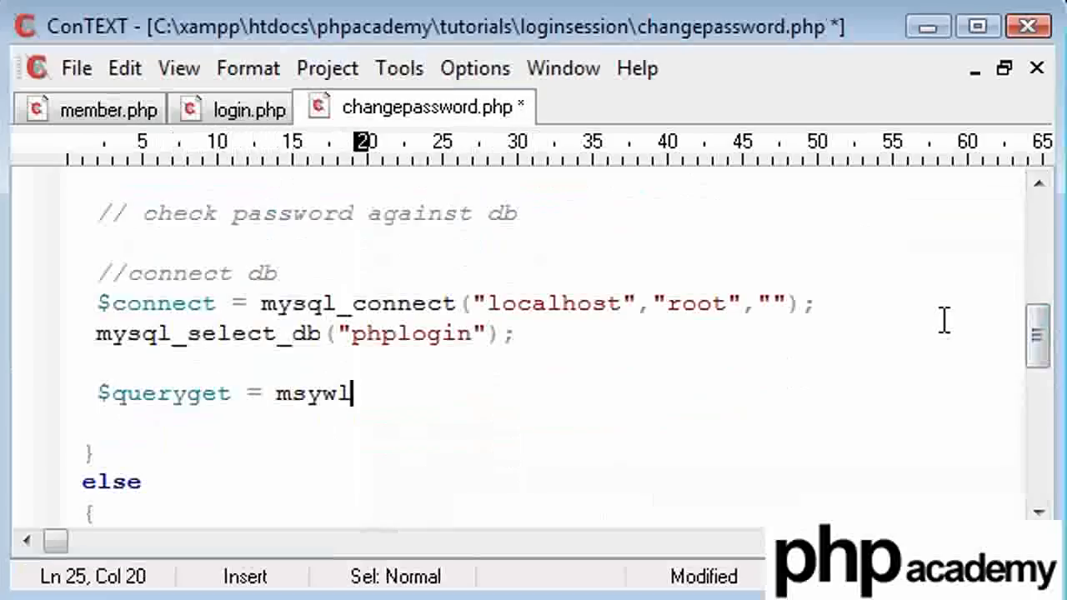
{"action": "key", "text": "Backspace"}
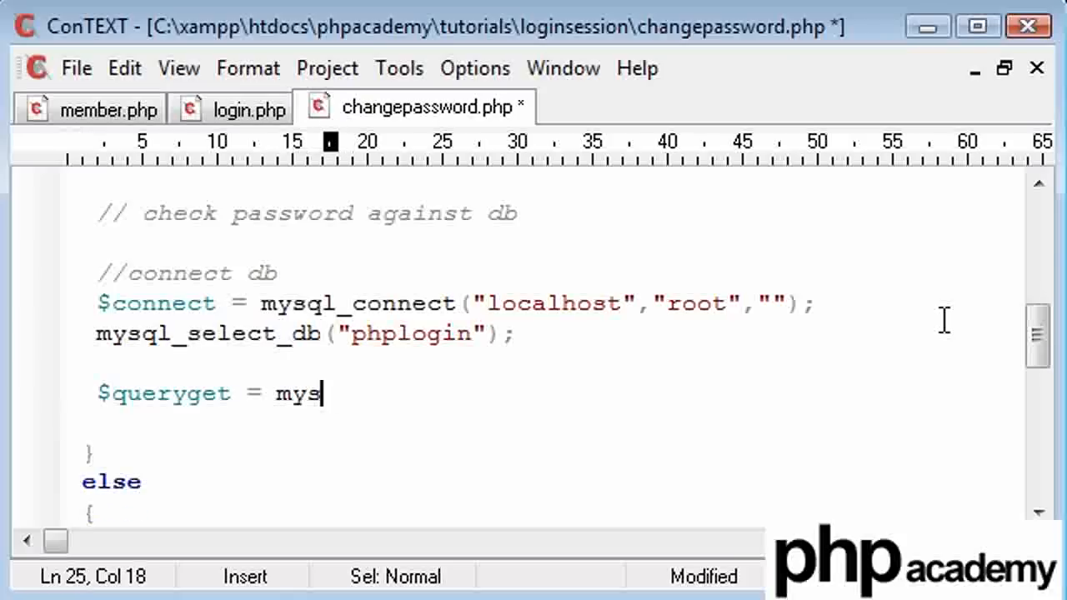
{"action": "type", "text": "ql_query();"}
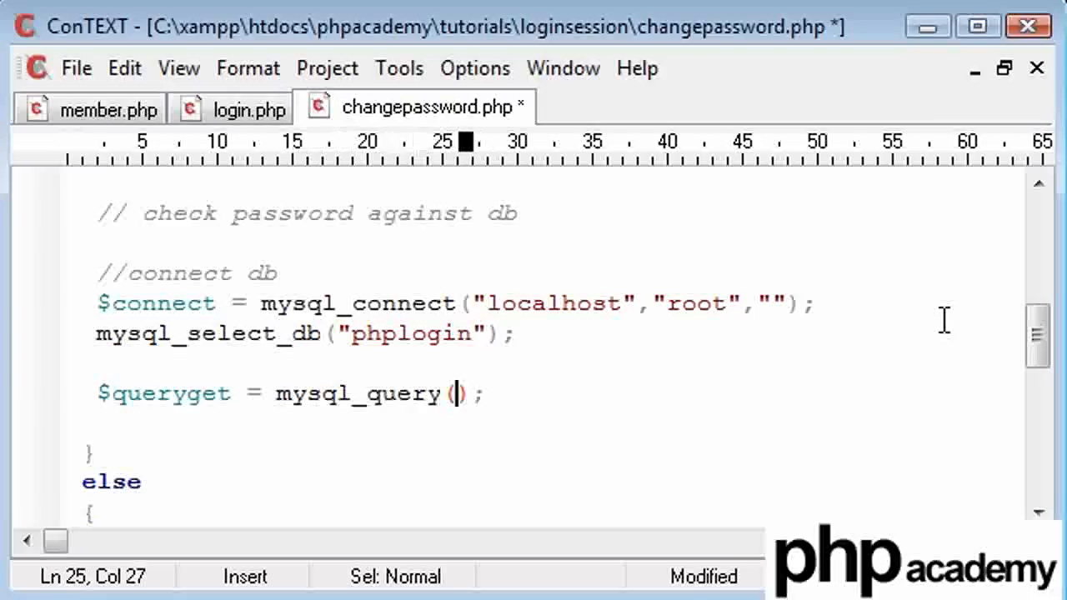
Fill the query with SELECT password FROM users WHERE username='$user'
{"action": "type", "text": "\"SELECT \""}
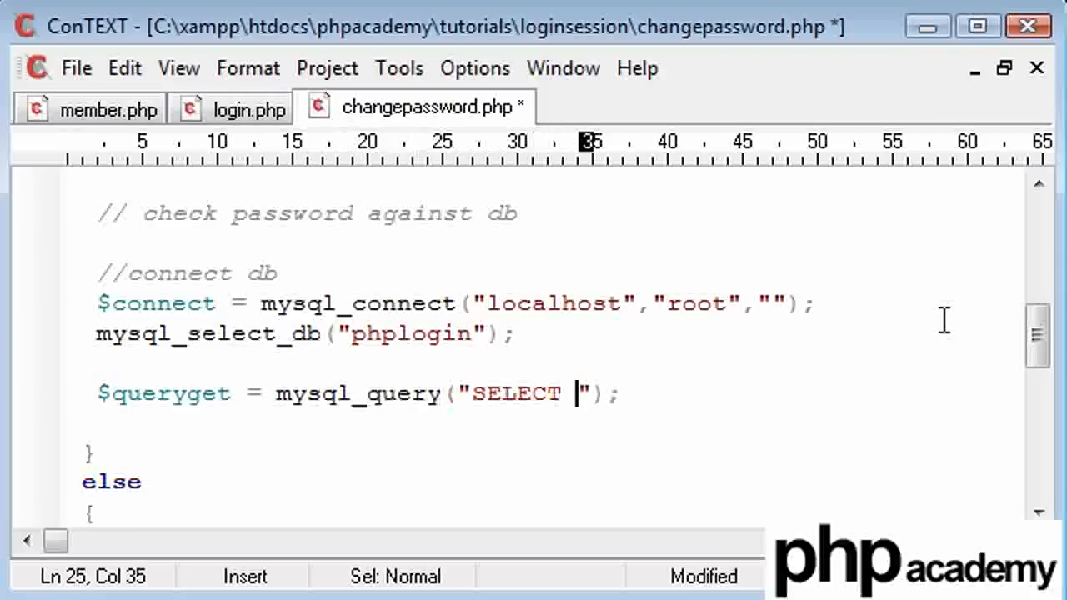
{"action": "type", "text": "password"}
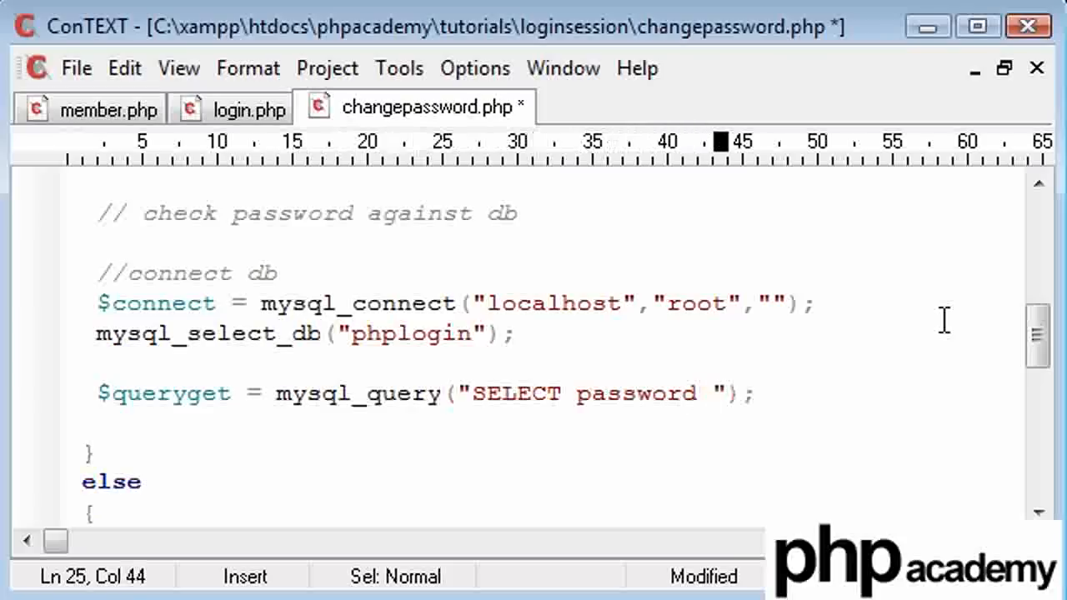
{"action": "type", "text": "FROM users WHERE"}
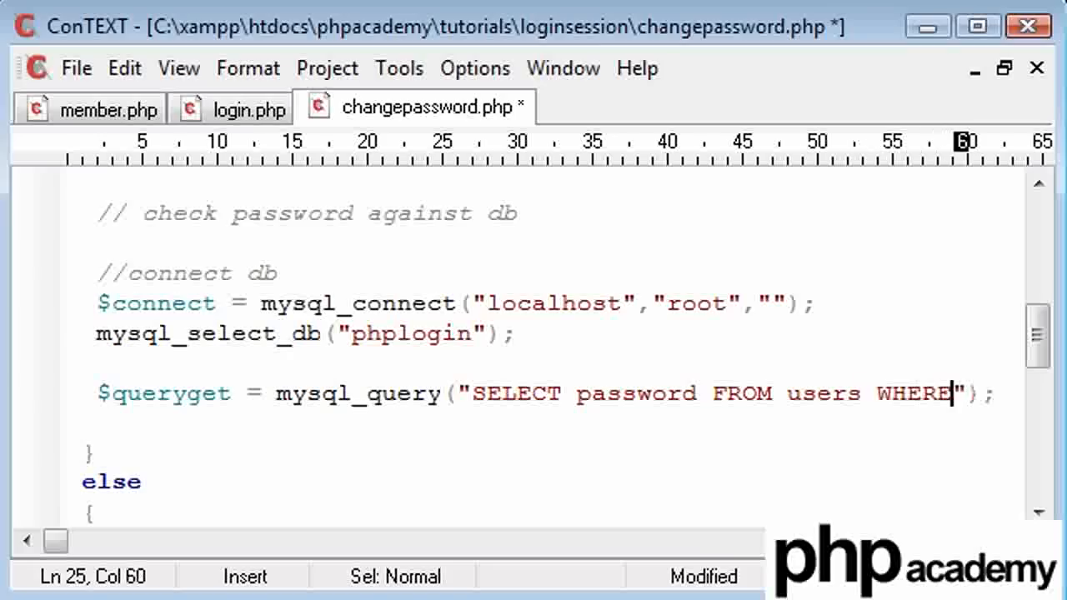
{"action": "type", "text": "username=''"}
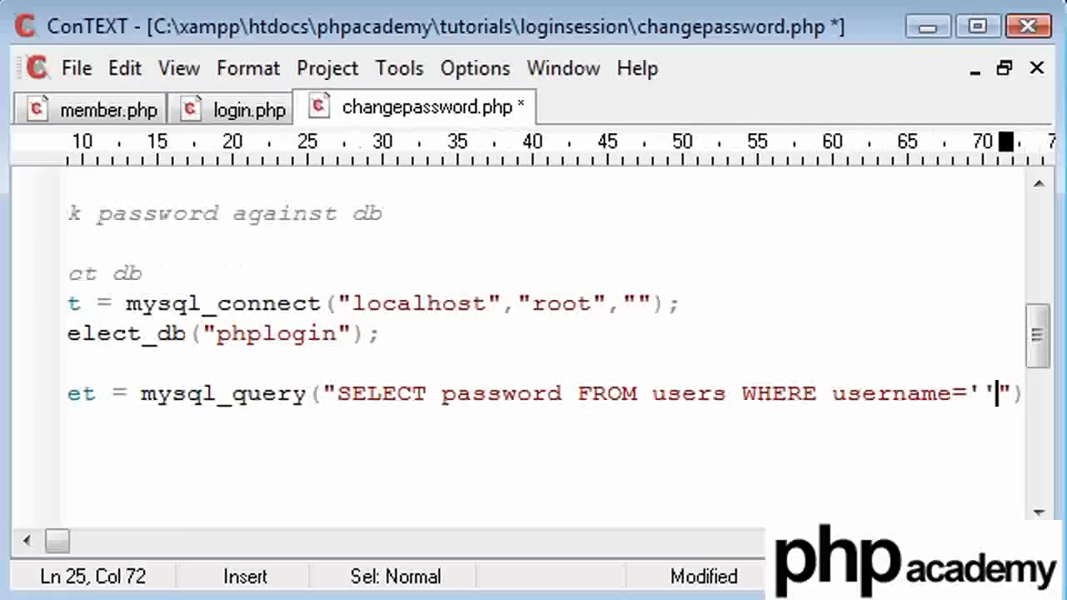
{"action": "type", "text": "$user"}
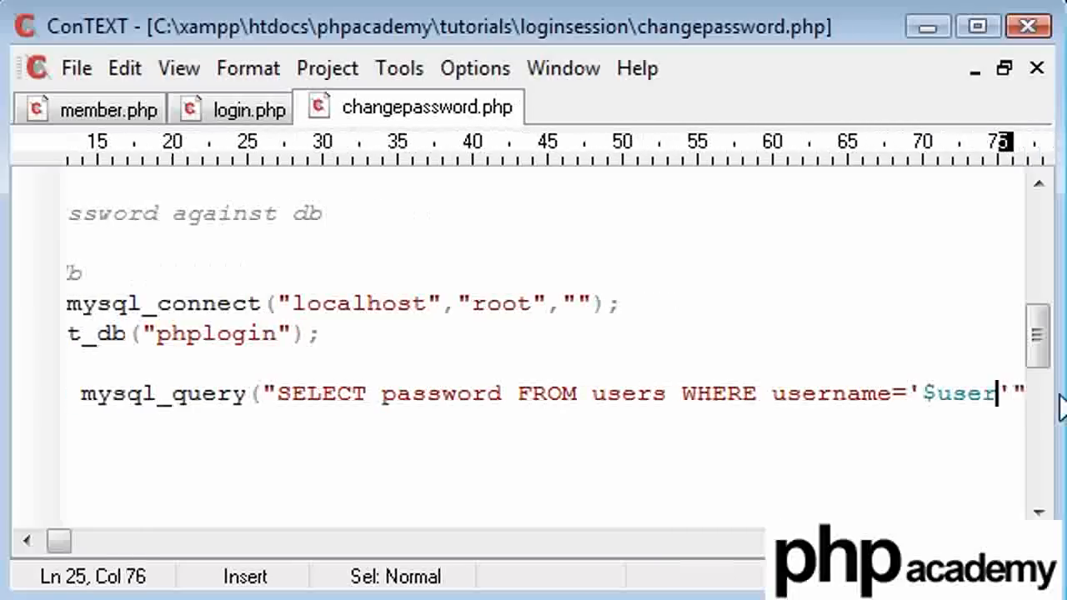
{"action": "double_click", "coordinate": [958, 394]}
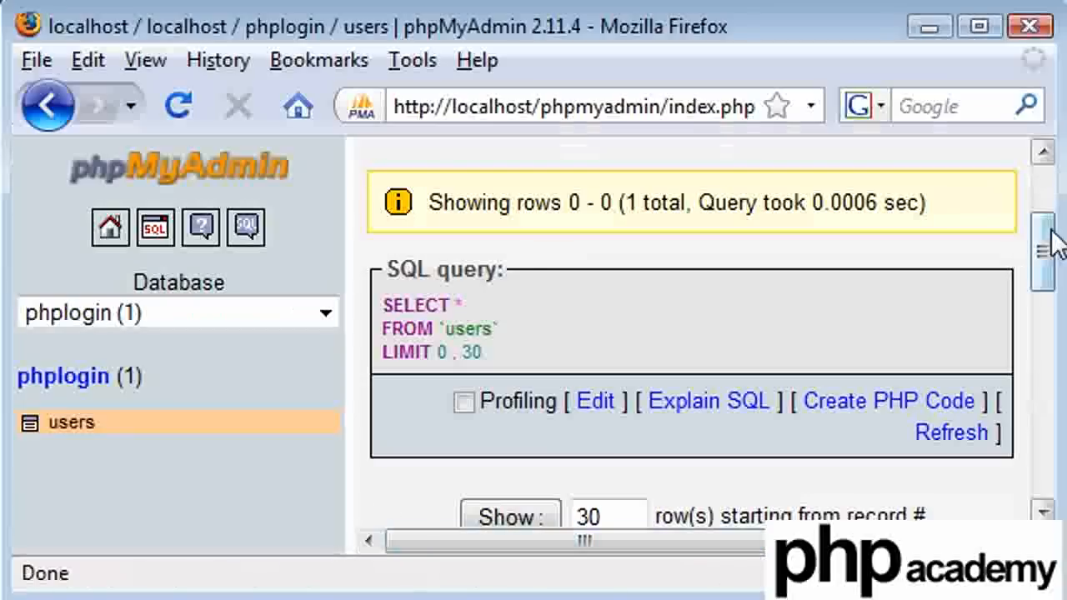
Scroll the phpMyAdmin users table to view Alex's row and its md5 password hash
{"action": "scroll", "scroll_direction": "down", "scroll_amount": 3}
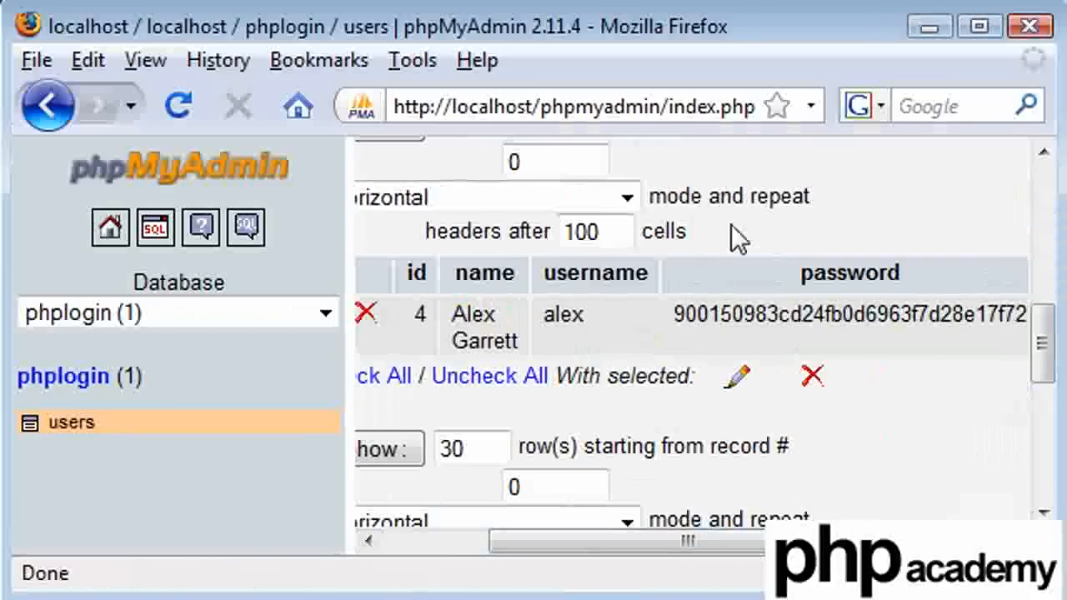
{"action": "mouse_move", "coordinate": [387, 300]}
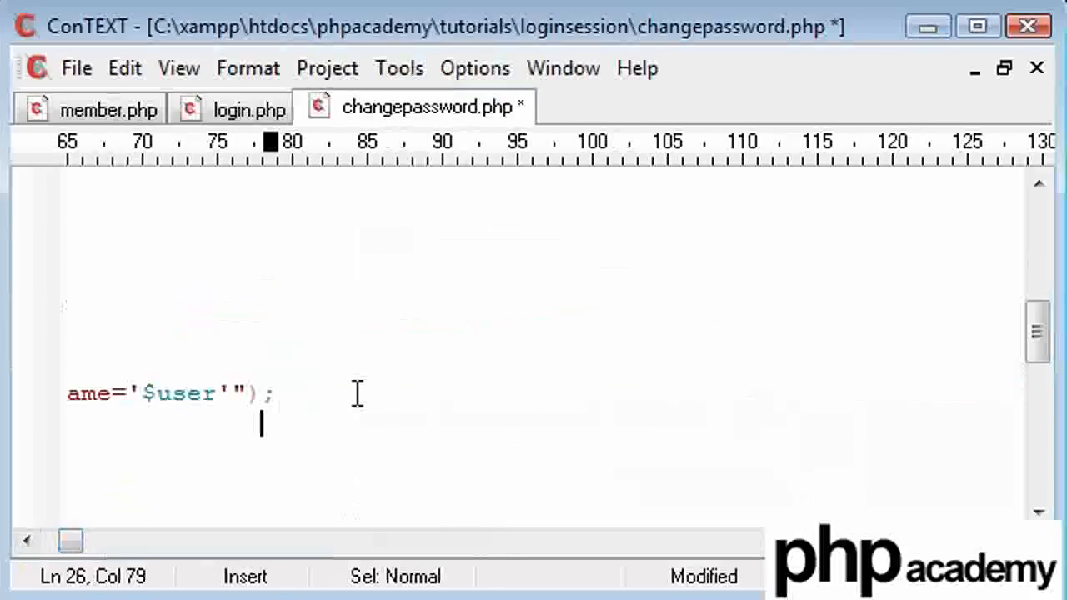
Append or die("Query didnt work") to the mysql_query line
{"action": "type", "text": "or die()"}
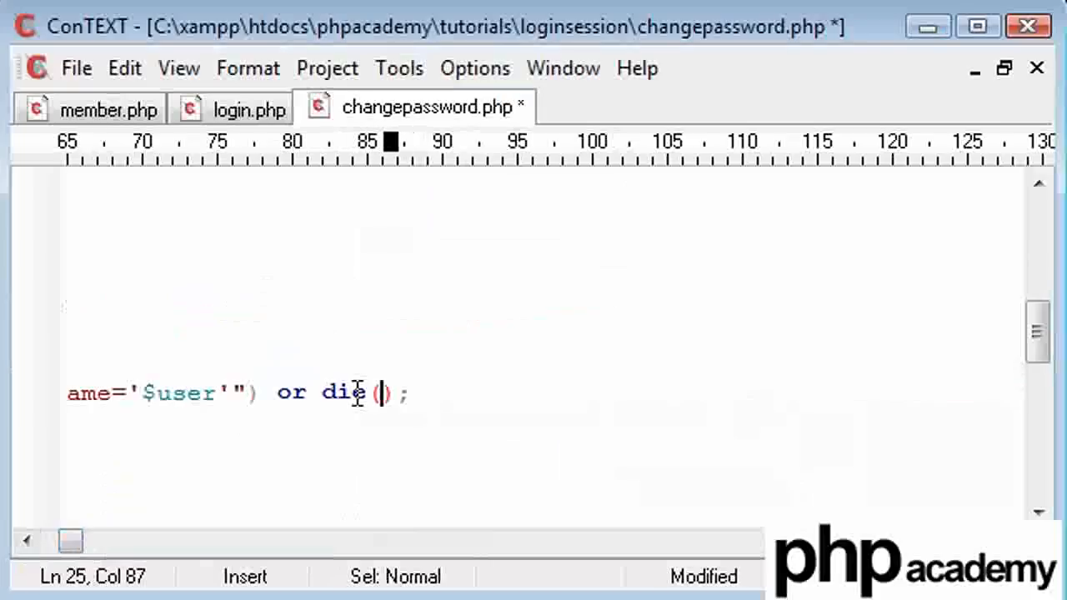
{"action": "type", "text": "\""}
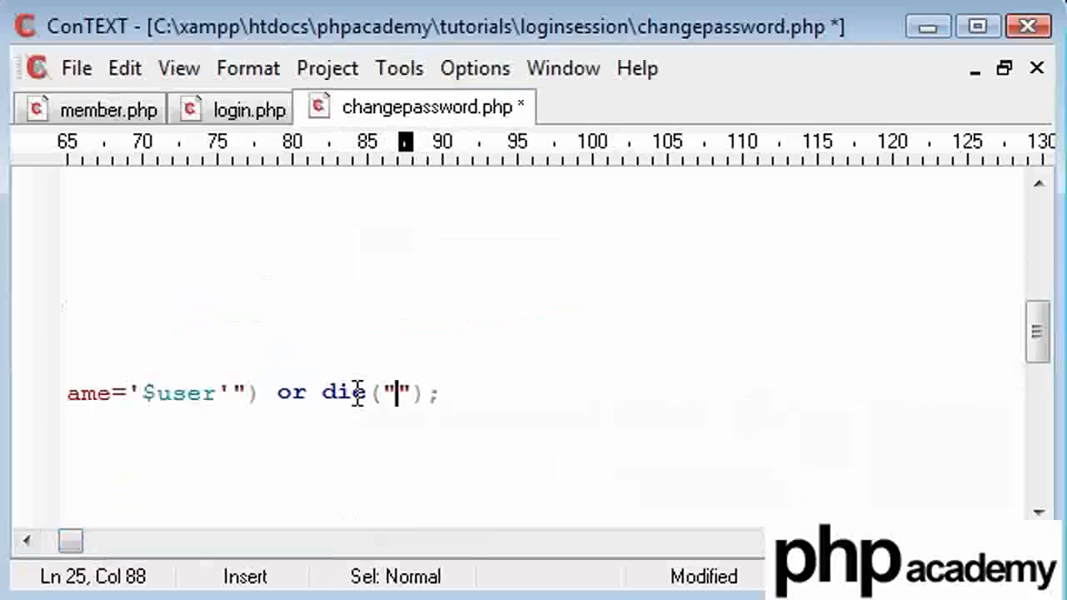
{"action": "type", "text": "Que"}
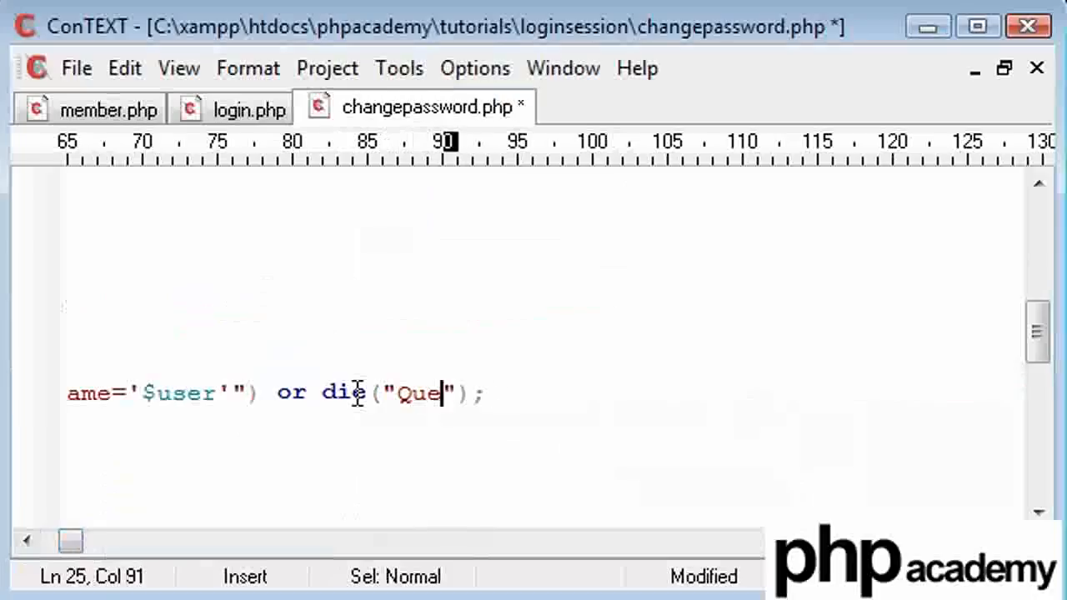
{"action": "type", "text": "ry didnt work"}
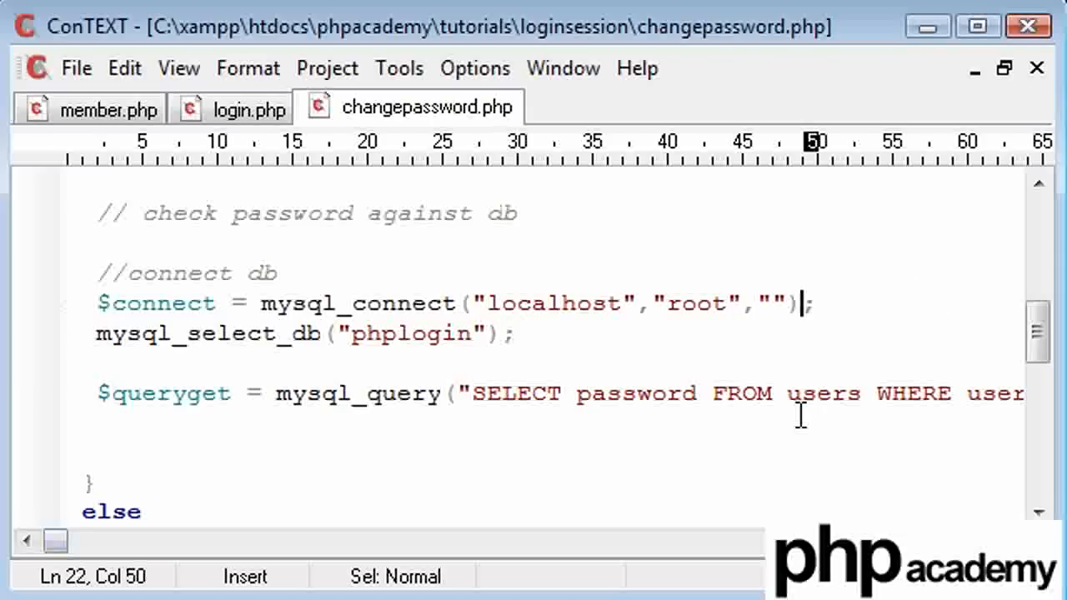
Add or die() to the mysql_connect and mysql_select_db calls and save
{"action": "type", "text": "or die()"}
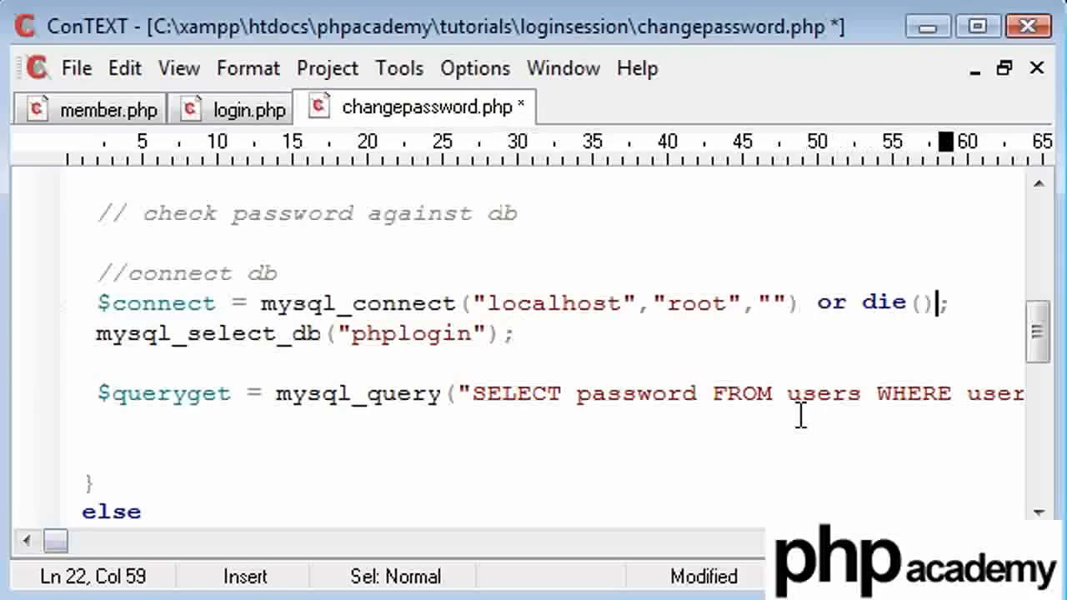
{"action": "key", "text": "ctrl+s"}
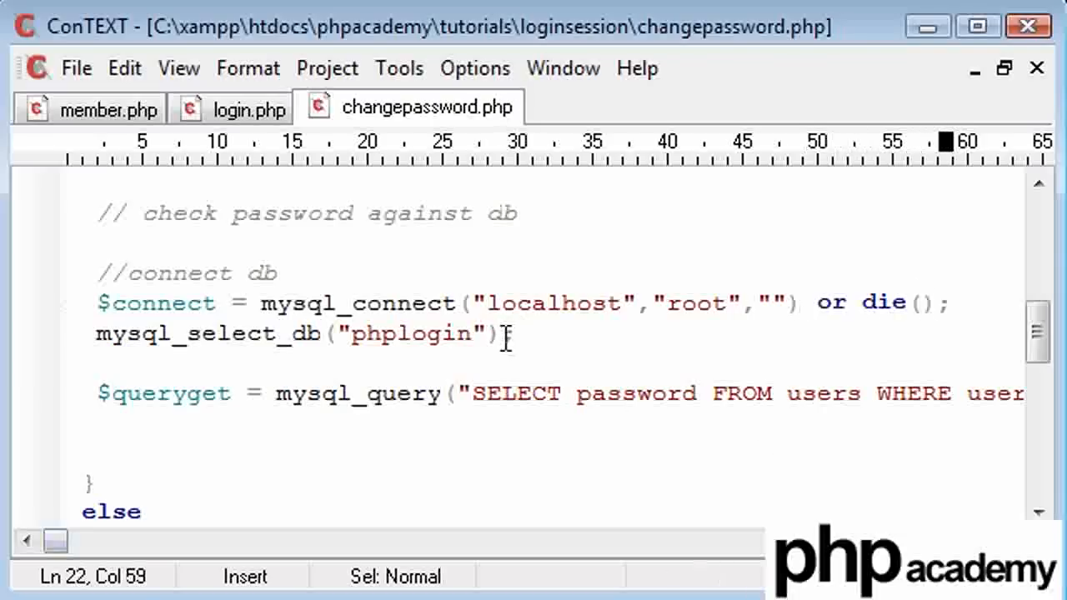
{"action": "type", "text": "or die("}
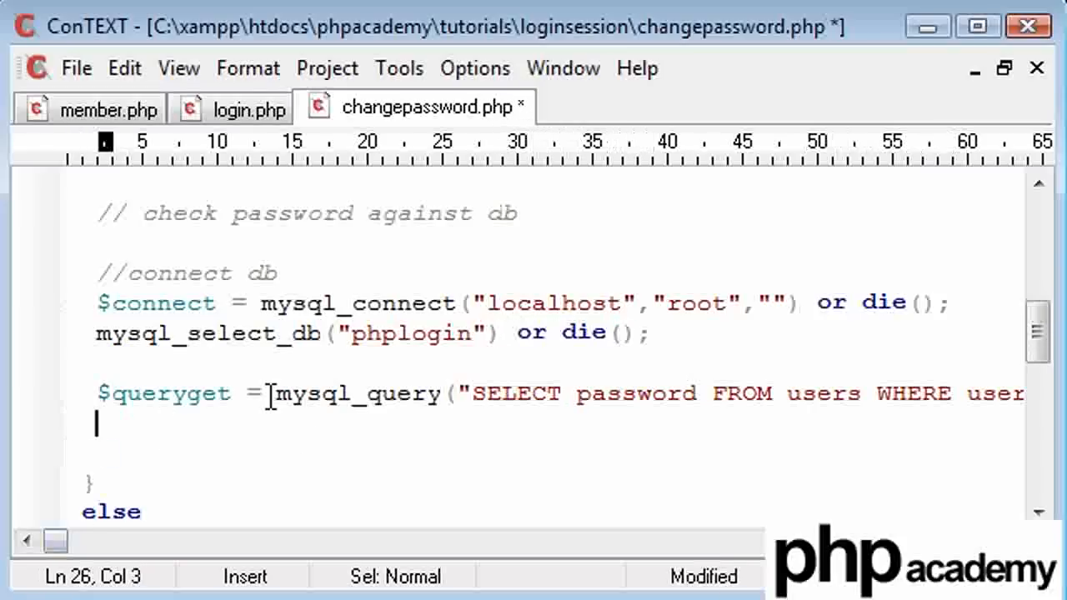
Save, then fetch the query result with $row = mysql_fetch_assoc($queryget);
{"action": "key", "text": "ctrl+s"}
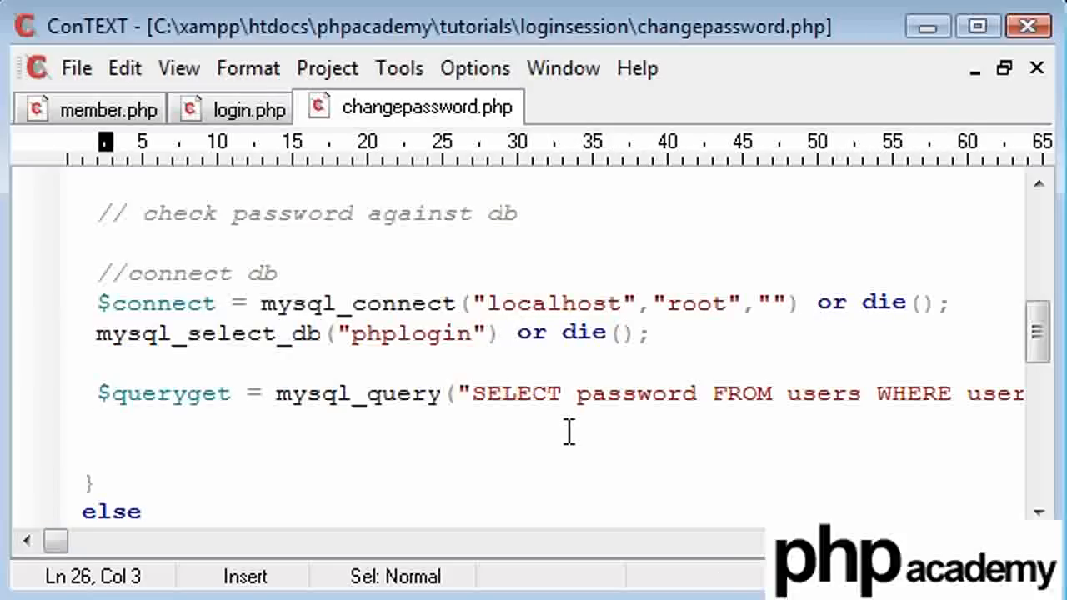
{"action": "type", "text": "$row"}
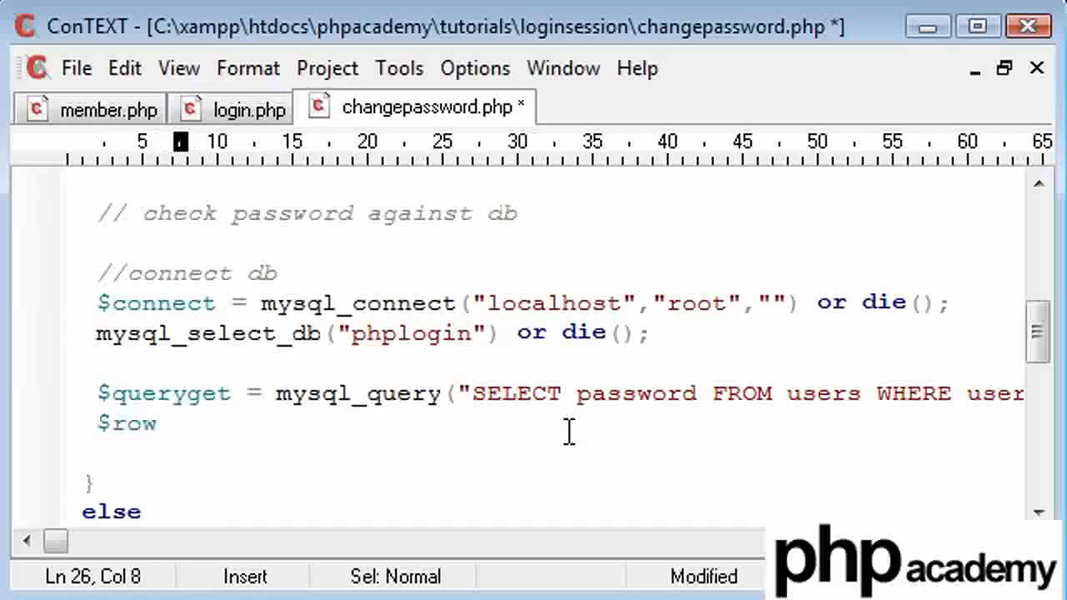
{"action": "type", "text": "="}
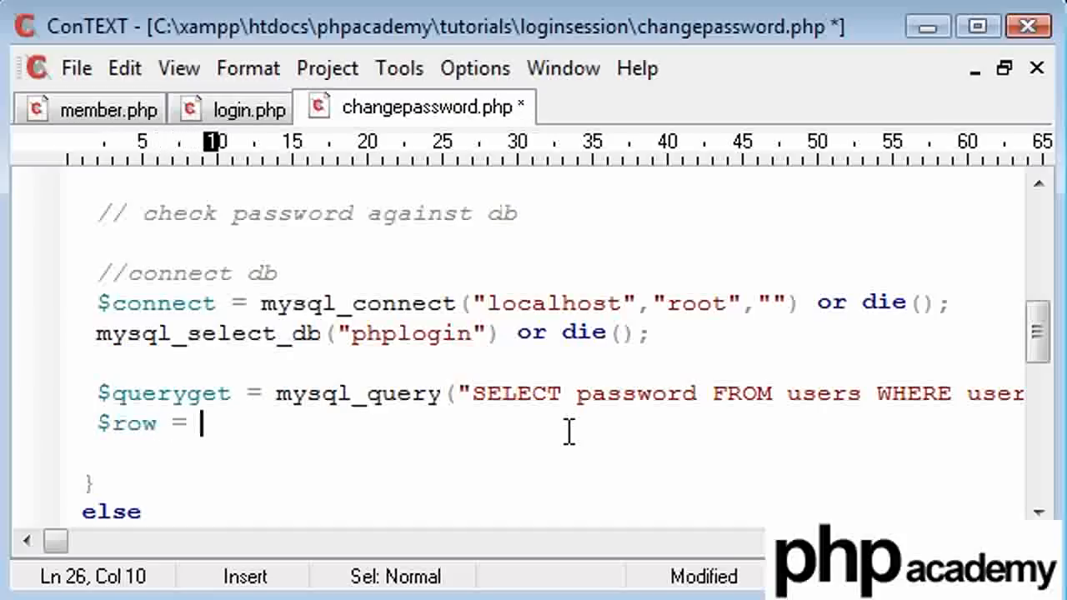
{"action": "type", "text": "my"}
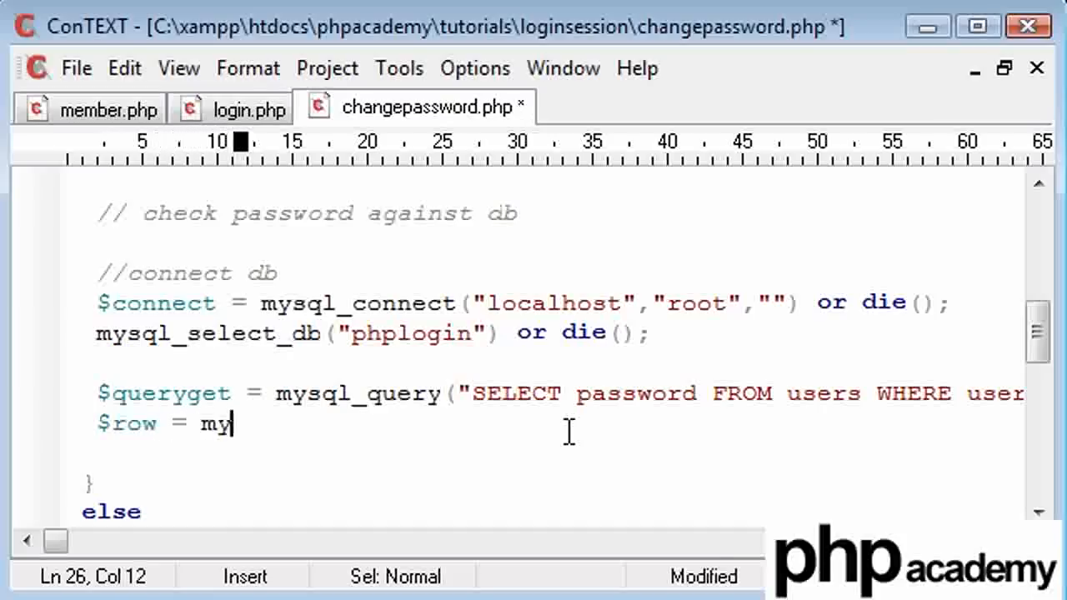
{"action": "type", "text": "sql_fetch_assoc();"}
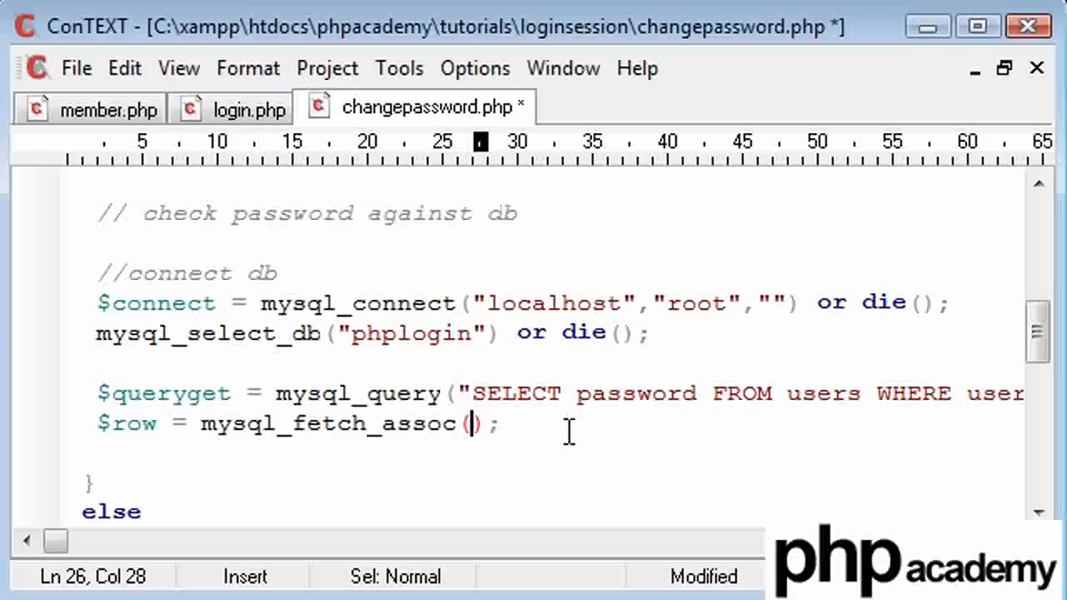
{"action": "type", "text": "$queryget"}
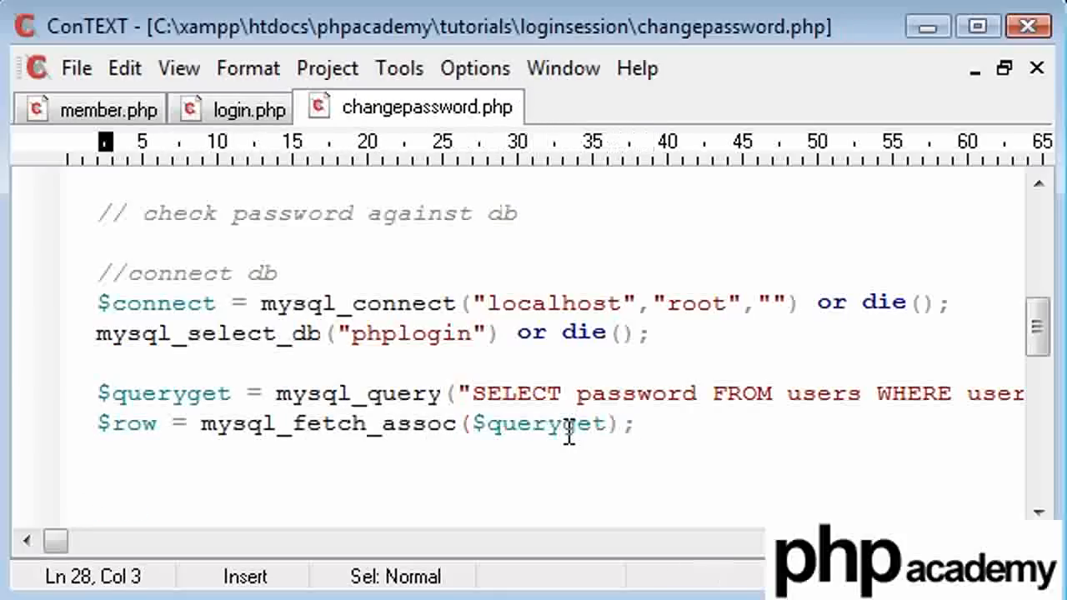
Store $row['password'] in $oldpassworddb, checking the column name in phpMyAdmin
{"action": "type", "text": "$old"}
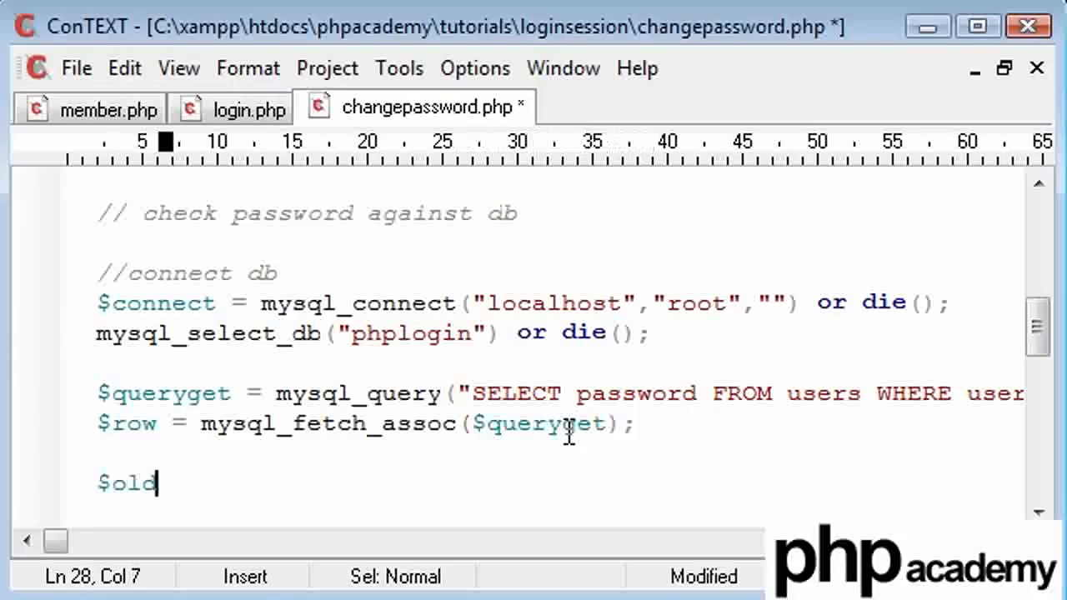
{"action": "type", "text": "passworddb"}
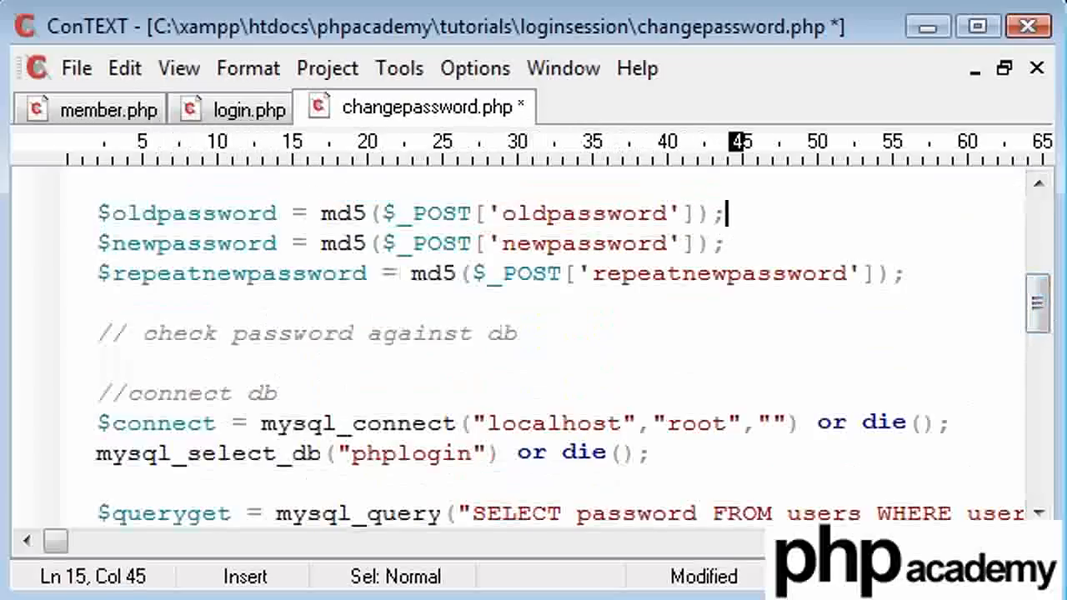
{"action": "scroll", "scroll_direction": "down", "scroll_amount": 3}
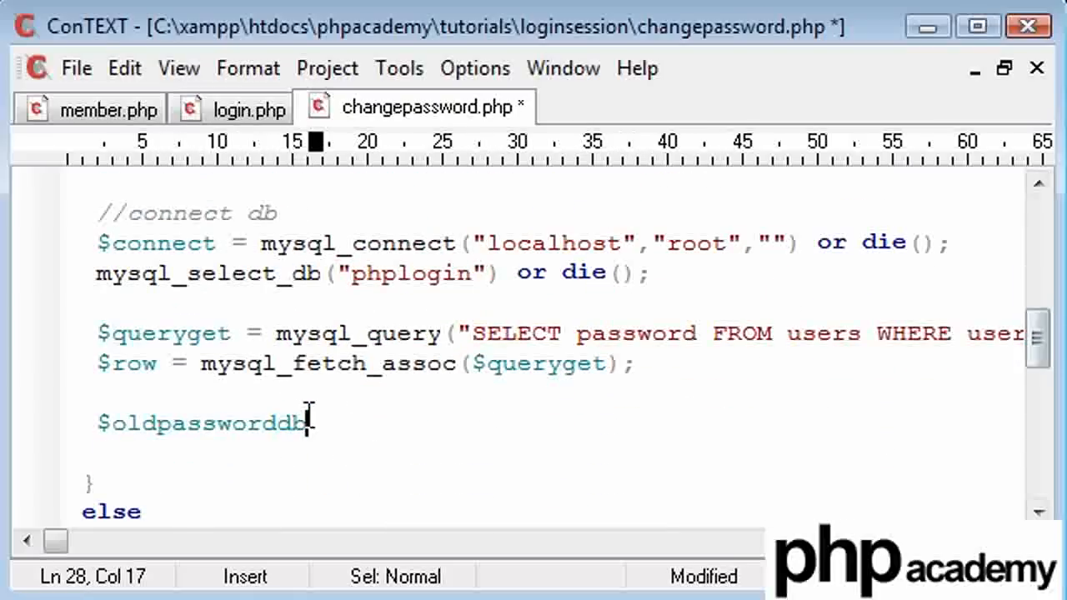
{"action": "type", "text": "= $row[];"}
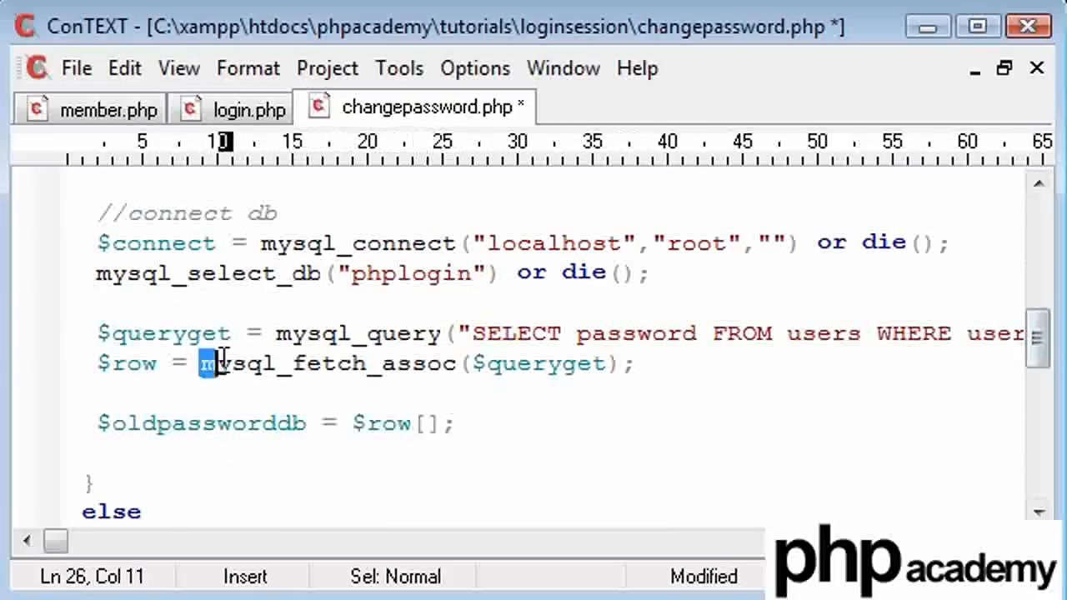
{"action": "type", "text": "''"}
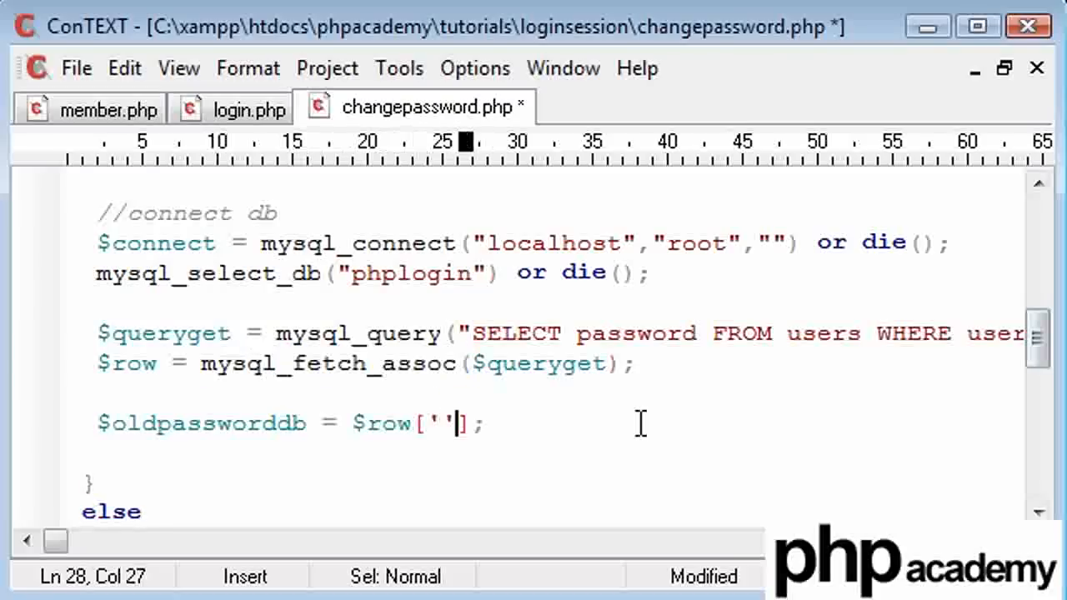
{"action": "type", "text": "password"}
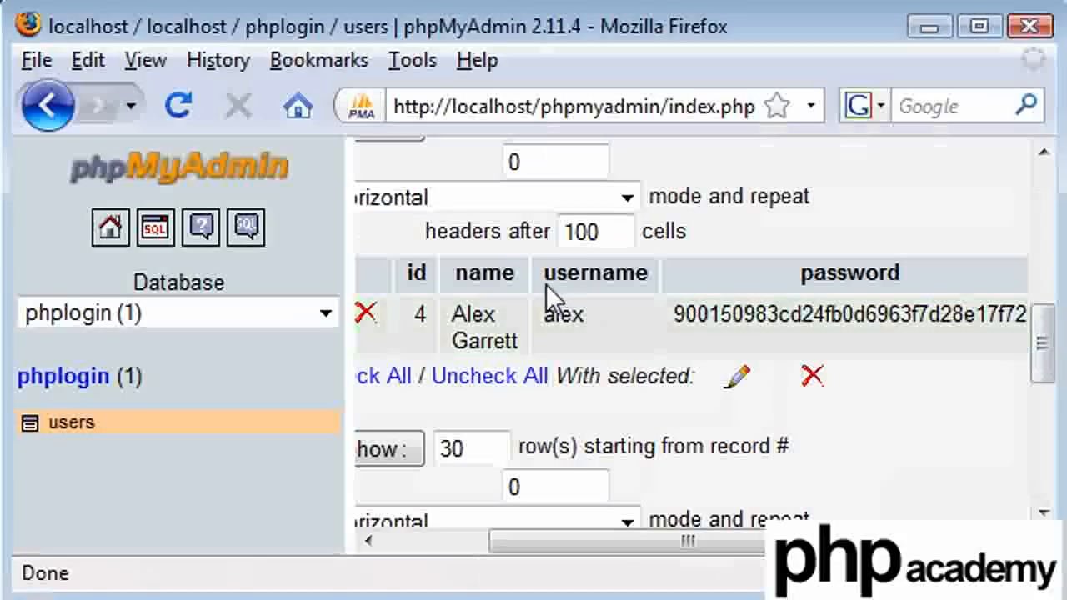
{"action": "double_click", "coordinate": [850, 273]}
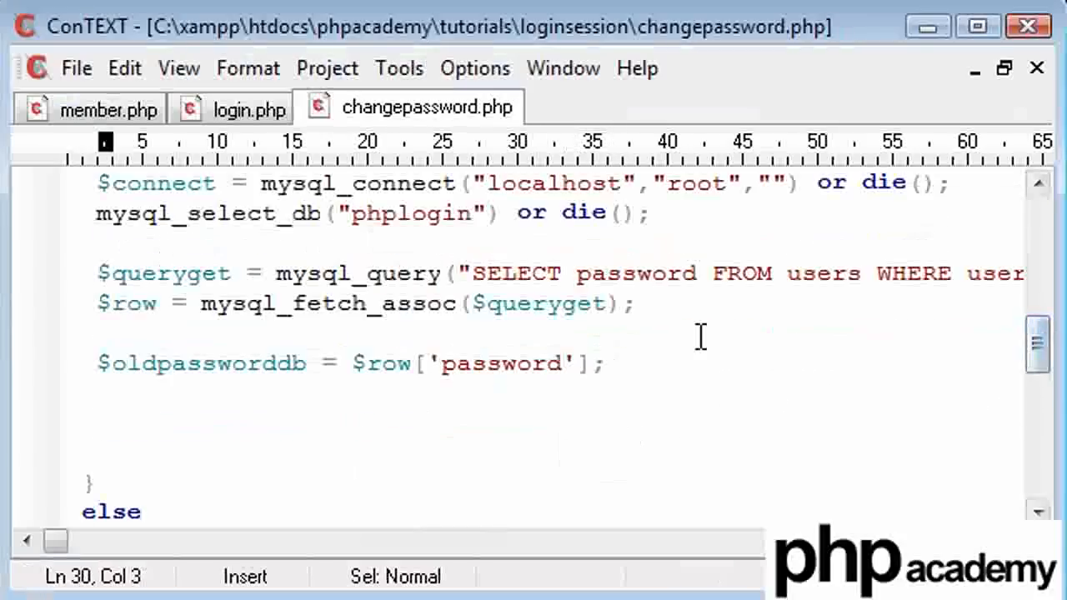
Add a //check passwords comment and an if ($oldpassword==$oldpassworddb) block
{"action": "type", "text": "//check passwords"}
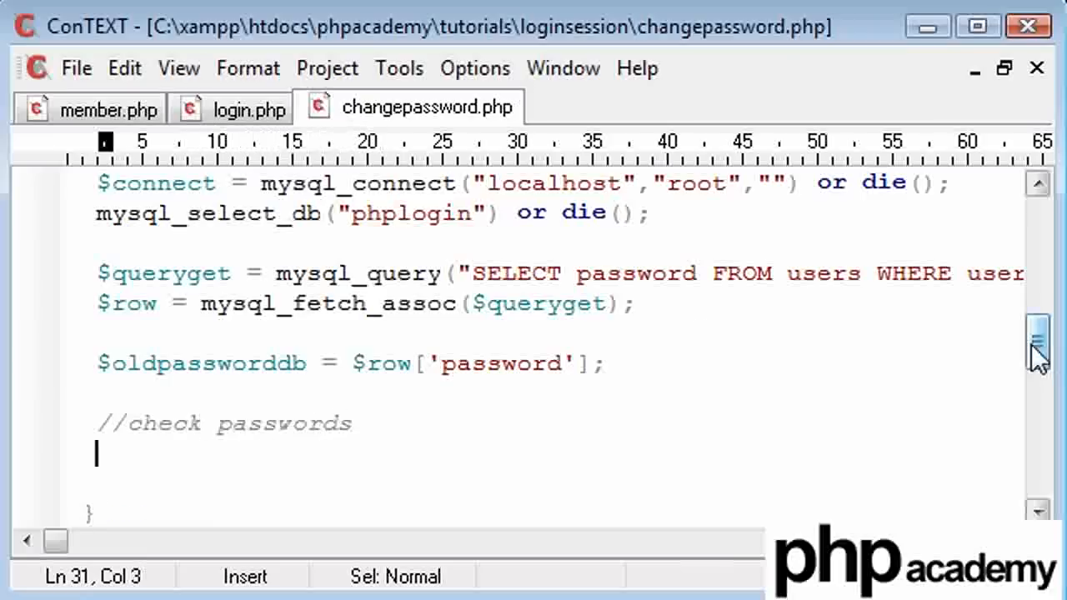
{"action": "type", "text": "if ("}
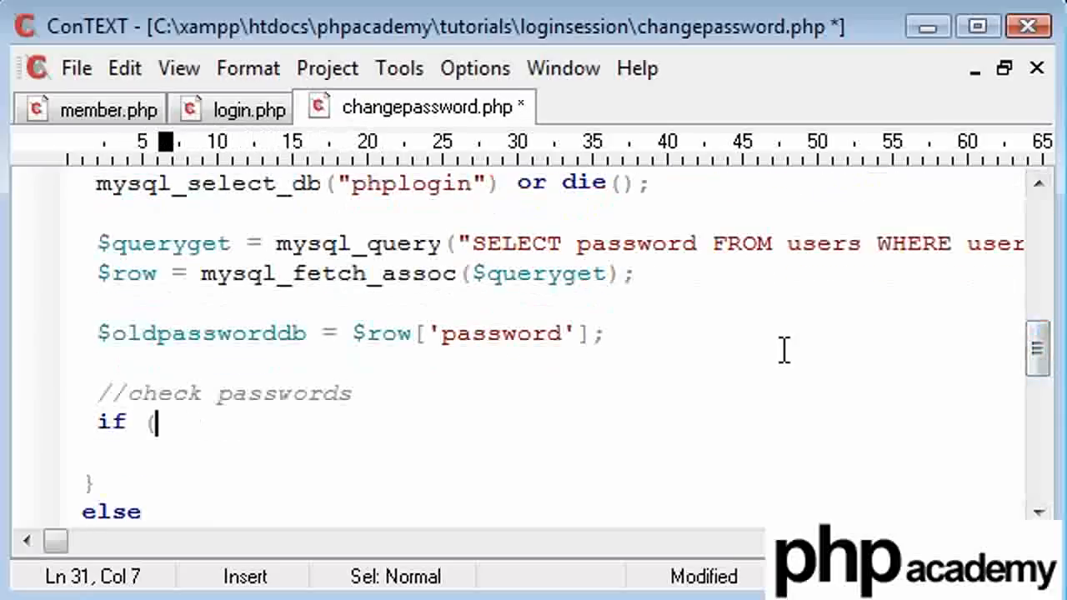
{"action": "type", "text": "$"}
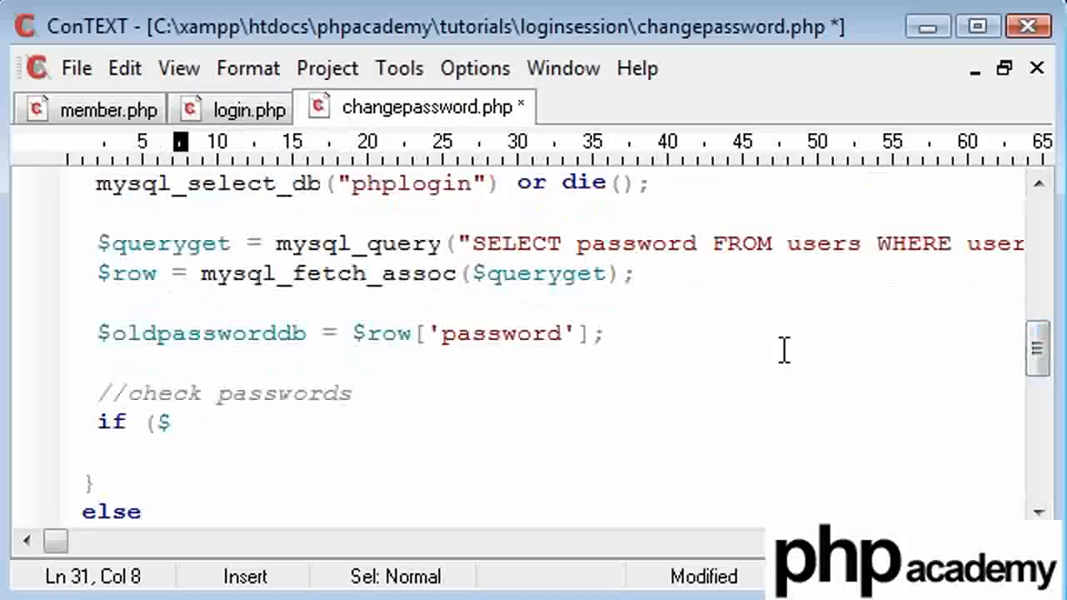
{"action": "type", "text": "oldpasswo"}
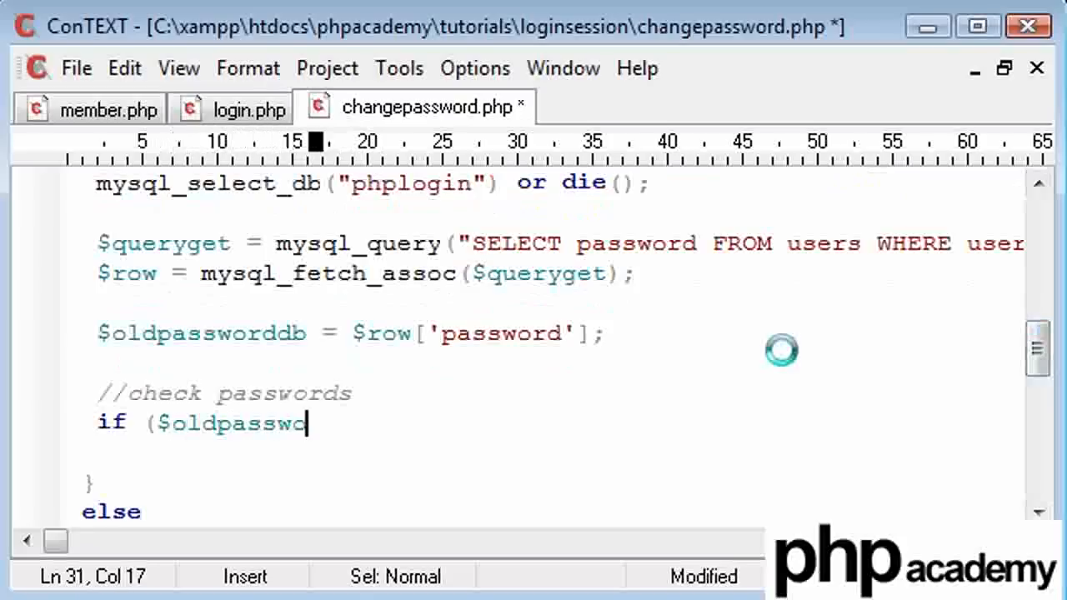
{"action": "type", "text": "rd"}
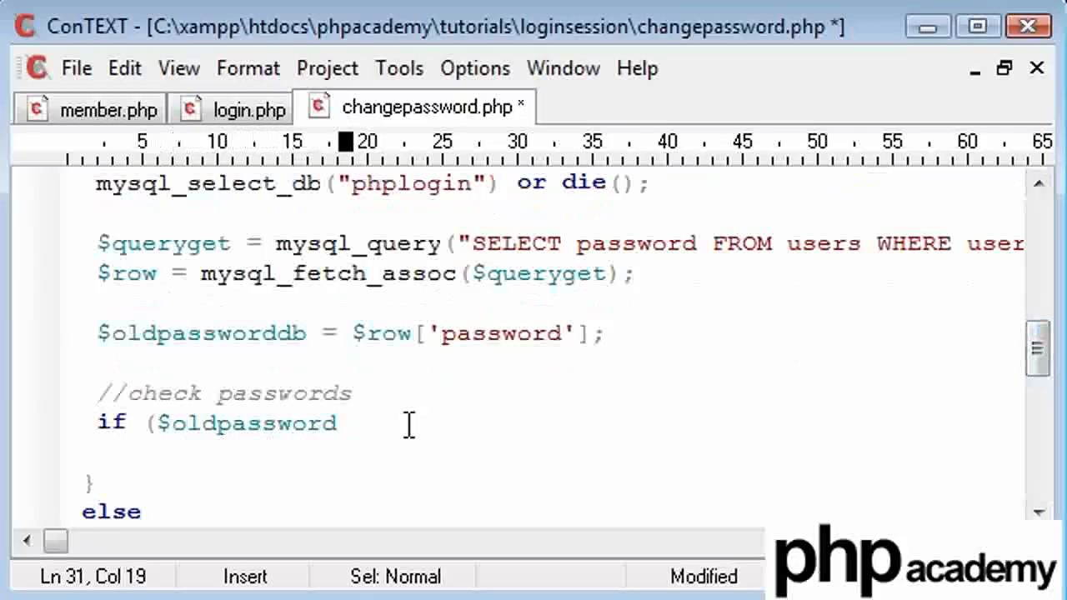
{"action": "type", "text": "==$q"}
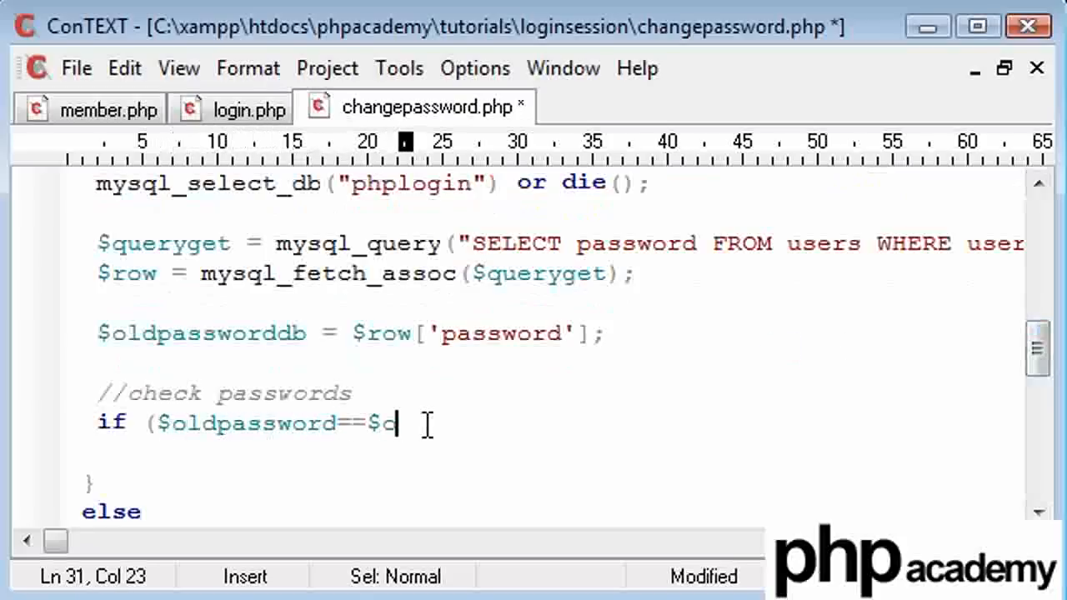
{"action": "type", "text": "ldpassword"}
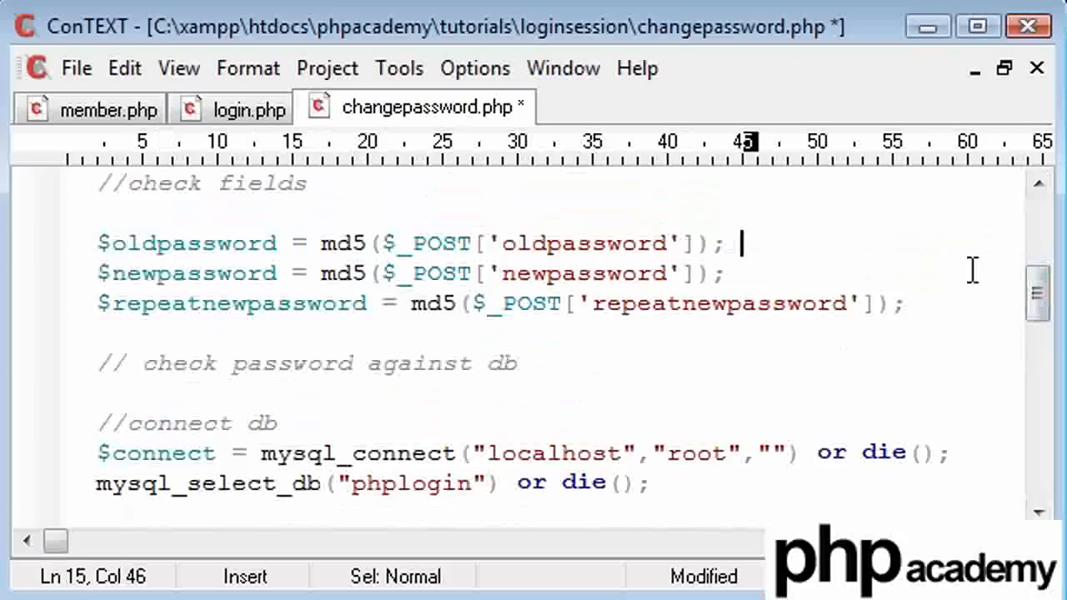
{"action": "scroll", "scroll_direction": "down", "scroll_amount": 3}
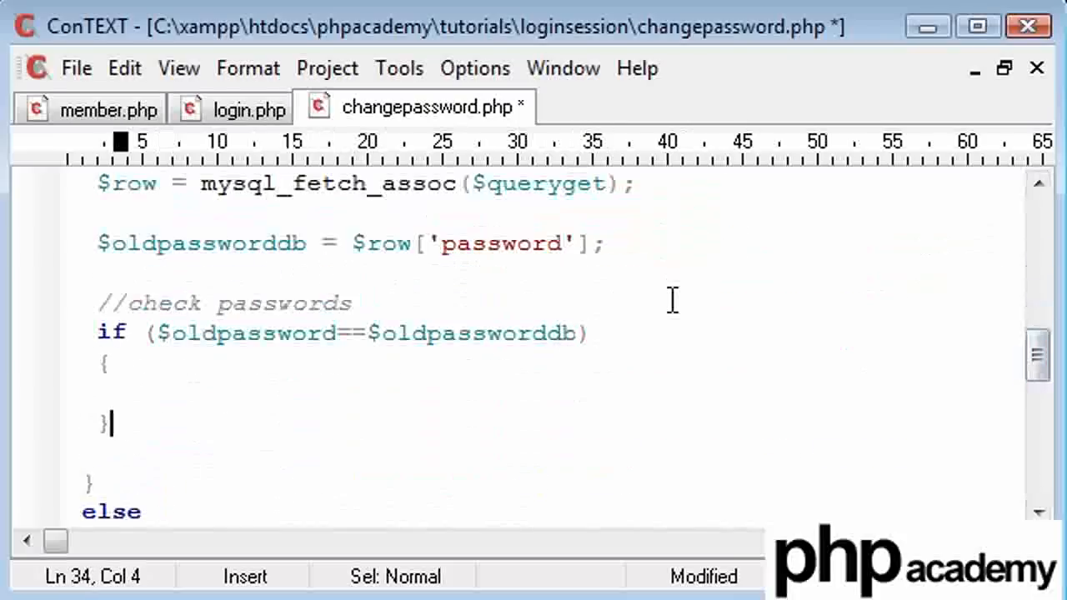
Add an else branch that dies with "Old password doesnt match!"
{"action": "type", "text": "die()"}
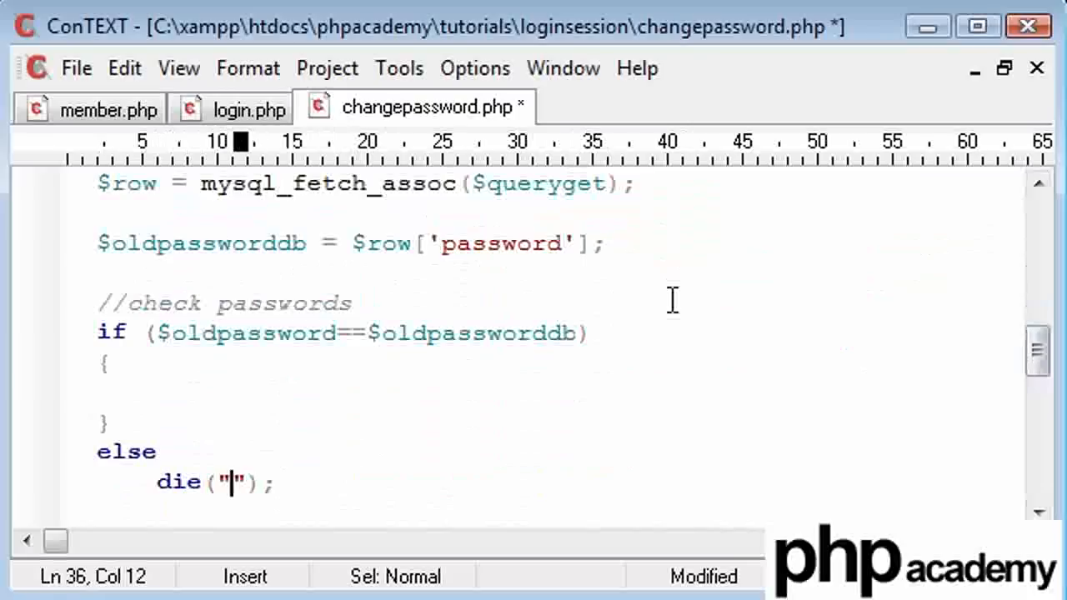
{"action": "type", "text": "Old password doesnt"}
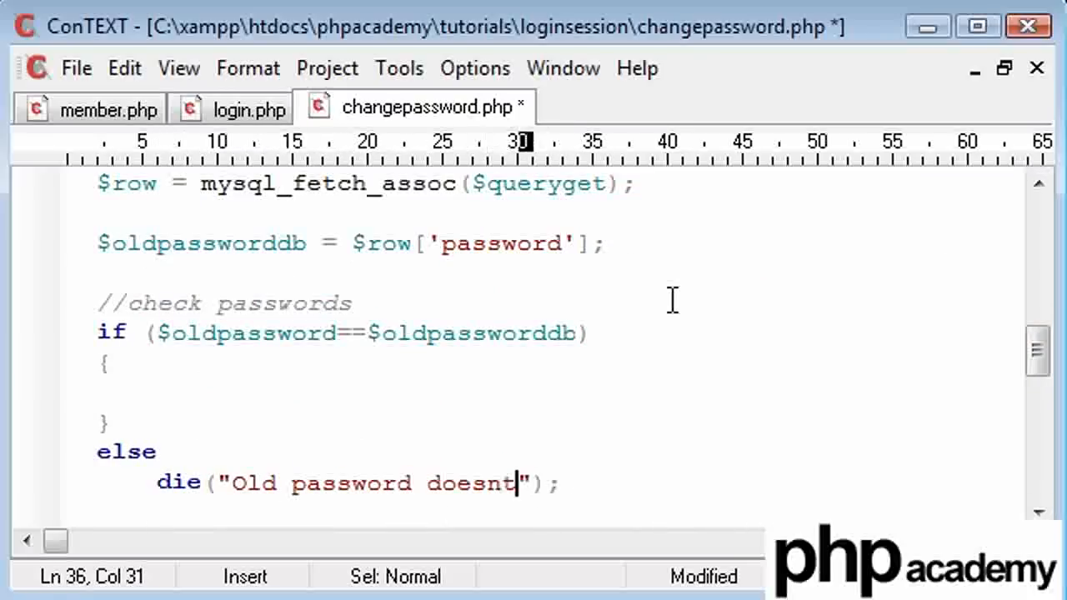
{"action": "type", "text": "match!"}
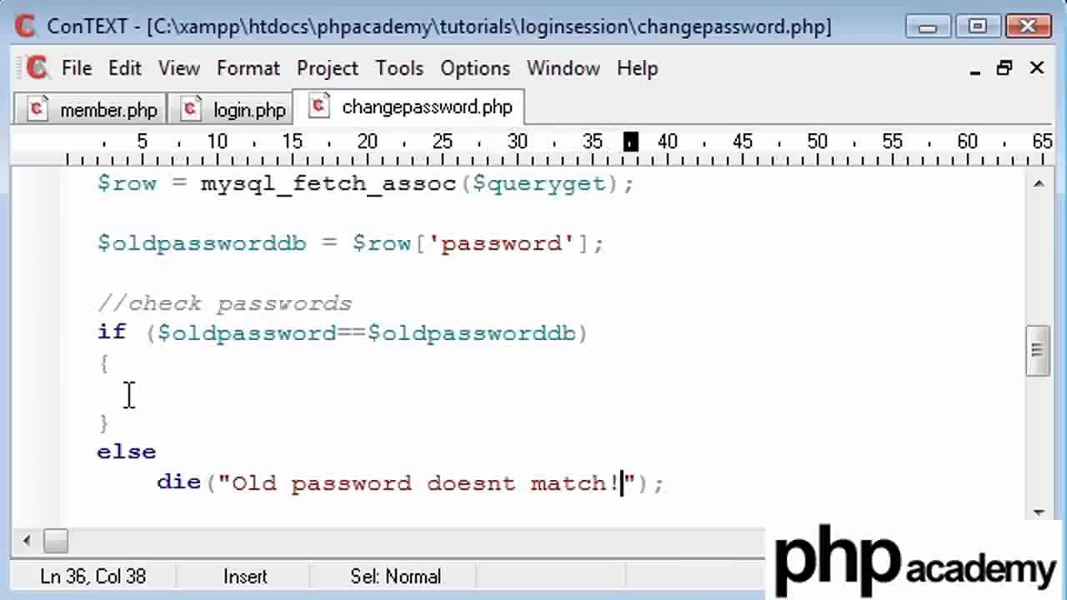
{"action": "type", "text": "//"}
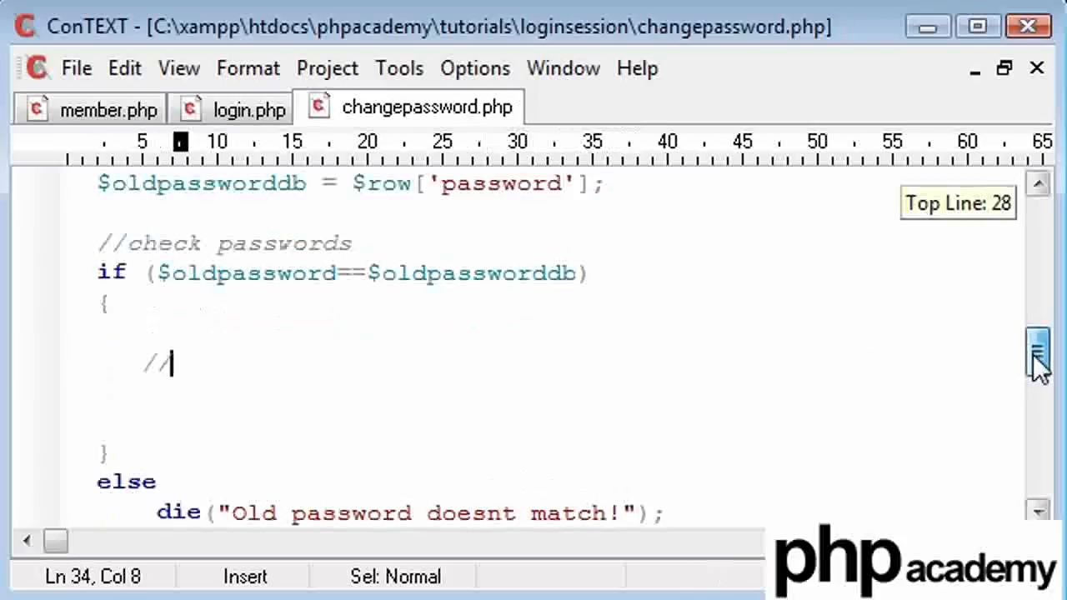
{"action": "scroll", "scroll_direction": "down", "scroll_amount": 3}
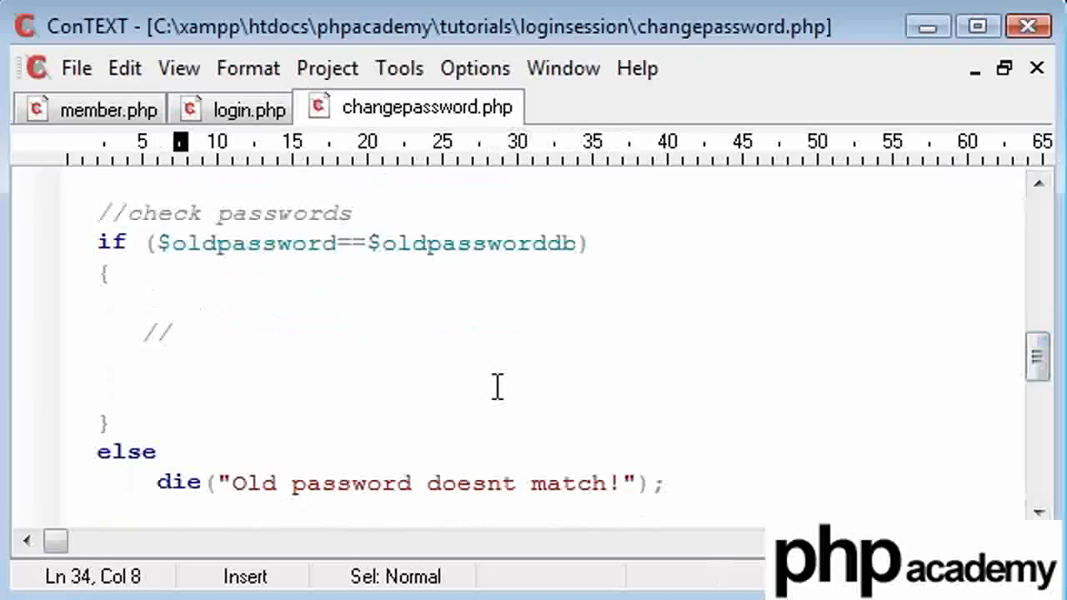
Add a 'check two new passwords' comment and an if ($newpassword==$repeatnewpassword) block
{"action": "type", "text": "check two new"}
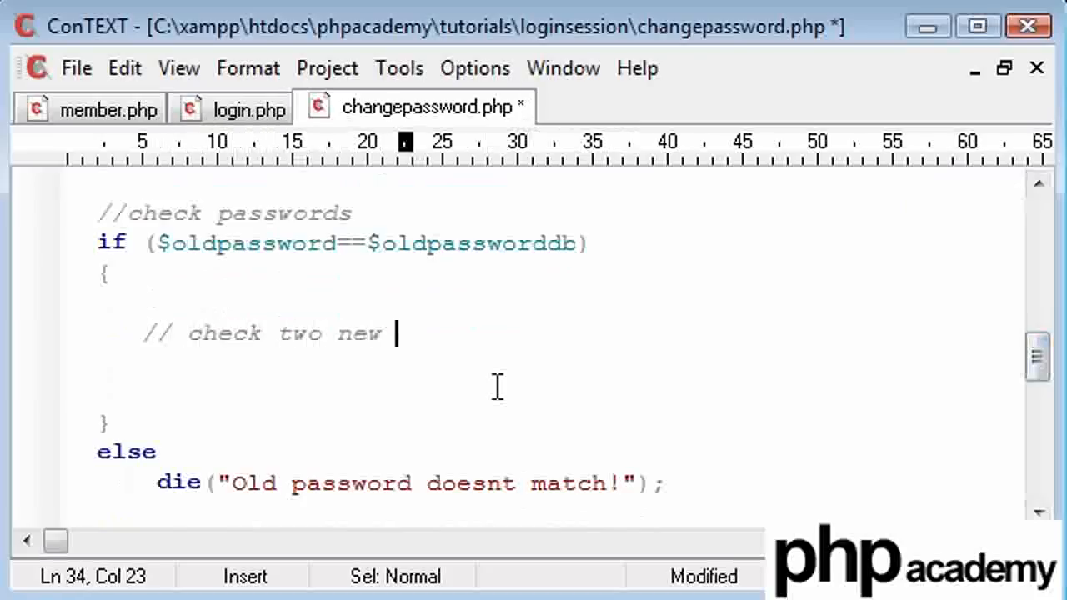
{"action": "type", "text": "passwords"}
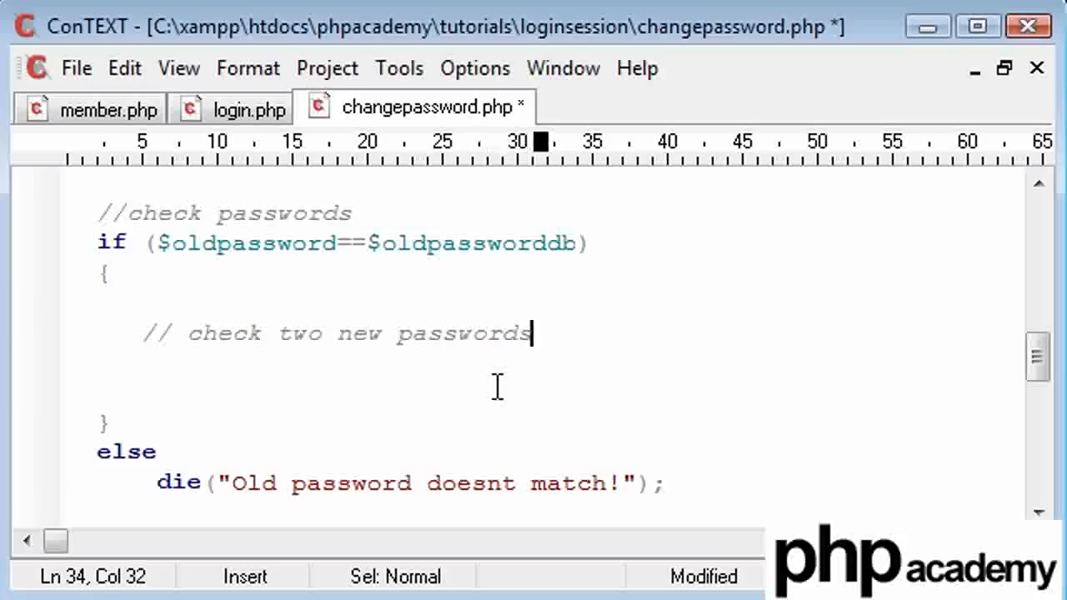
{"action": "type", "text": "if ()"}
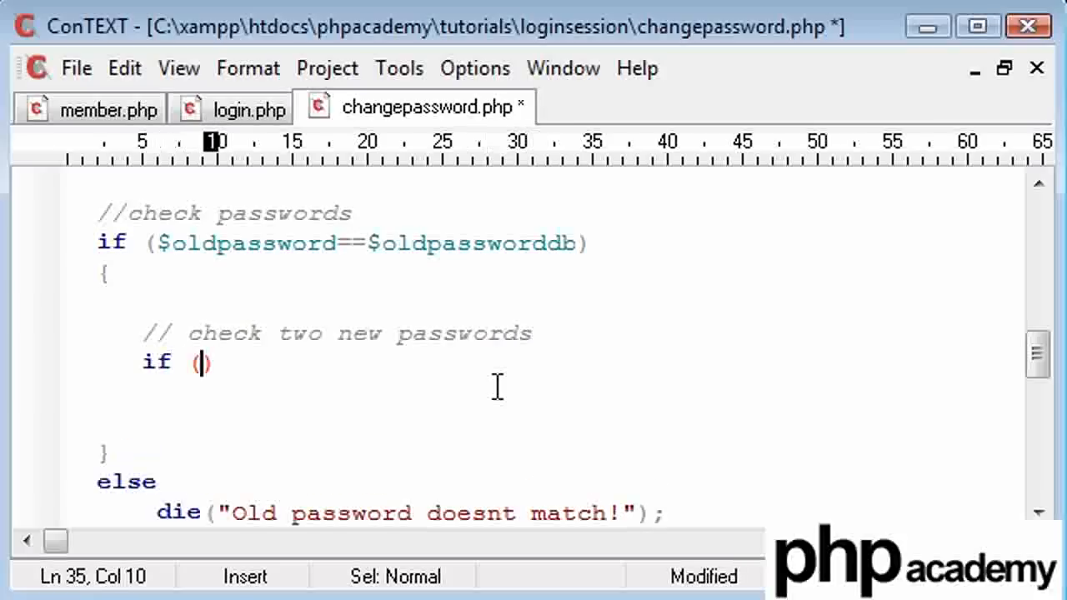
{"action": "type", "text": "$newpass"}
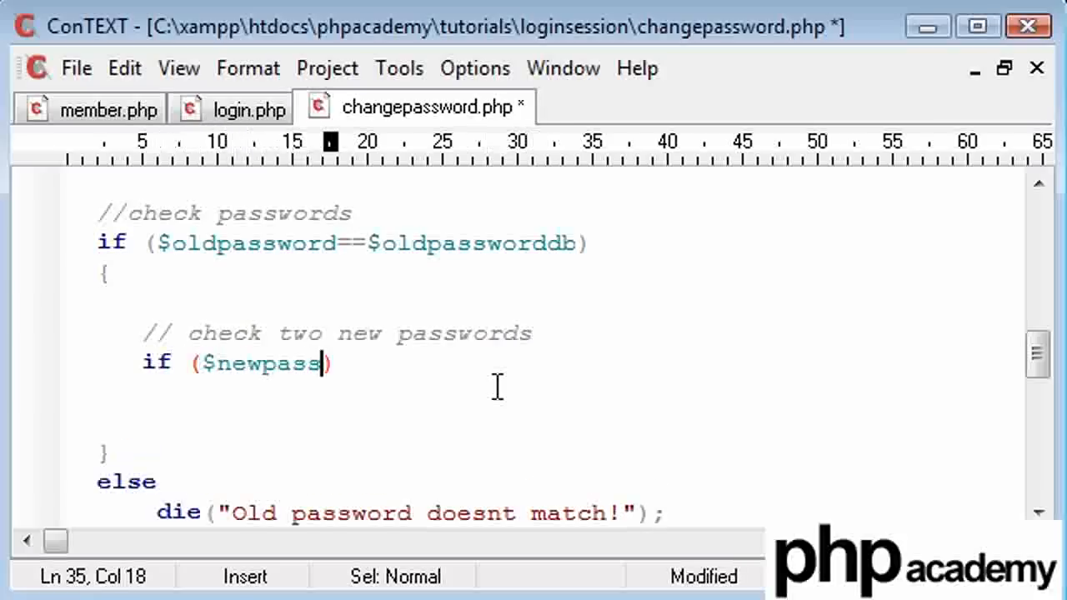
{"action": "type", "text": "word==$"}
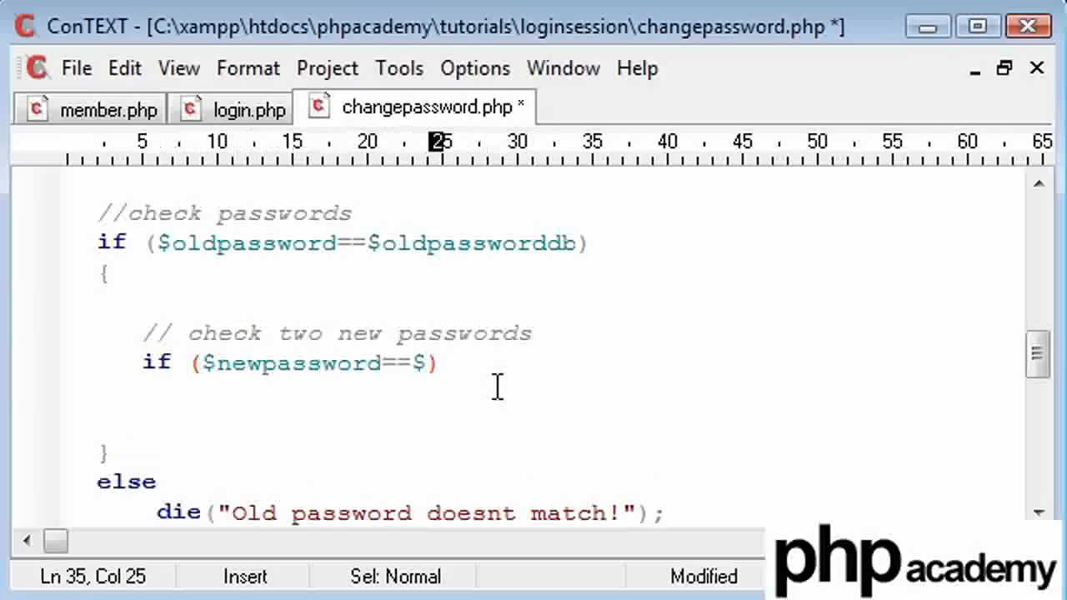
{"action": "type", "text": "$repeate"}
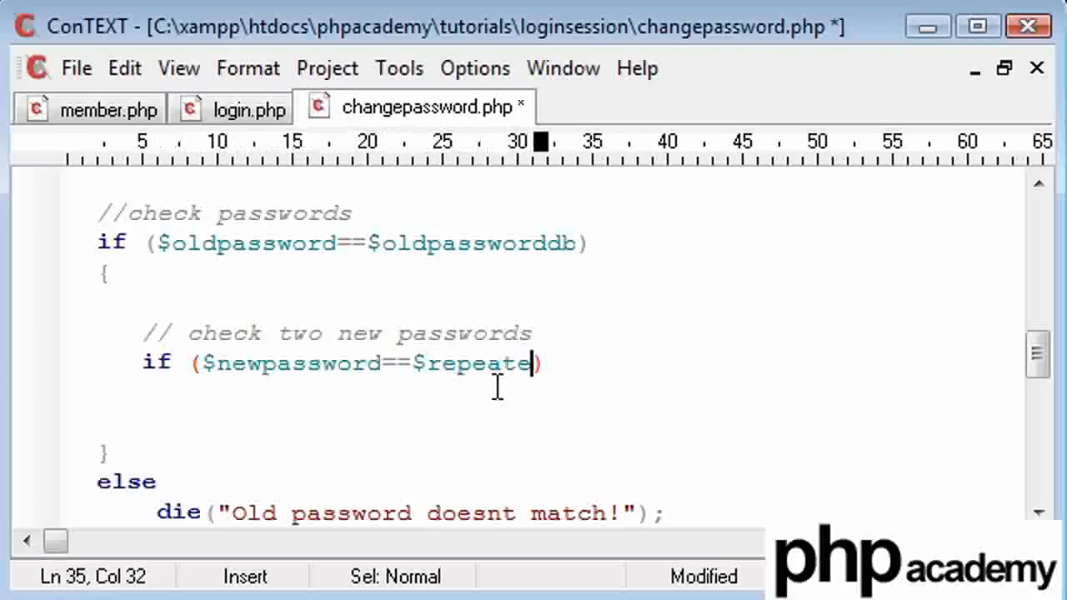
{"action": "type", "text": "newpassword"}
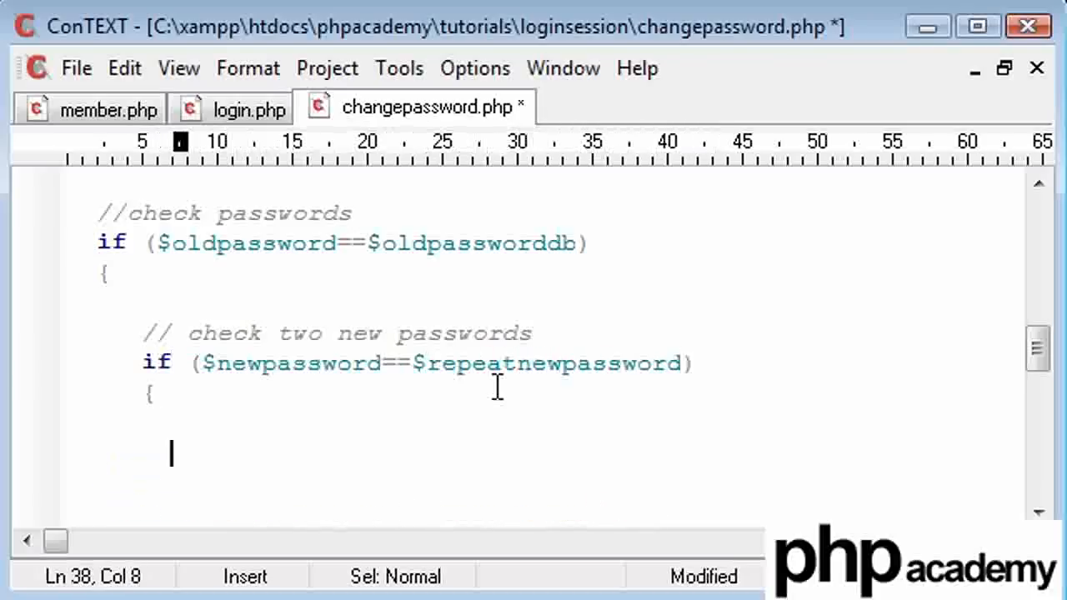
{"action": "type", "text": "}"}
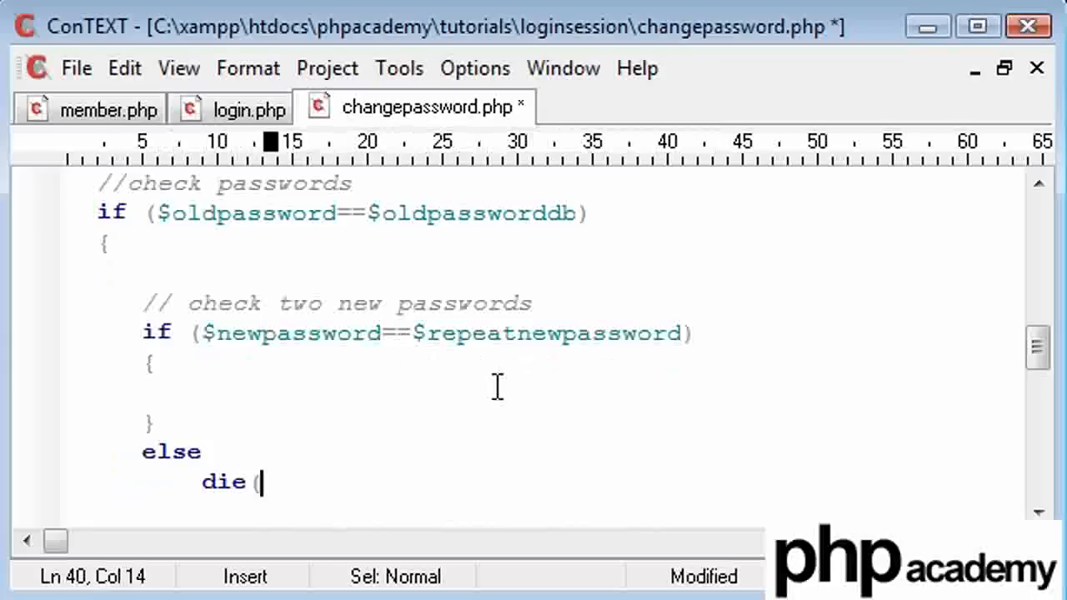
Add an else branch that dies with "New passwords don't match!"
{"action": "type", "text": "\"\");"}
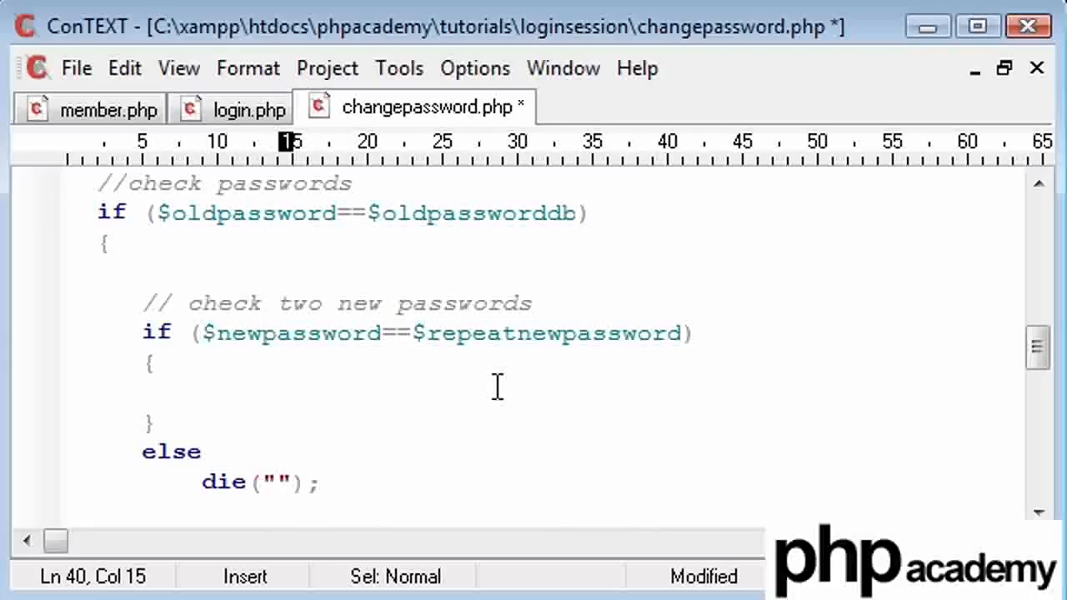
{"action": "type", "text": "New pa"}
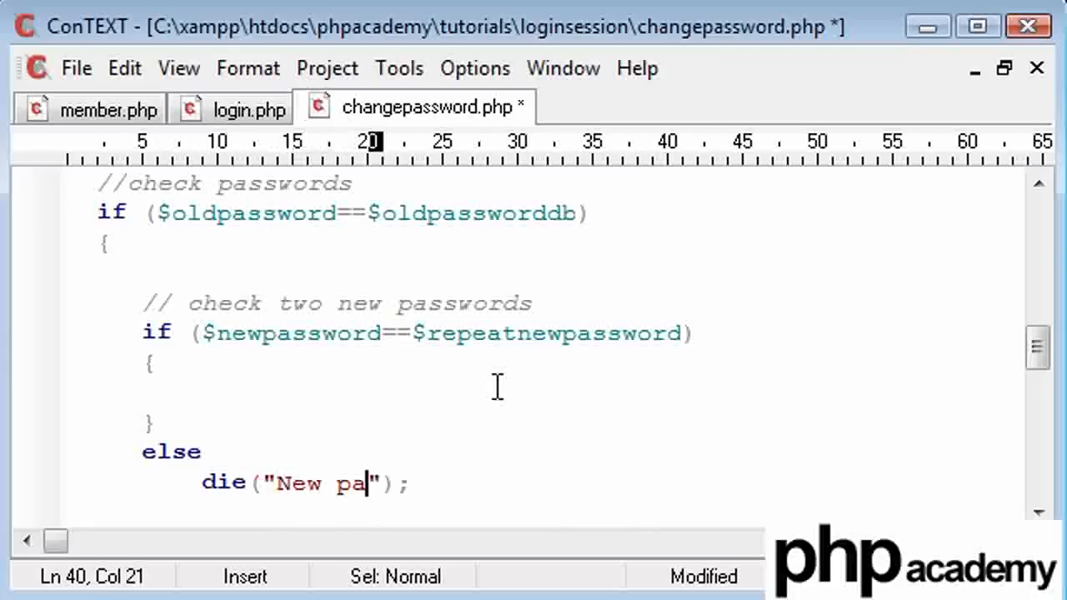
{"action": "type", "text": "sswords don't match!"}
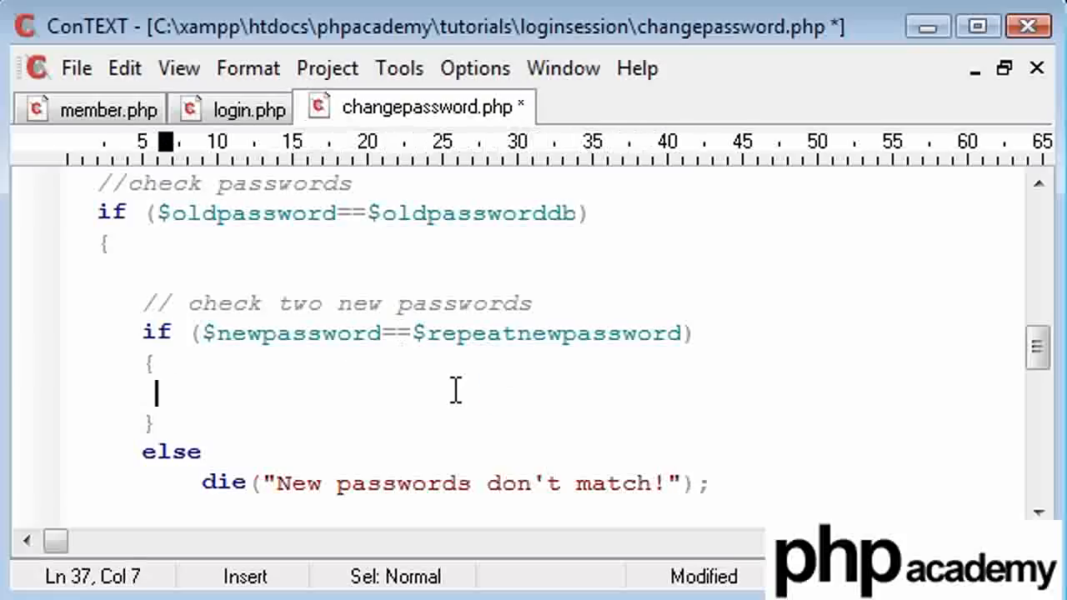
Inside the success branch add //success, //change password in db and an echo "success"
{"action": "type", "text": "//"}
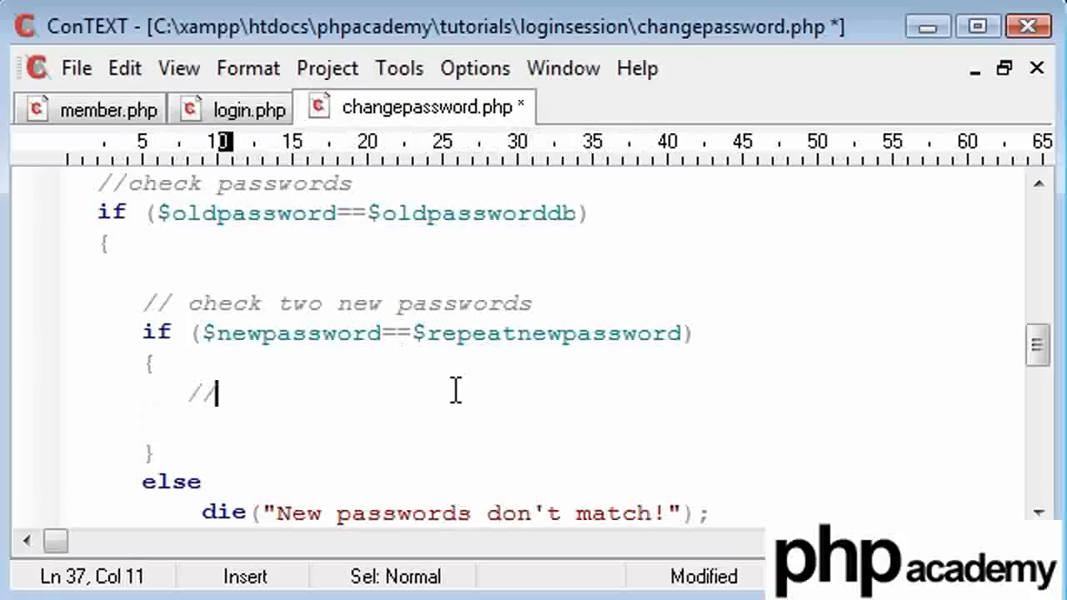
{"action": "type", "text": "success"}
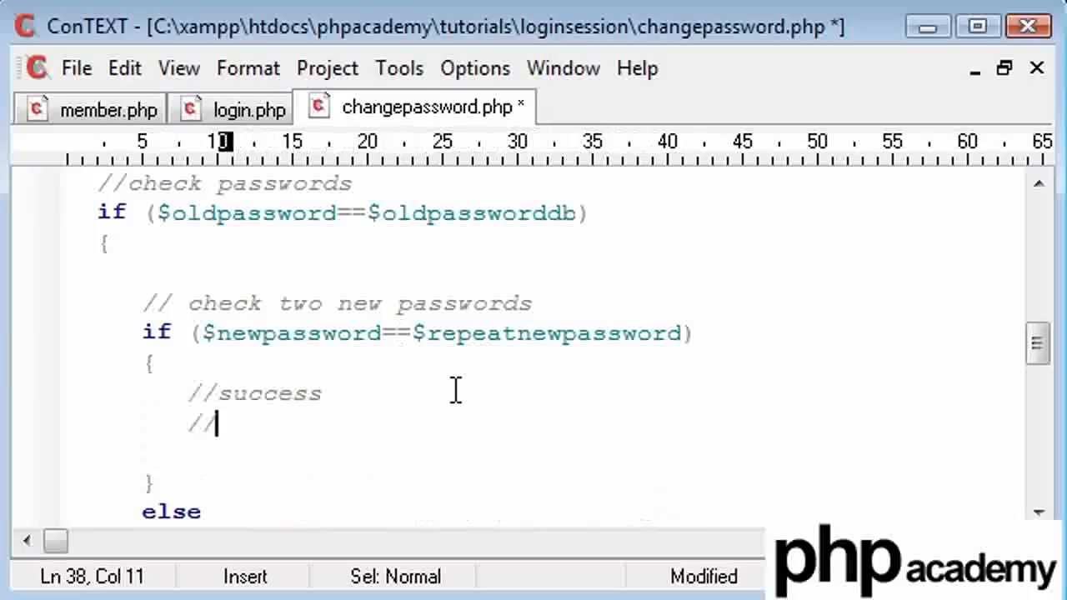
{"action": "type", "text": "change pas"}
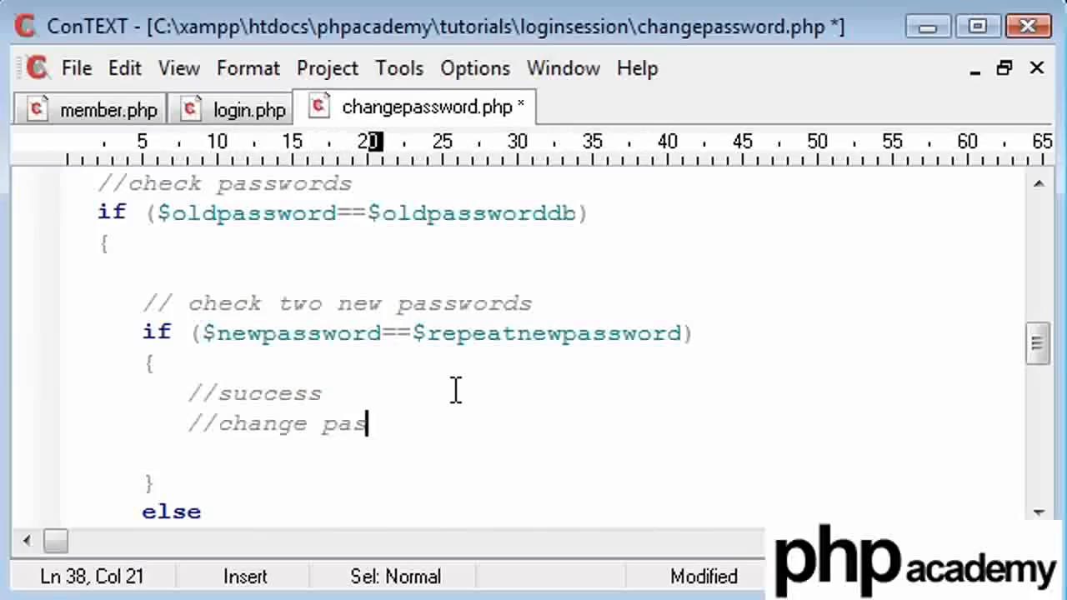
{"action": "type", "text": "sword in db"}
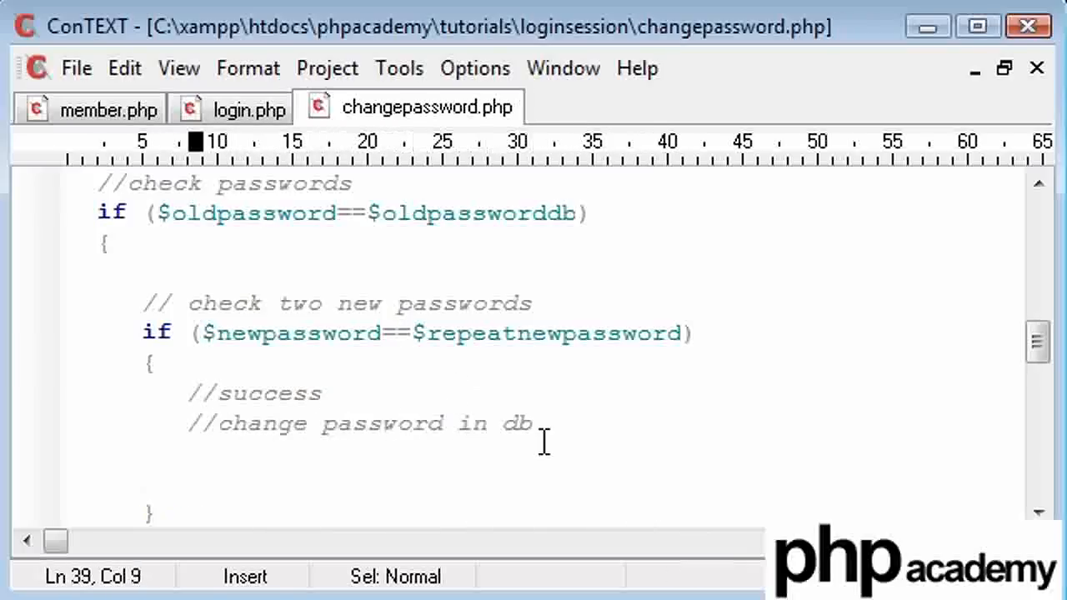
{"action": "type", "text": "echo"}
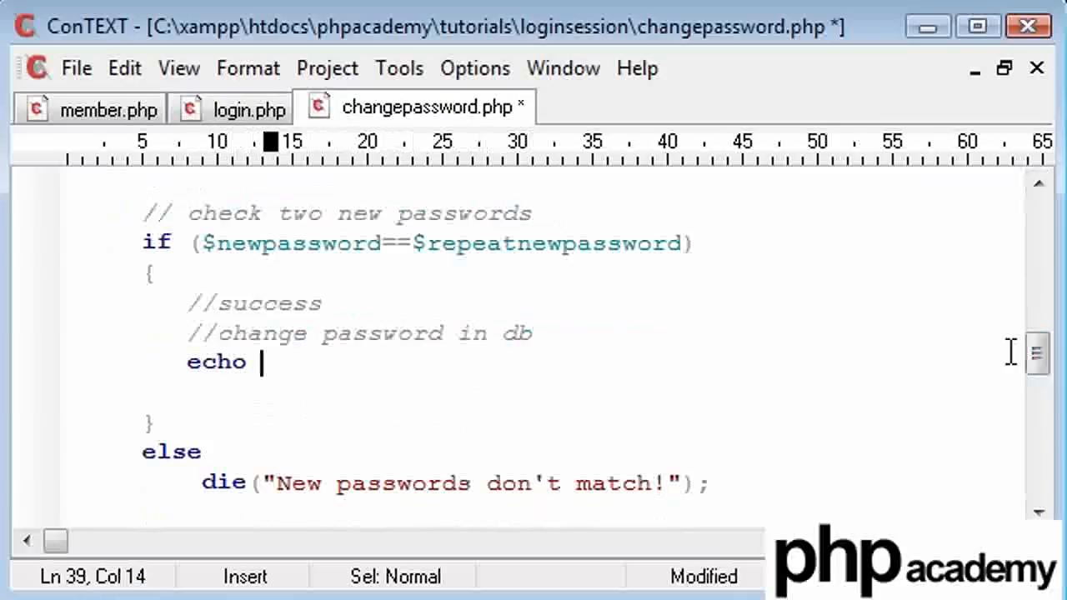
{"action": "type", "text": "\"suc\";"}
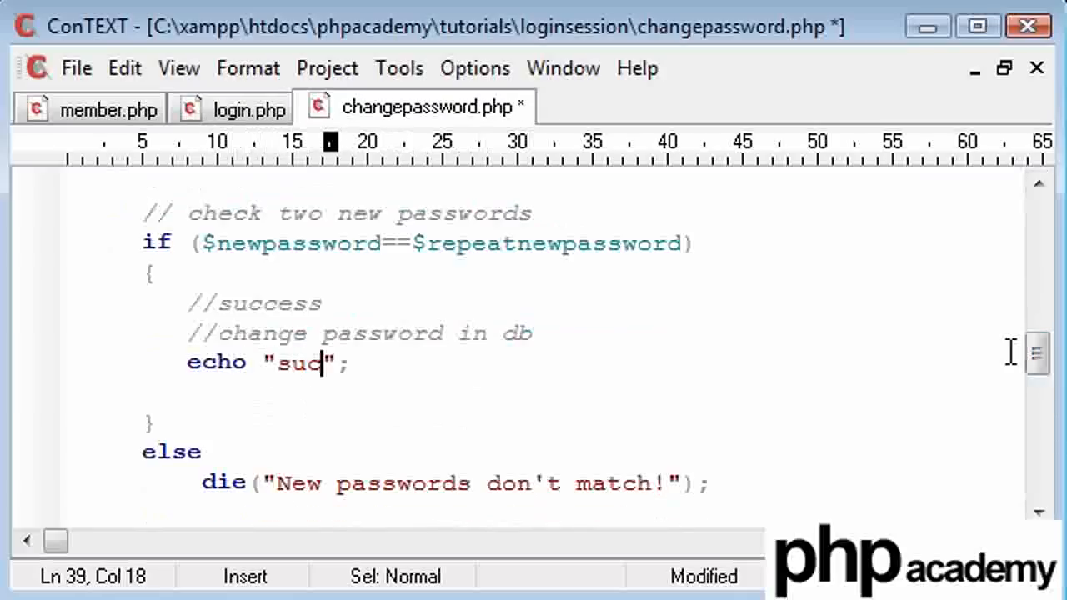
{"action": "type", "text": "ess!"}
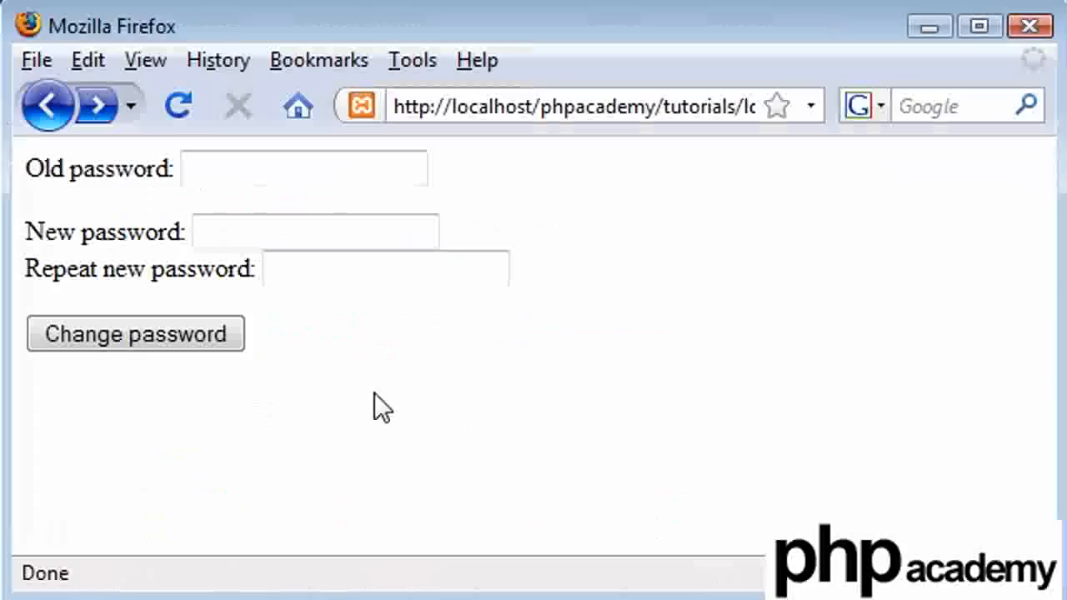
{"action": "left_click", "coordinate": [303, 169]}
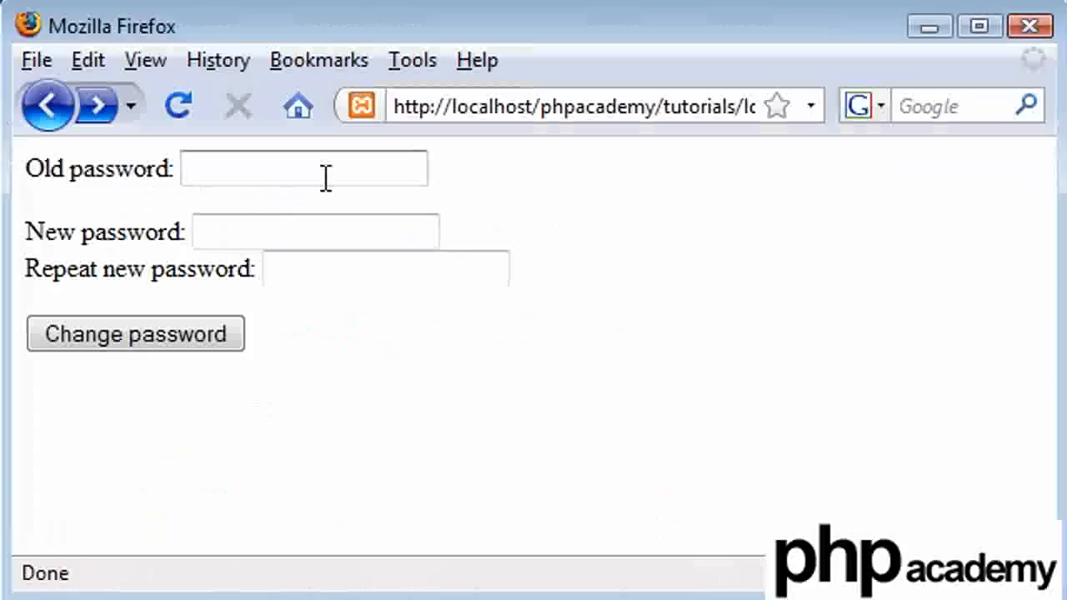
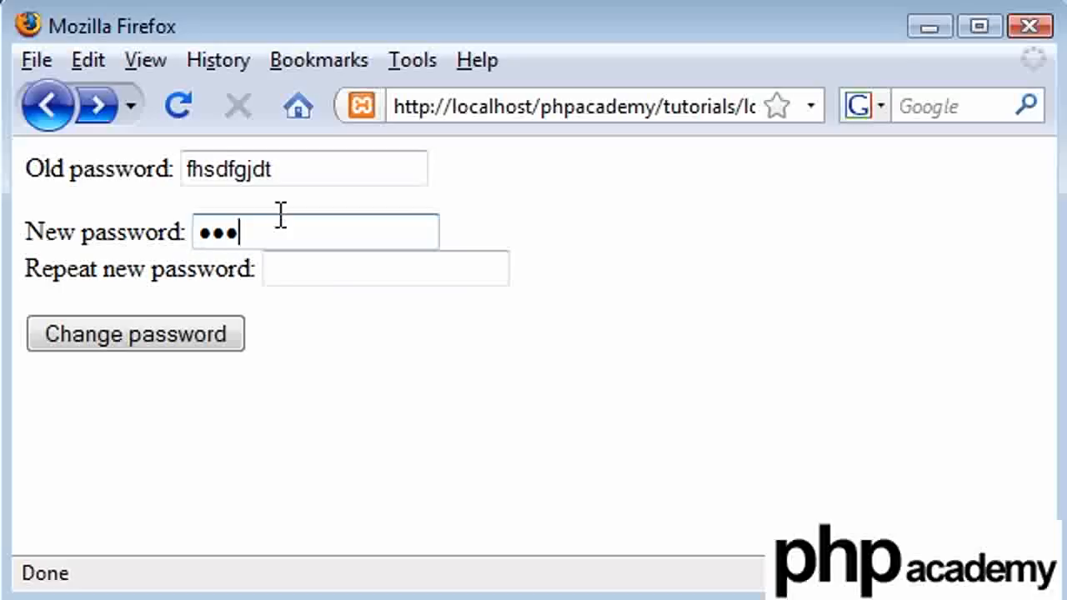
{"action": "left_click", "coordinate": [135, 333]}
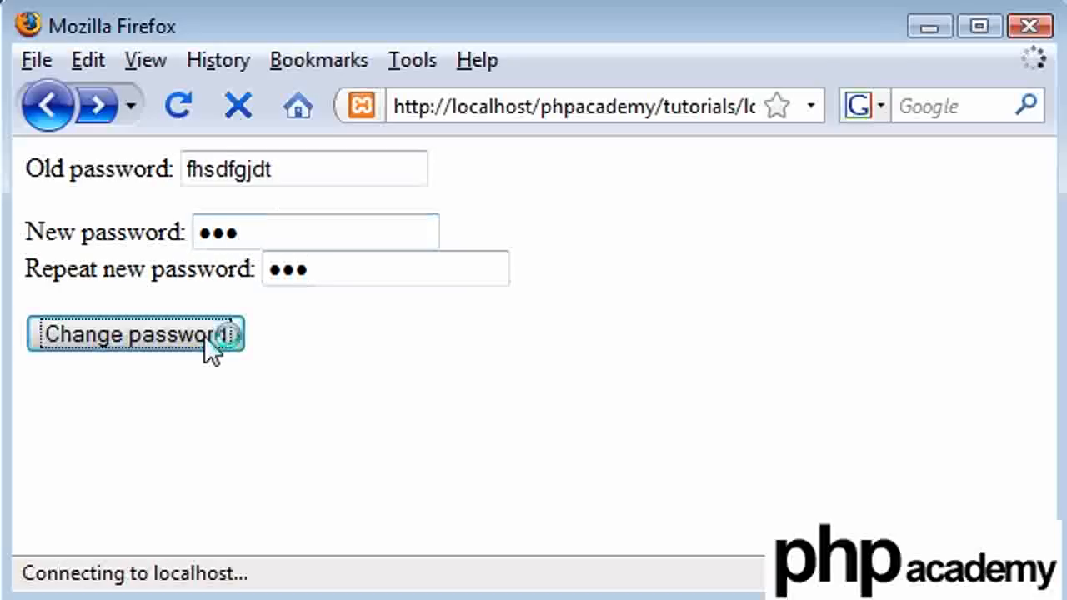
{"action": "left_click", "coordinate": [133, 333]}
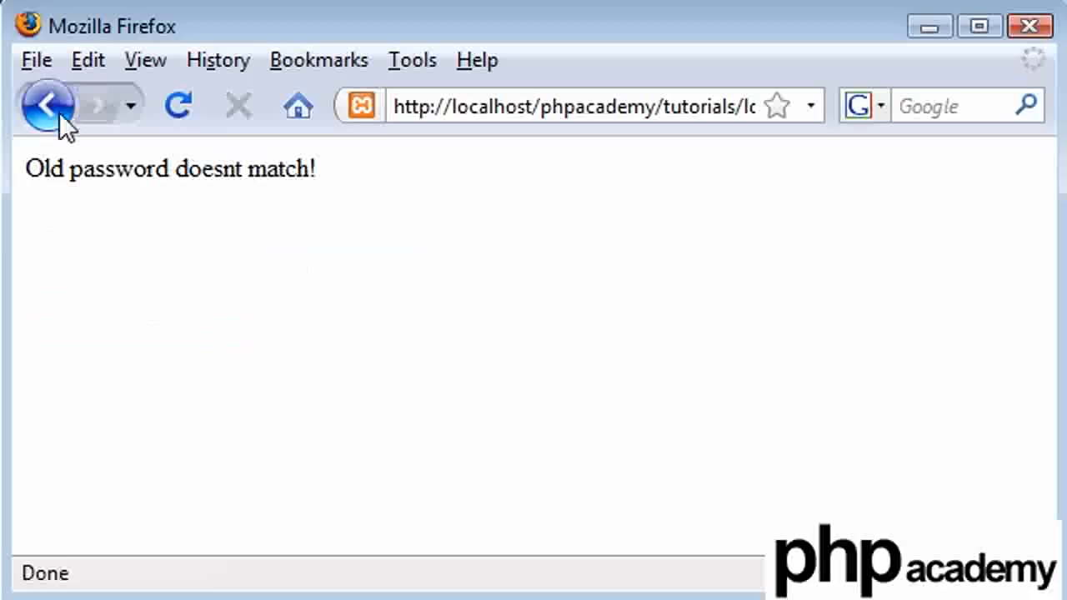
{"action": "left_click", "coordinate": [46, 104]}
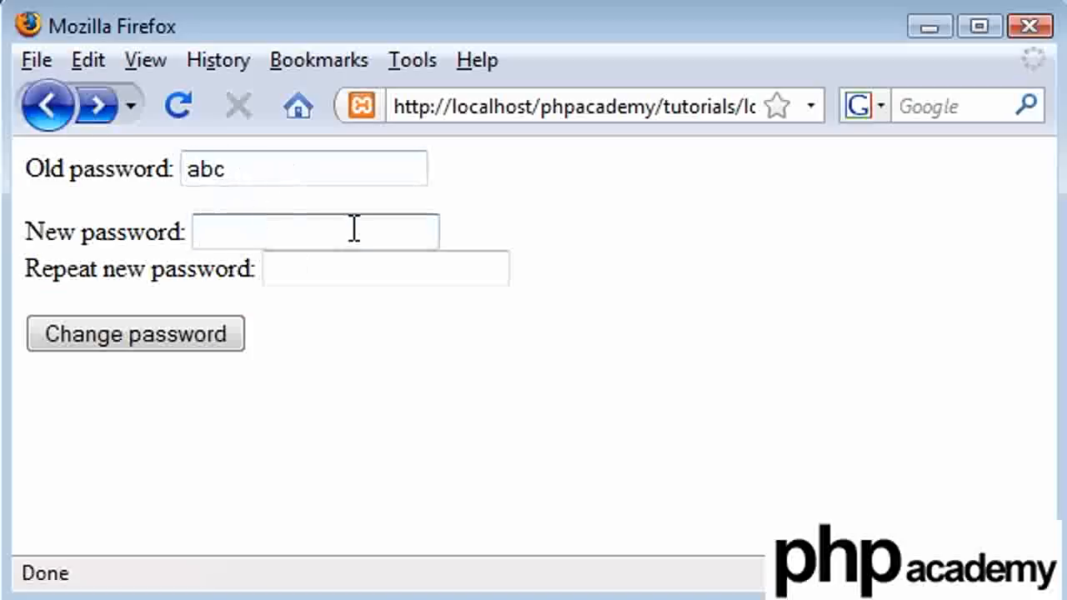
{"action": "type", "text": "abc"}
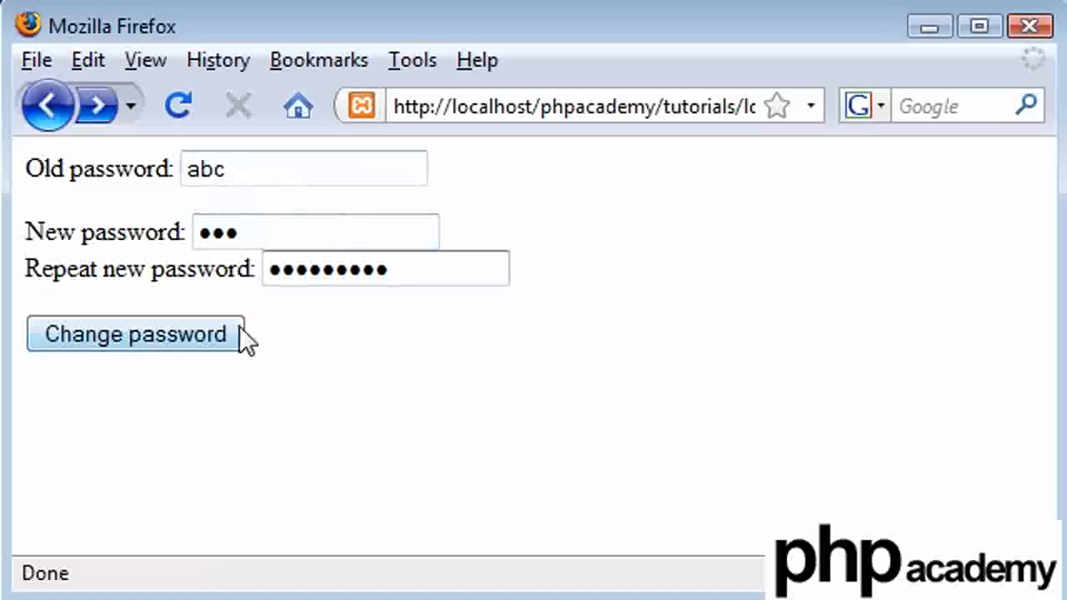
{"action": "left_click", "coordinate": [135, 333]}
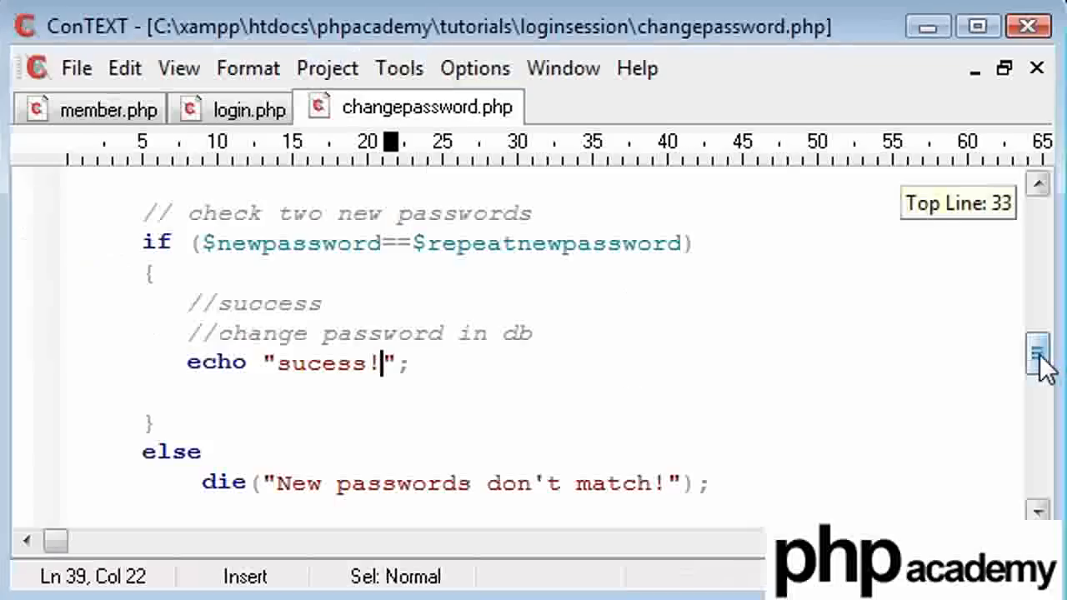
Add a debug line echo $oldpassworddb."<br>"; before the password check
{"action": "left_click", "coordinate": [1037, 345]}
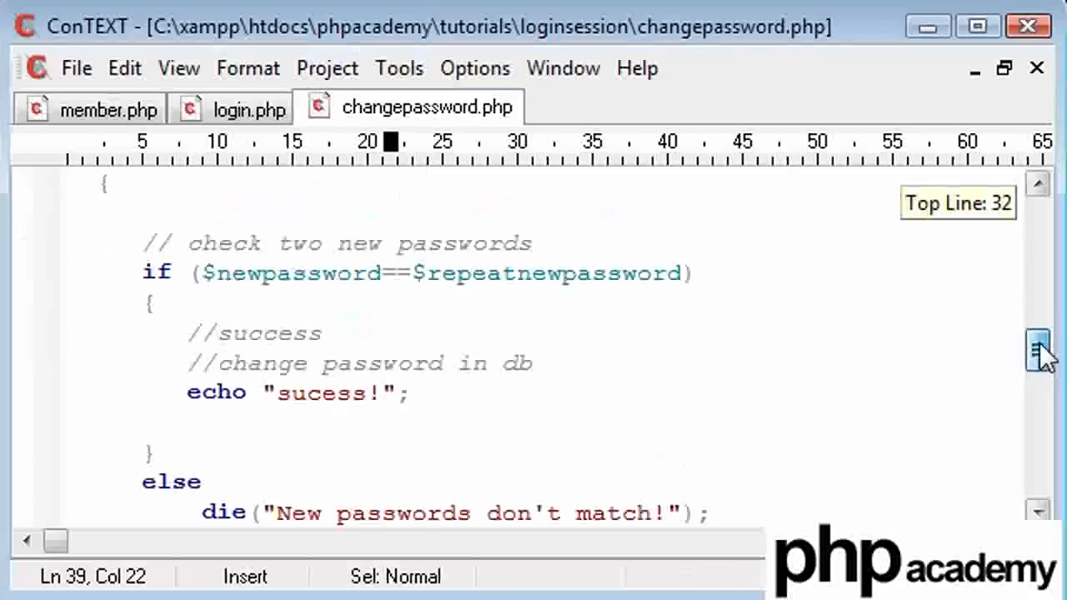
{"action": "scroll", "scroll_direction": "up", "scroll_amount": 3}
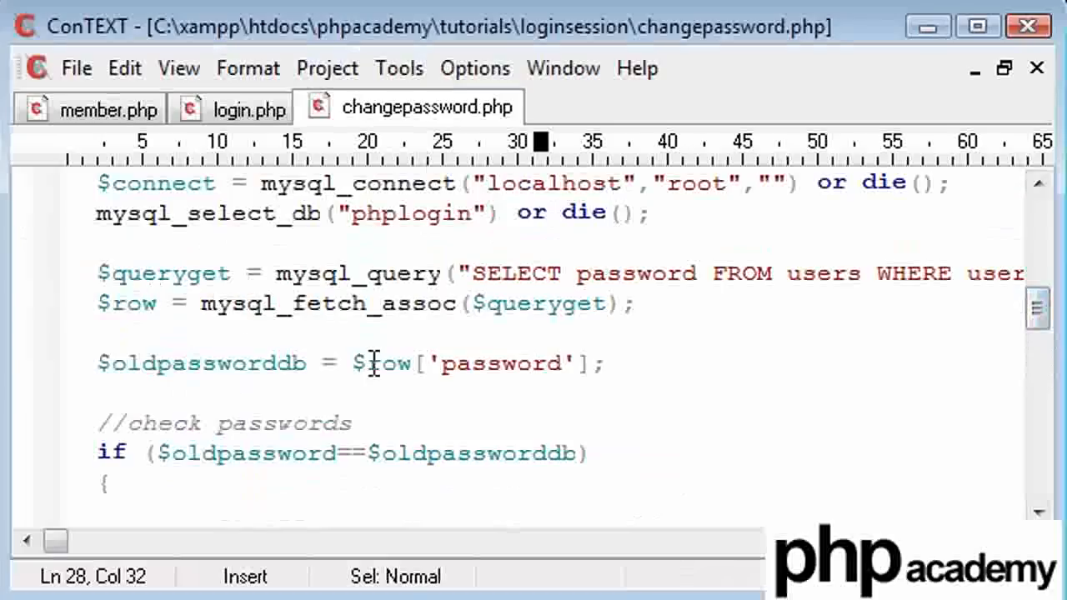
{"action": "scroll", "scroll_direction": "down", "scroll_amount": 3}
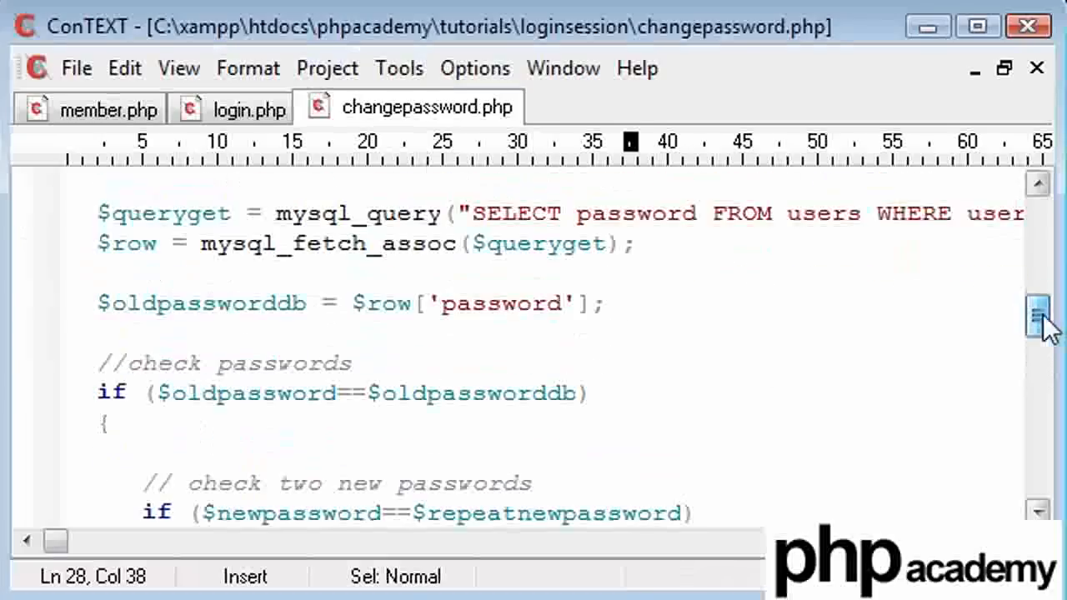
{"action": "type", "text": "echo $"}
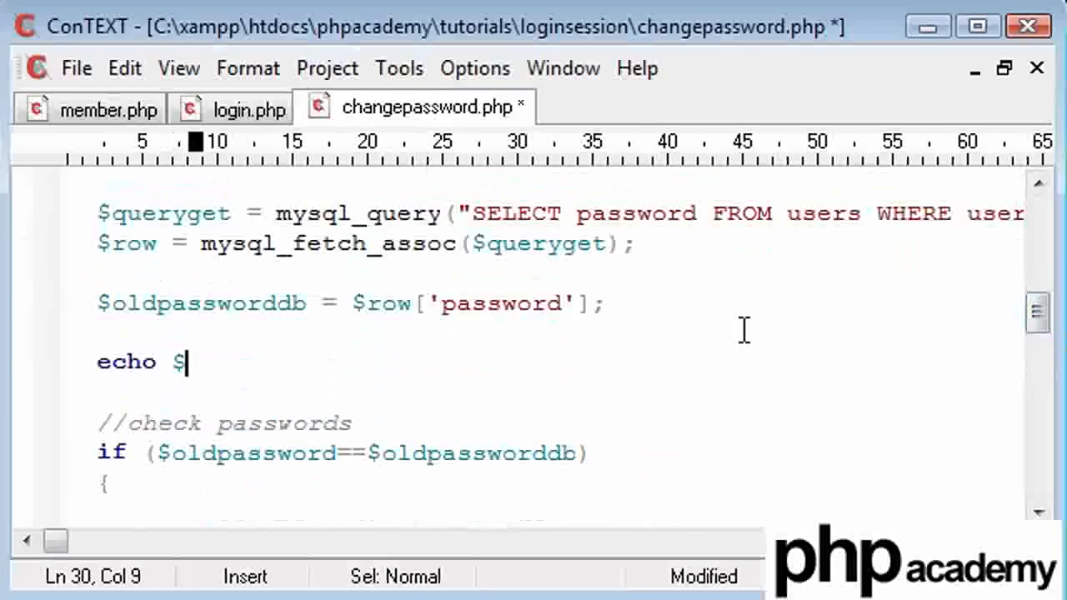
{"action": "type", "text": "oldpassworddb"}
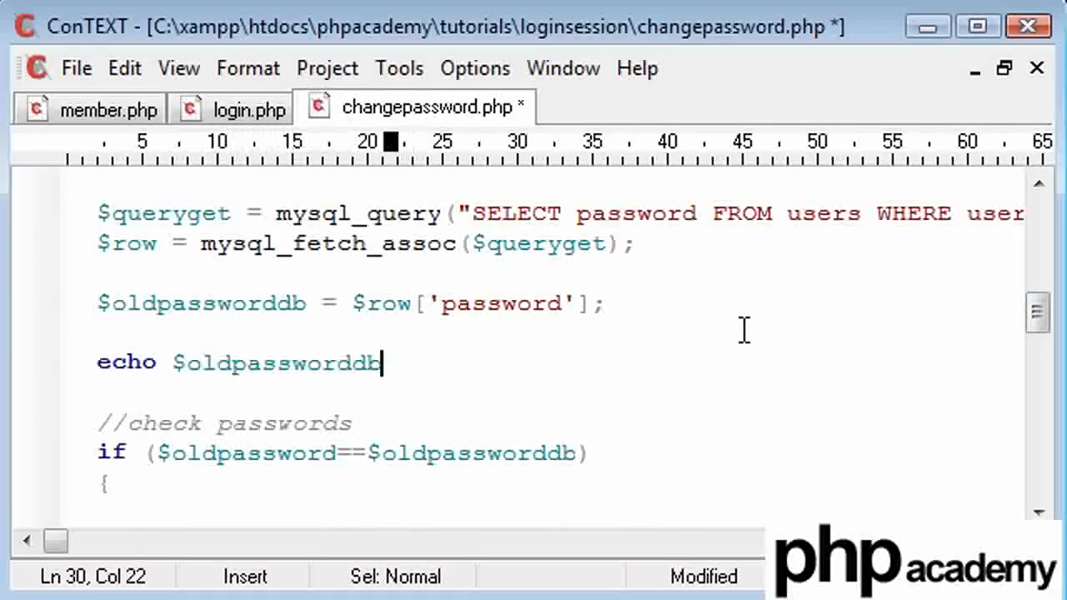
{"action": "type", "text": ".\"<br\""}
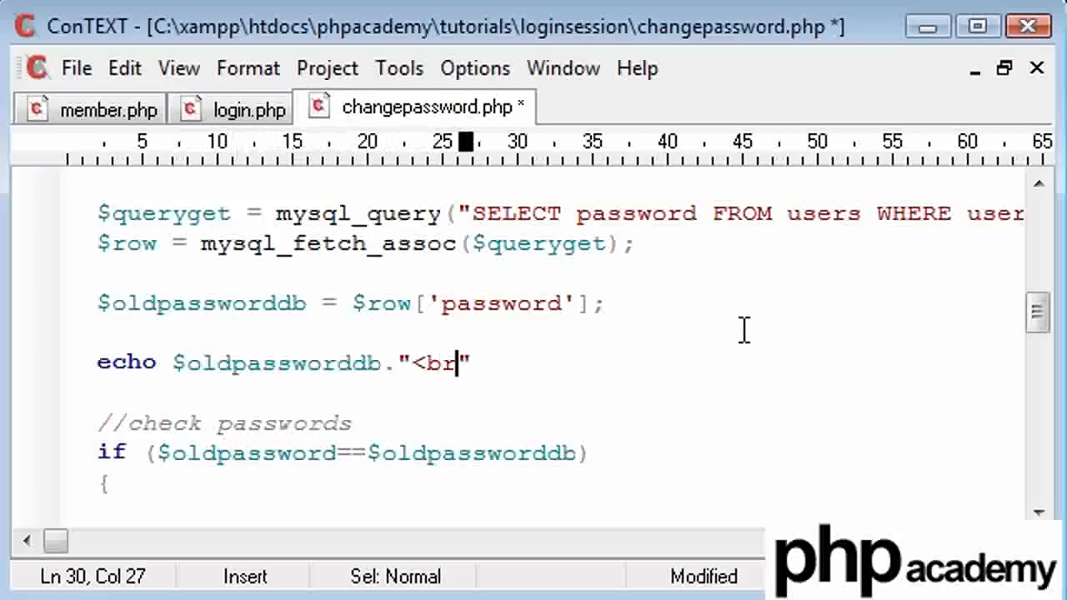
{"action": "type", "text": ">\";"}
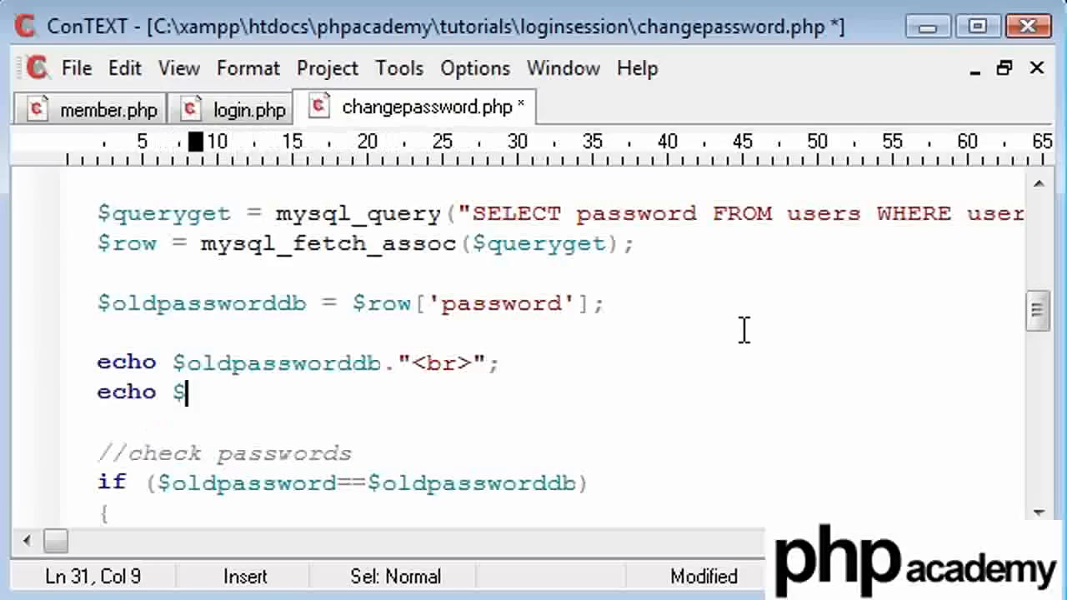
Add a second debug line echo $oldpassword."<br>"; below it
{"action": "type", "text": "q"}
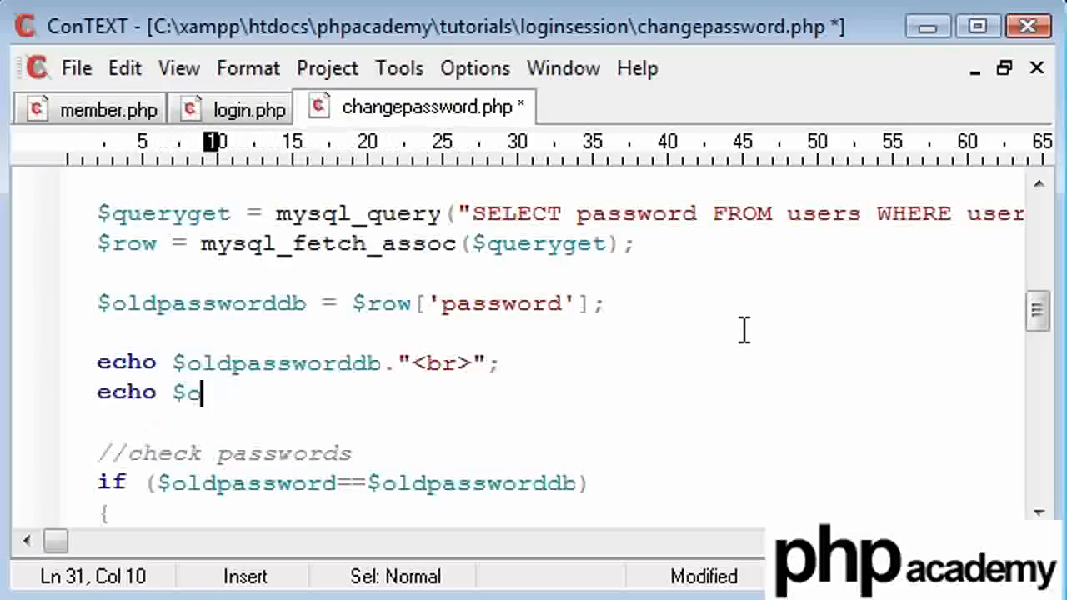
{"action": "type", "text": "ldpassword."}
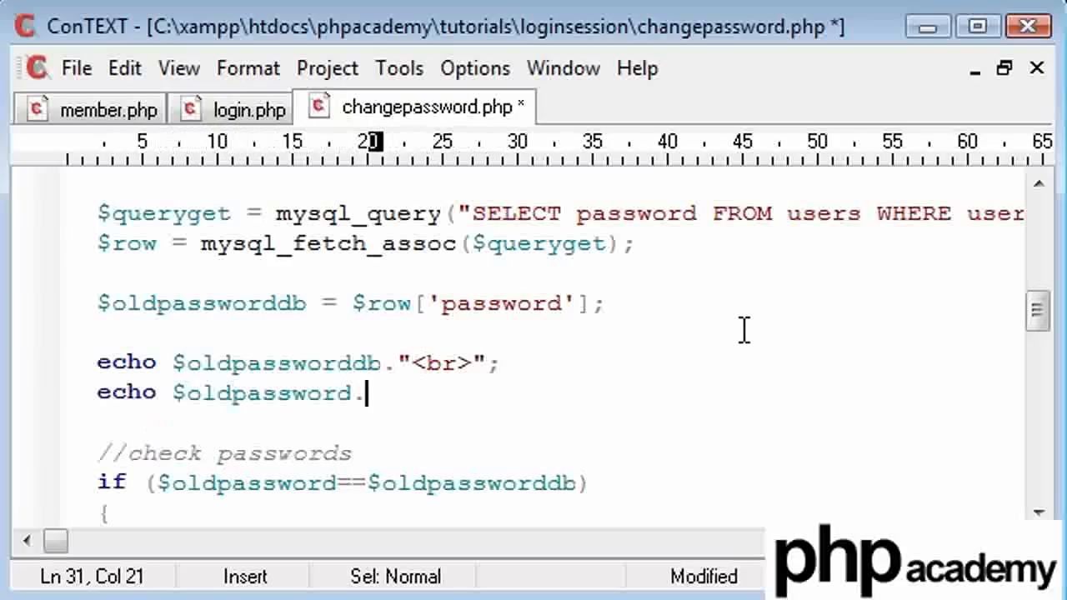
{"action": "type", "text": "\"<br>\""}
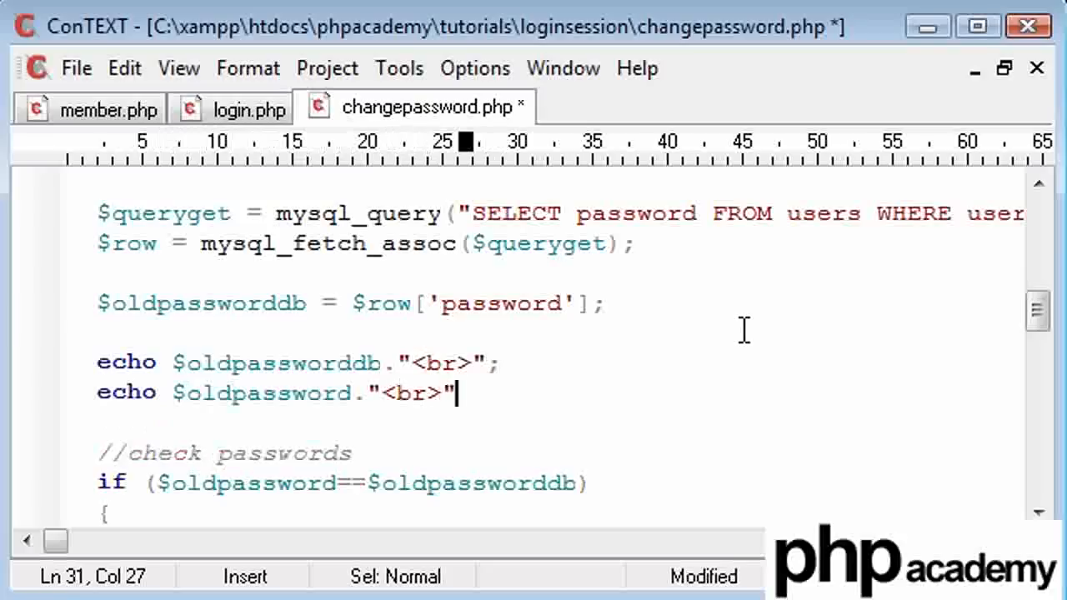
{"action": "type", "text": ";"}
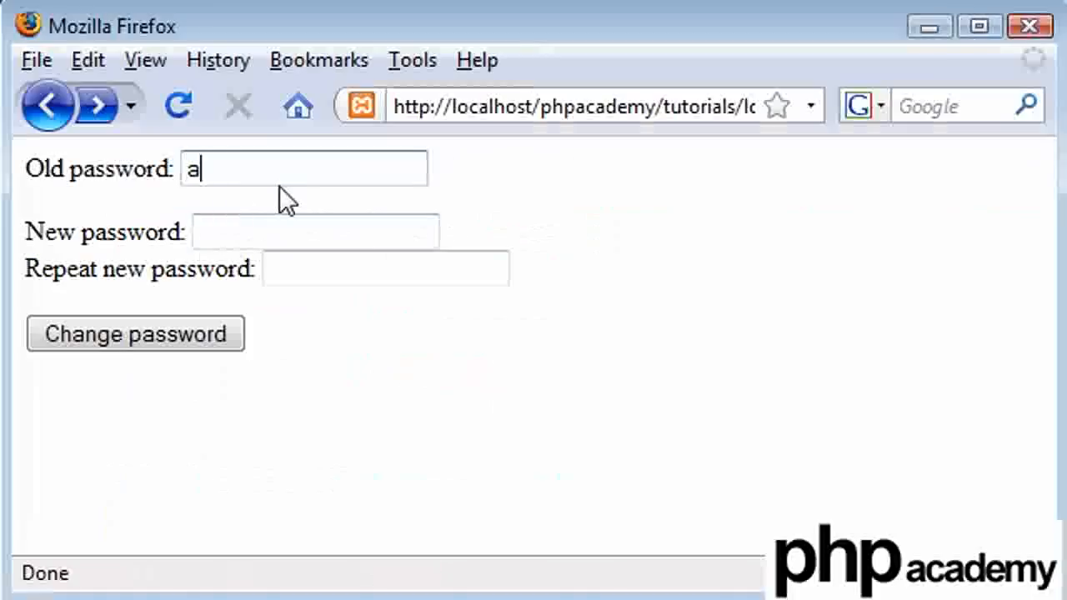
Submit the change-password form with old password abc to view the echoed hashes
{"action": "type", "text": "bc"}
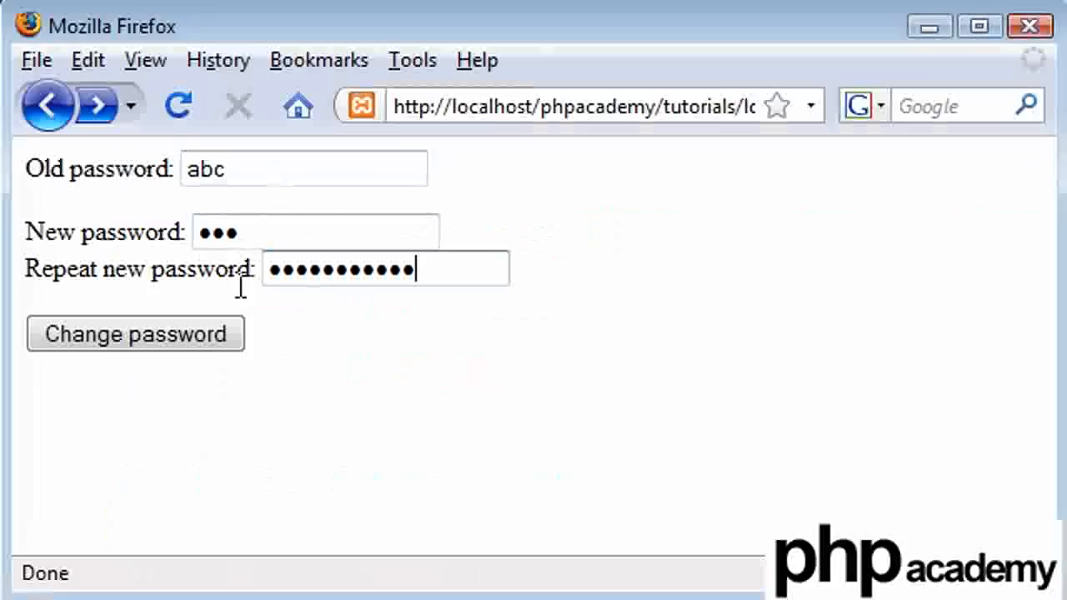
{"action": "left_click", "coordinate": [135, 333]}
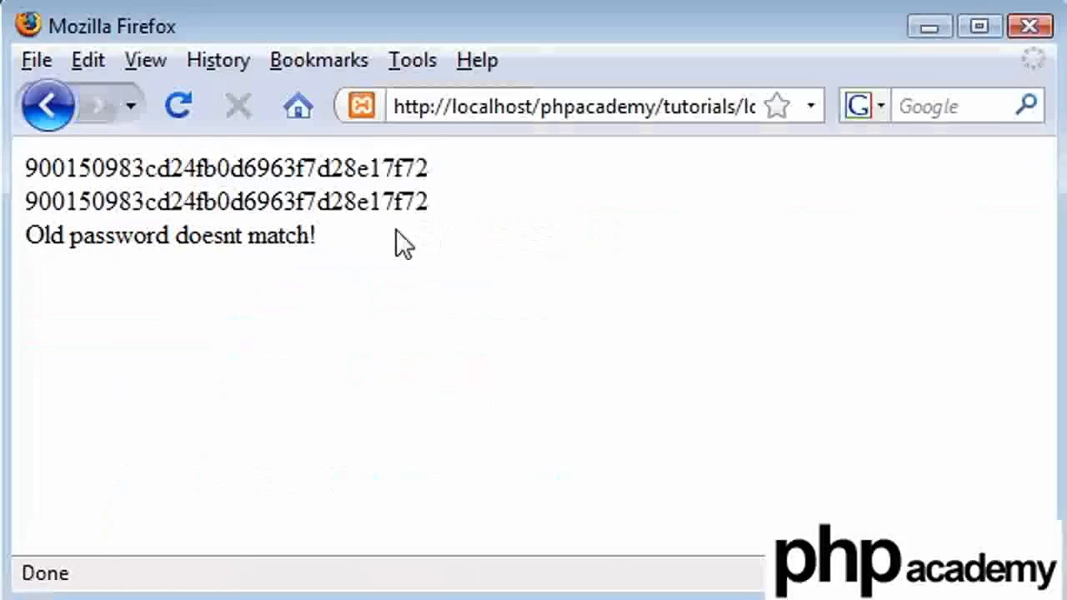
{"action": "mouse_move", "coordinate": [503, 219]}
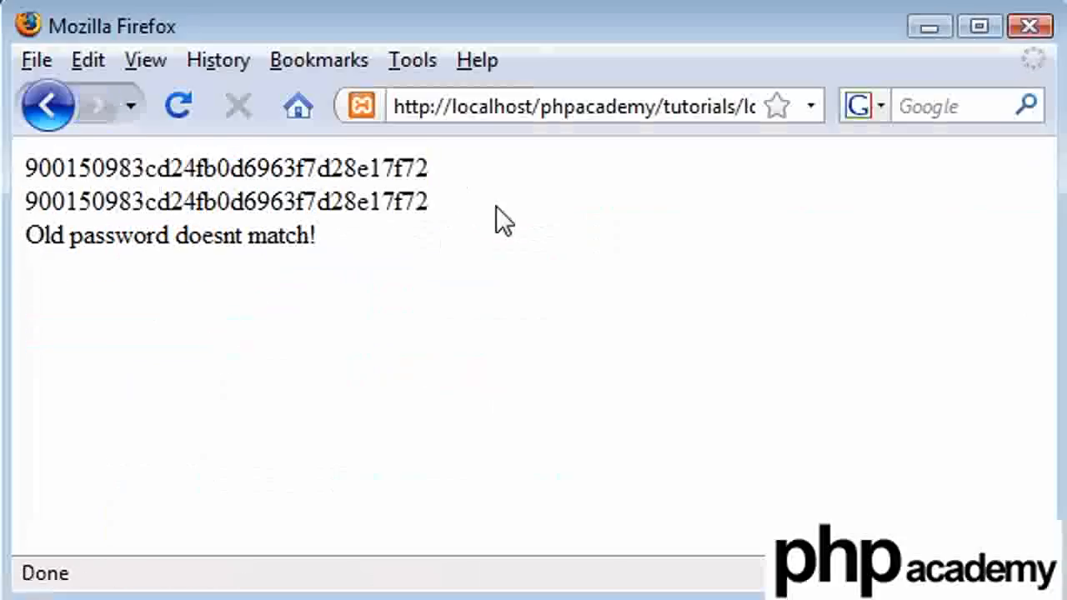
{"action": "mouse_move", "coordinate": [400, 203]}
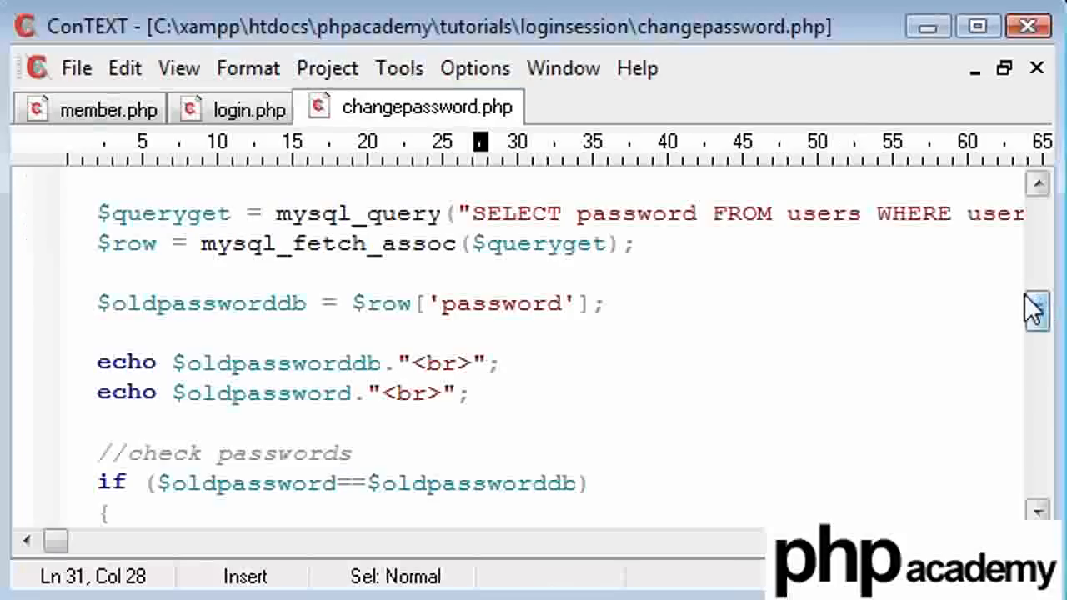
{"action": "scroll", "scroll_direction": "down", "scroll_amount": 3}
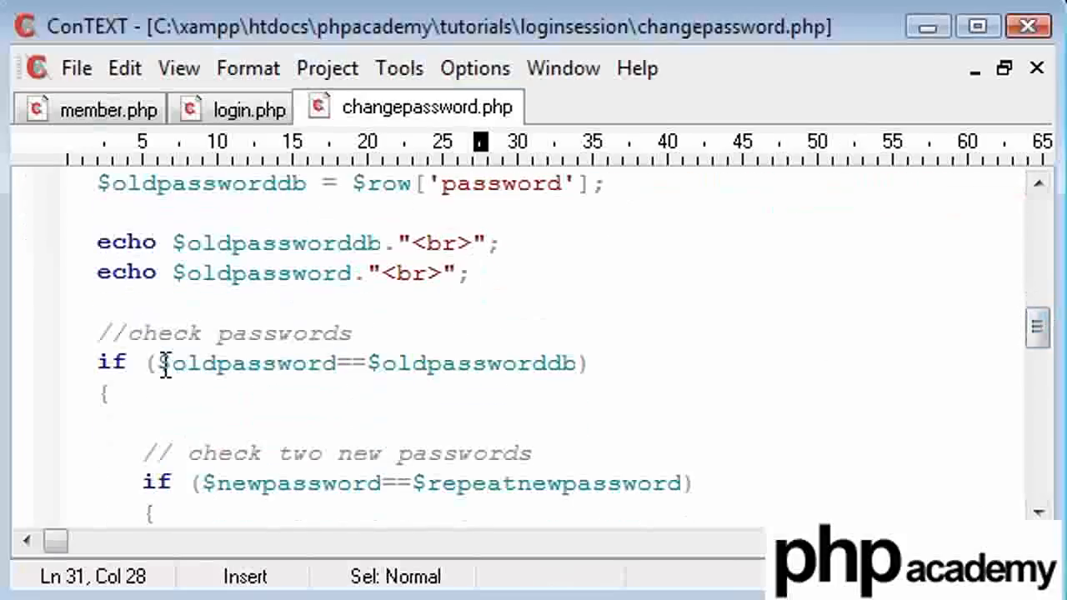
{"action": "mouse_move", "coordinate": [325, 364]}
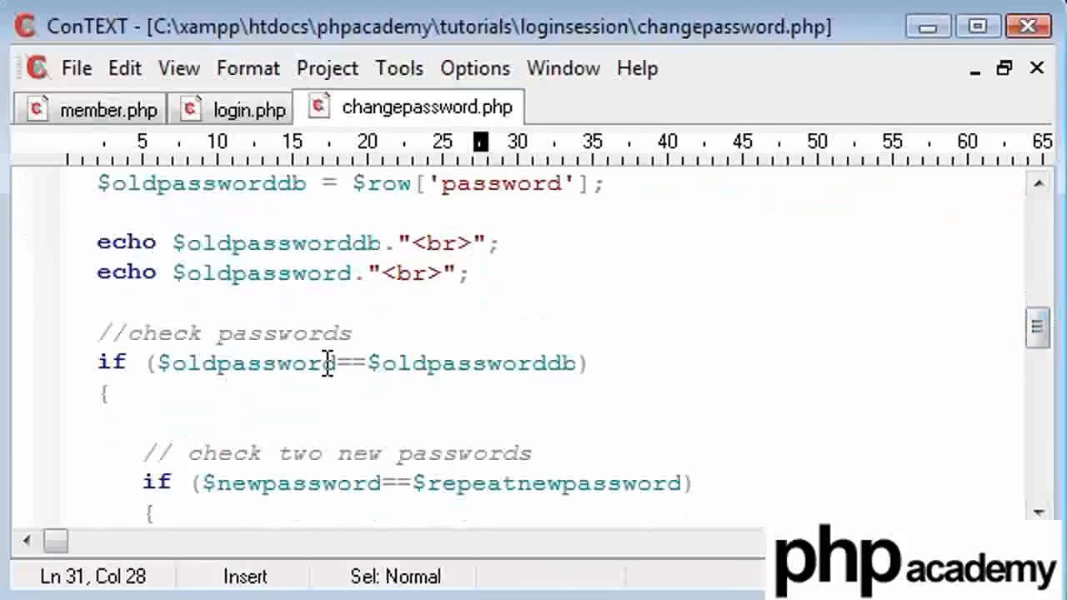
{"action": "scroll", "scroll_direction": "down", "scroll_amount": 3}
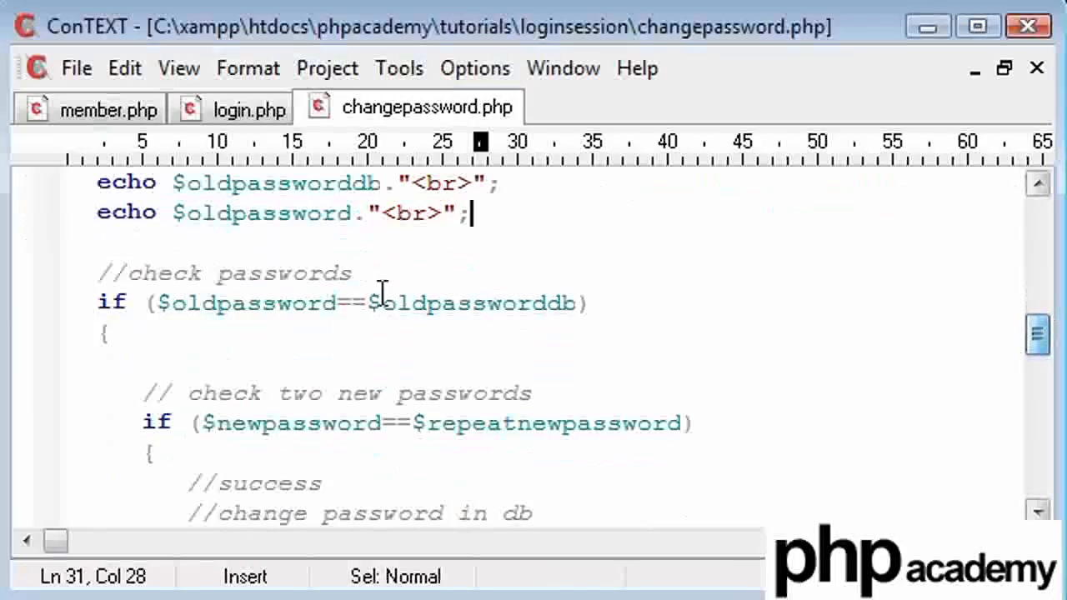
{"action": "mouse_move", "coordinate": [573, 343]}
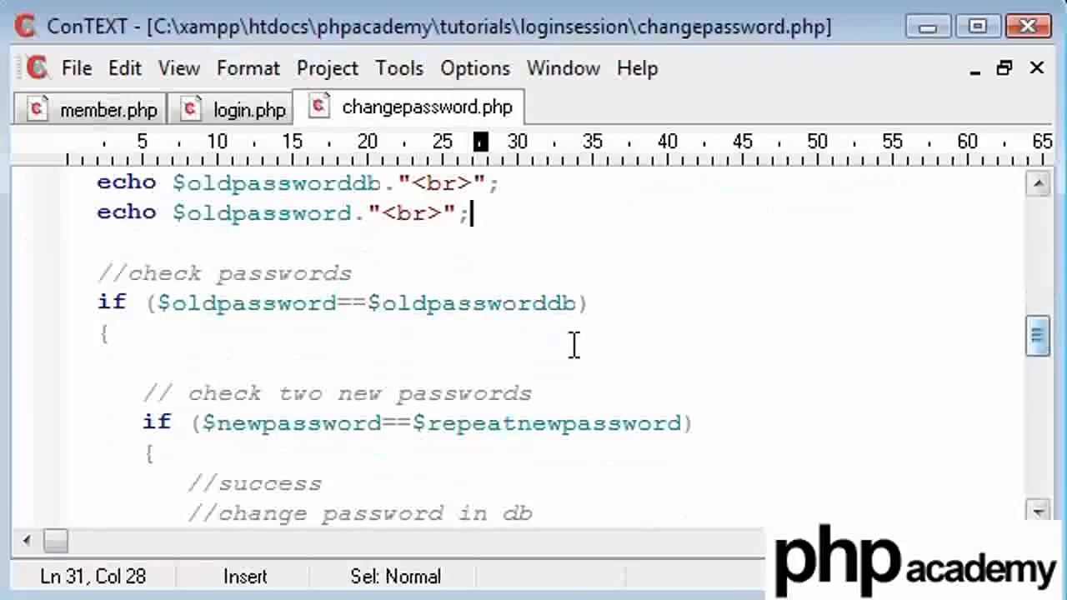
{"action": "mouse_move", "coordinate": [1013, 325]}
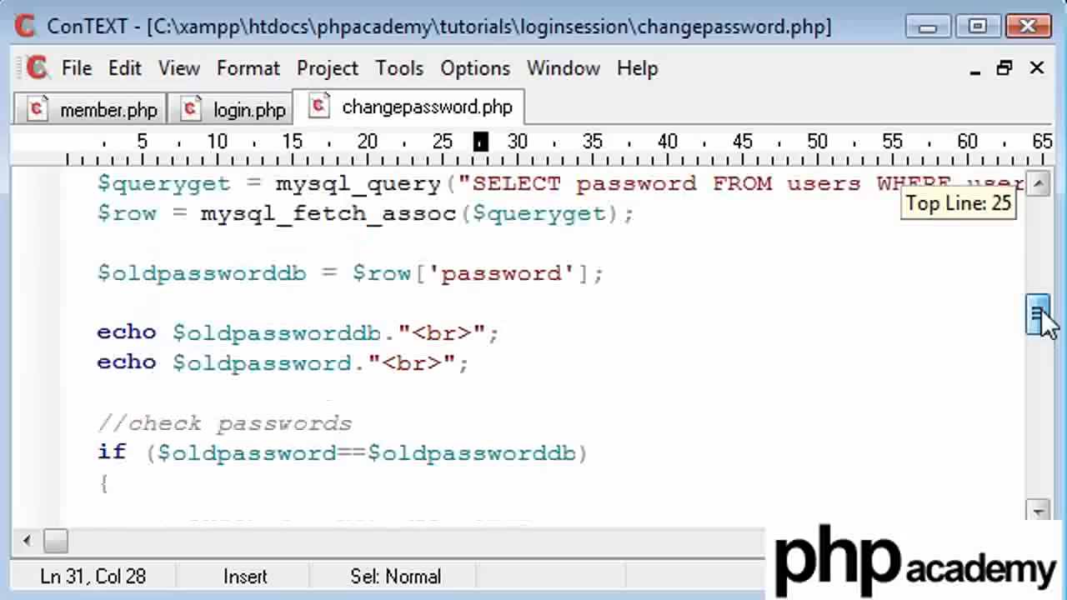
{"action": "scroll", "scroll_direction": "down", "scroll_amount": 3}
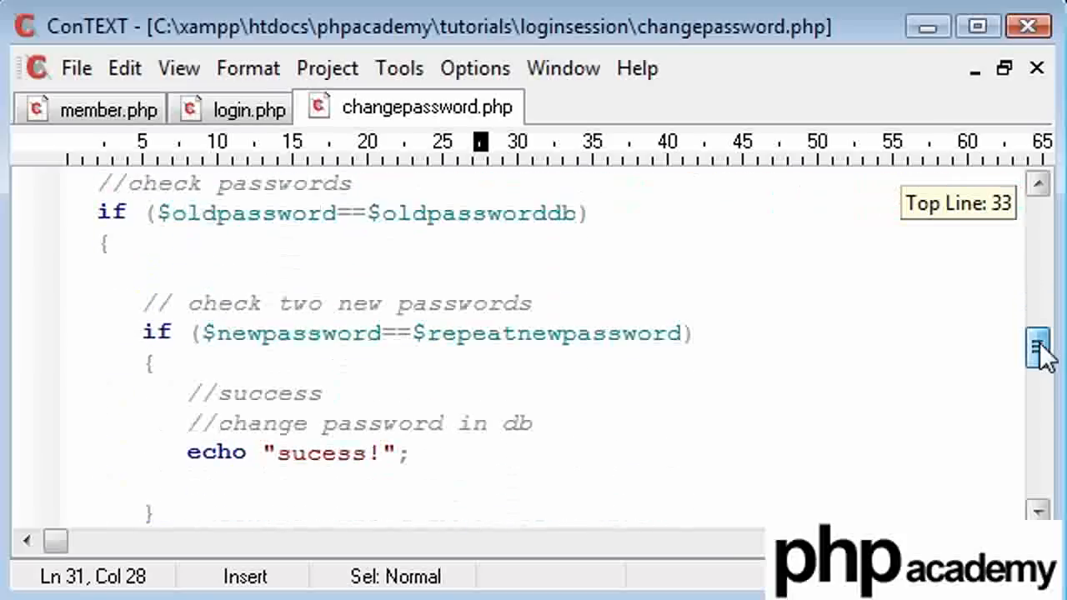
{"action": "scroll", "scroll_direction": "down", "scroll_amount": 3}
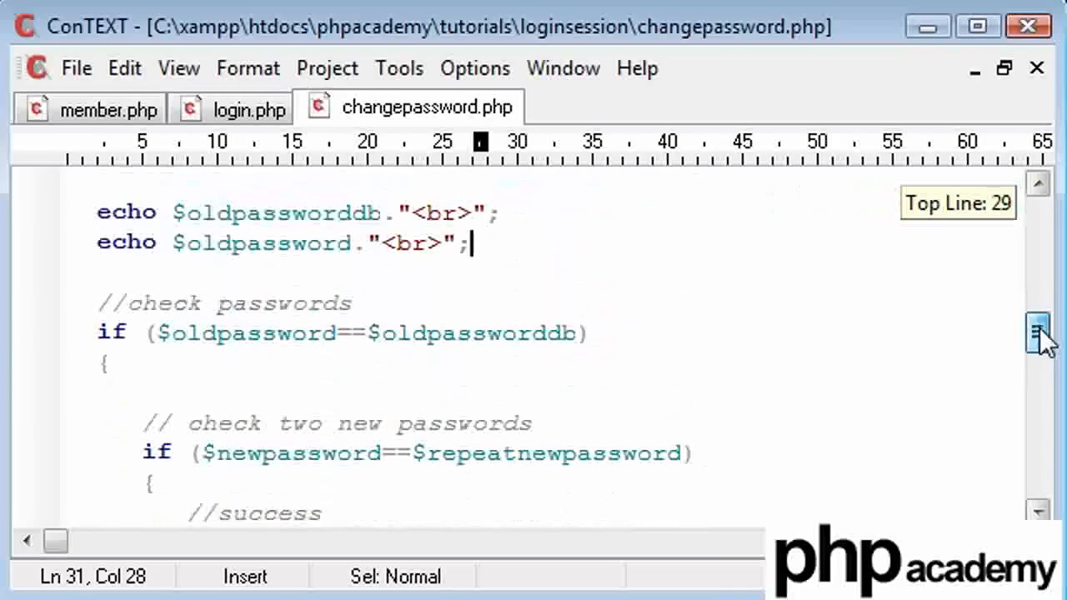
{"action": "scroll", "scroll_direction": "down", "scroll_amount": 3}
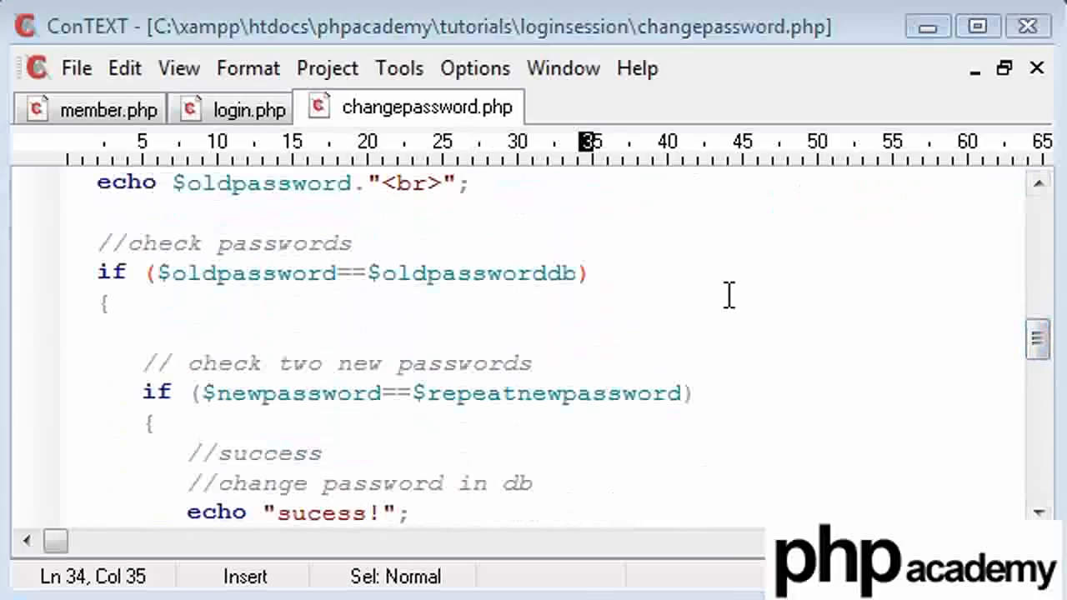
{"action": "mouse_move", "coordinate": [630, 287]}
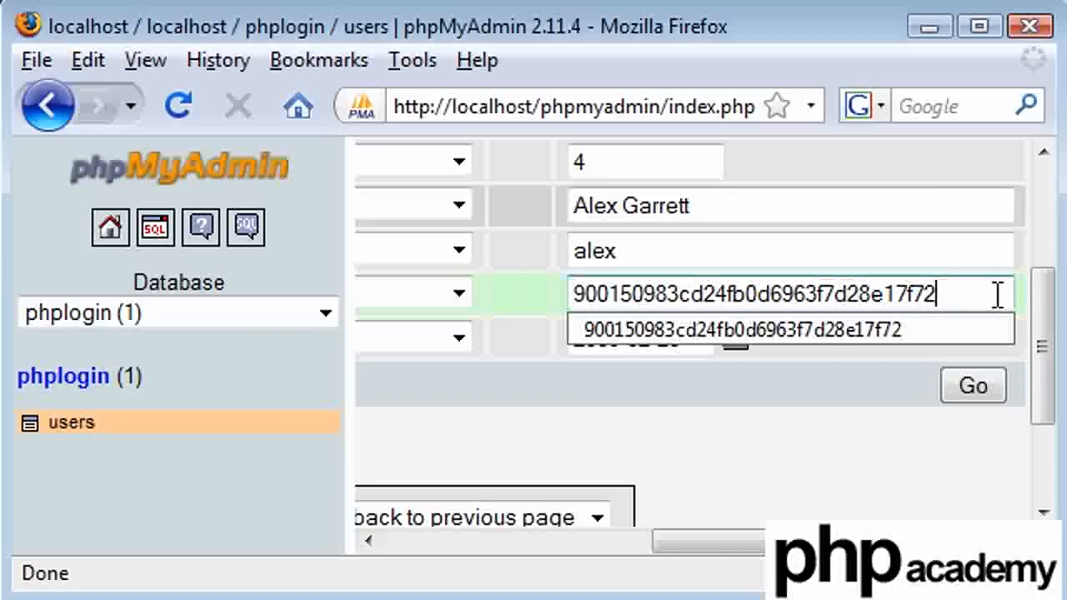
Save the users row with the pasted md5 hash via Go
{"action": "left_click", "coordinate": [973, 385]}
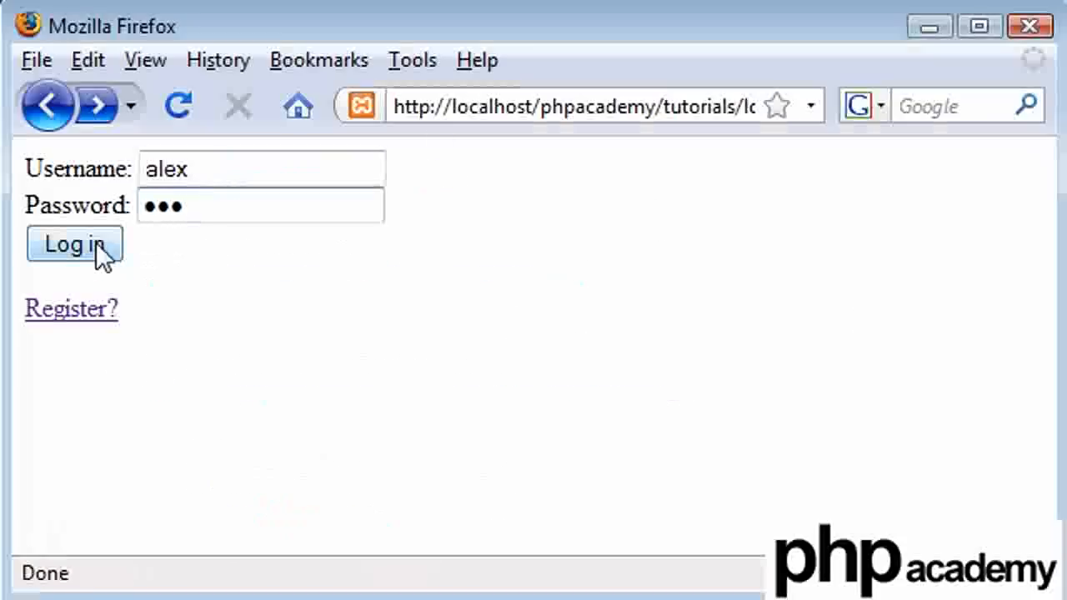
Log in, reach the member page, submit differing new passwords, and return to the code
{"action": "left_click", "coordinate": [73, 243]}
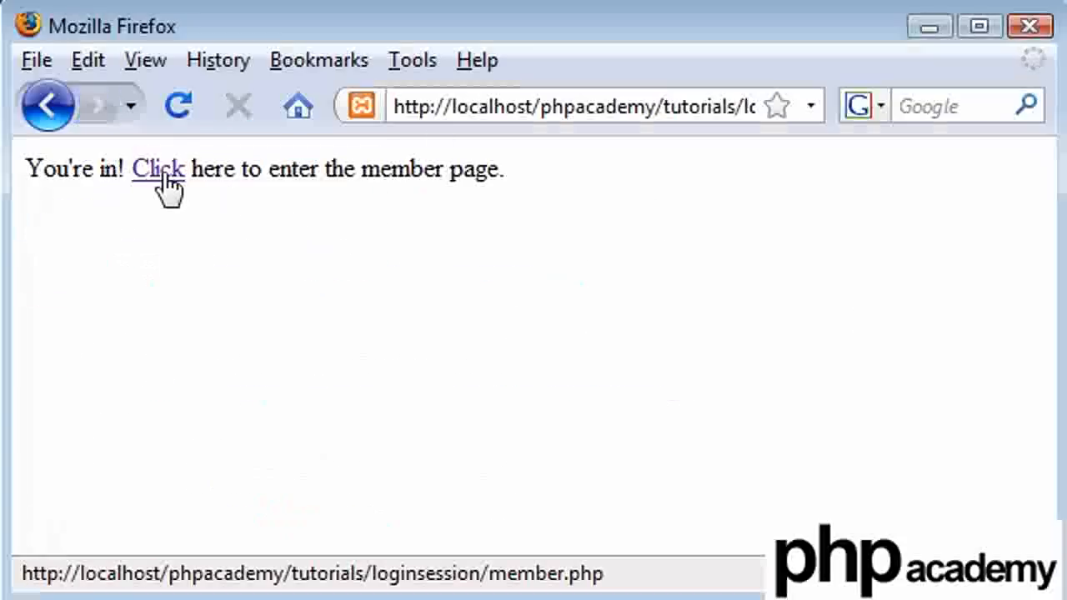
{"action": "left_click", "coordinate": [157, 167]}
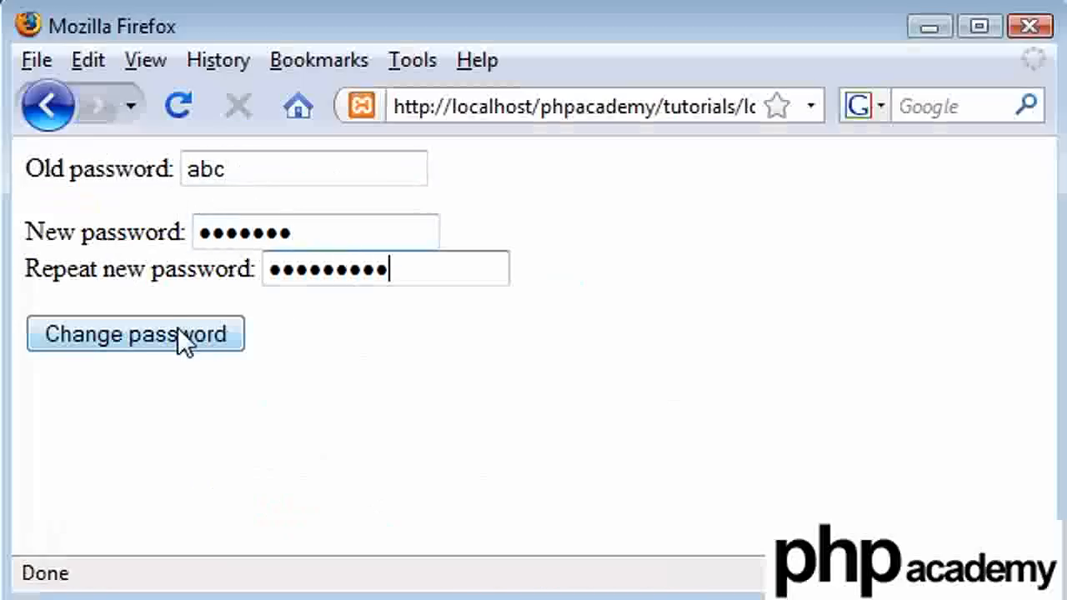
{"action": "left_click", "coordinate": [135, 333]}
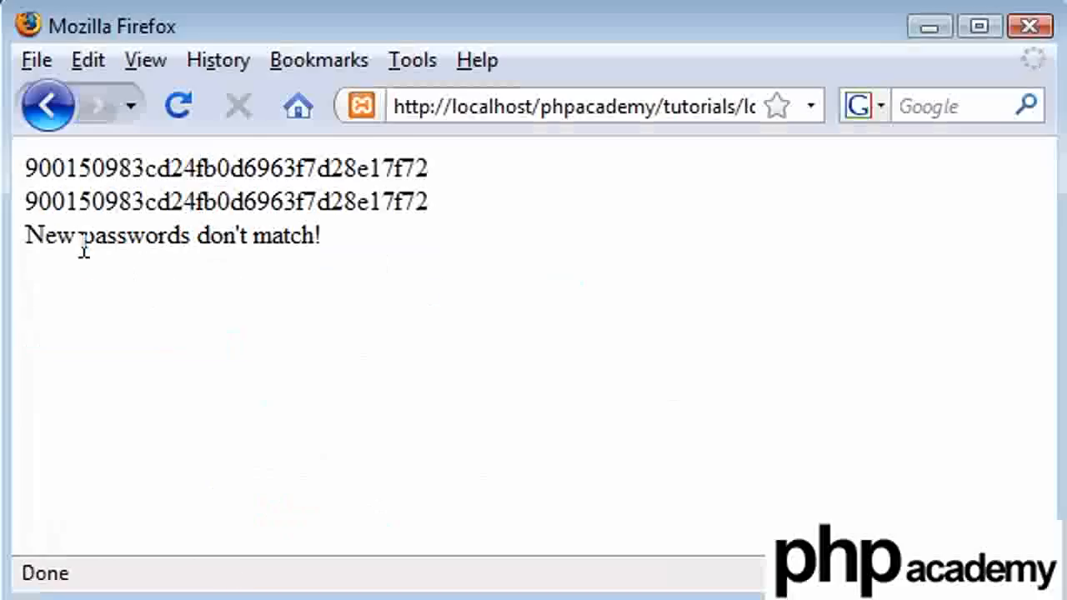
{"action": "mouse_move", "coordinate": [441, 209]}
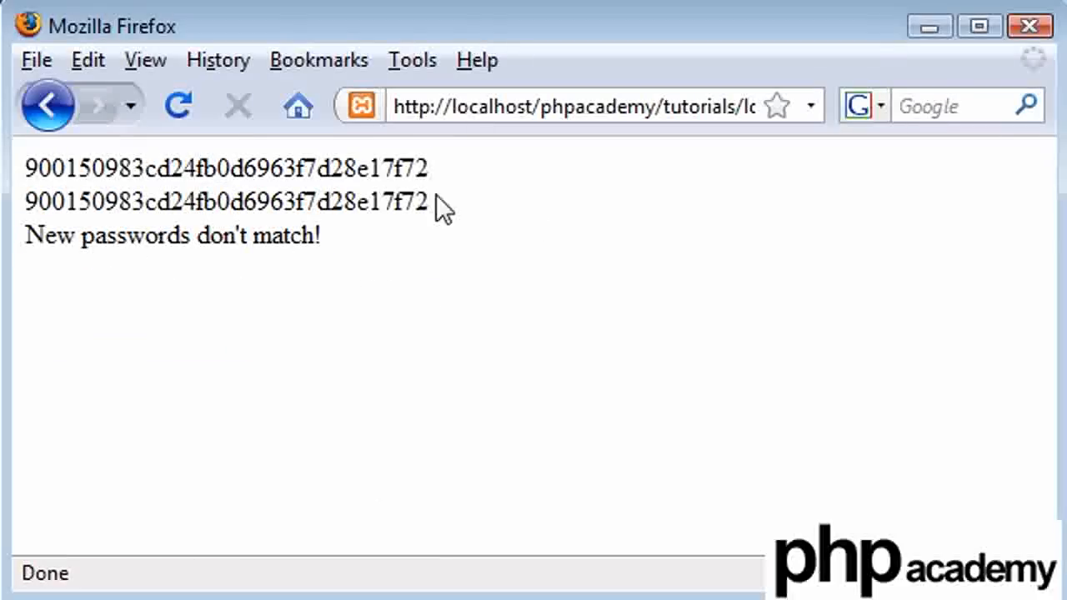
{"action": "mouse_move", "coordinate": [442, 207]}
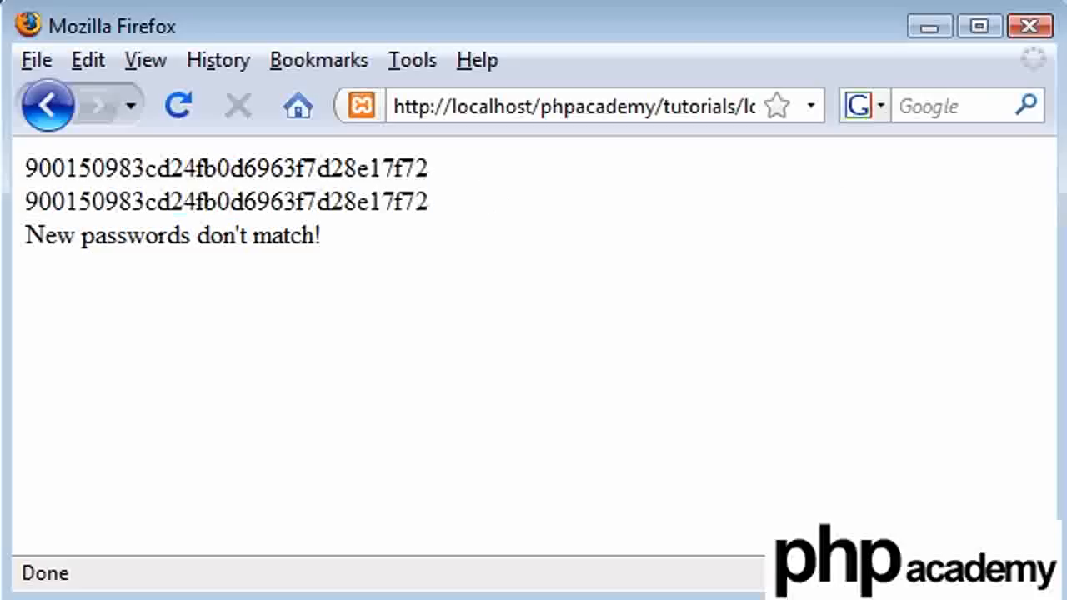
{"action": "left_click", "coordinate": [176, 104]}
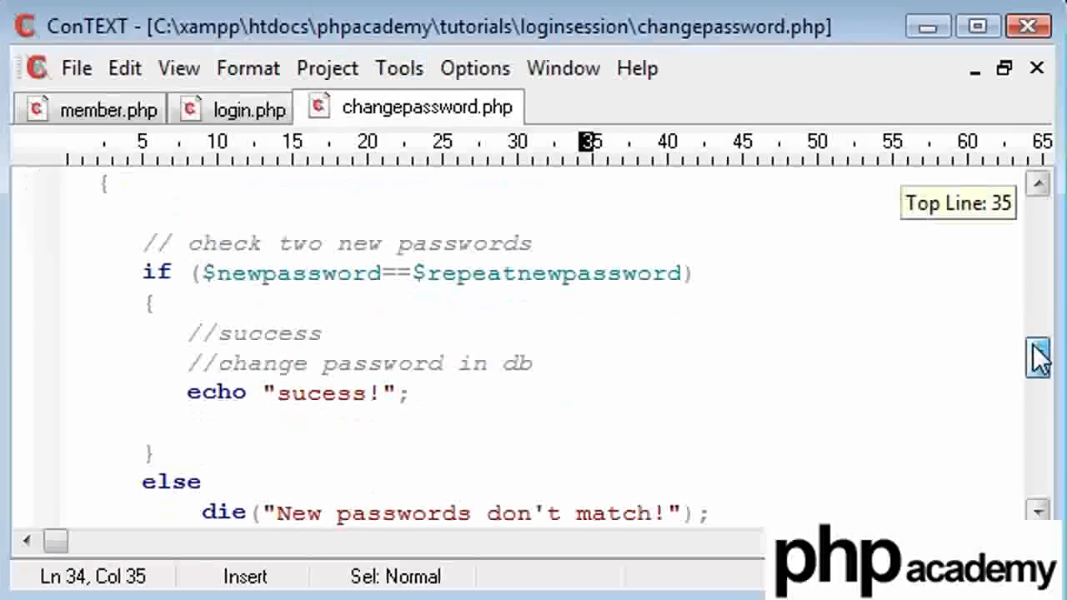
Delete the debug echo lines, resubmit with matching new passwords, and return to ConTEXT
{"action": "scroll", "scroll_direction": "down", "scroll_amount": 3}
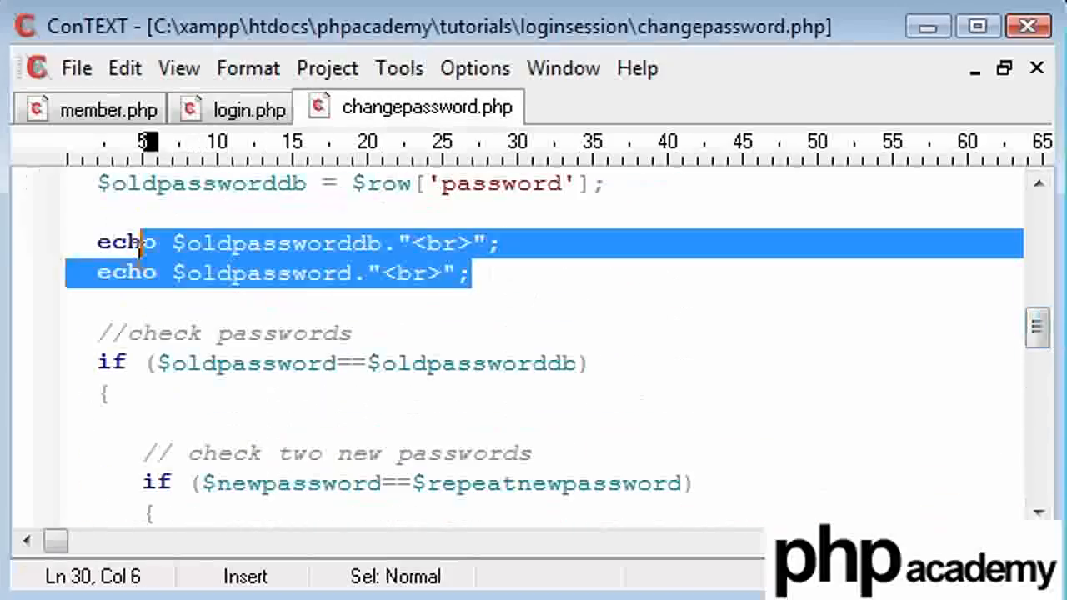
{"action": "key", "text": "Delete"}
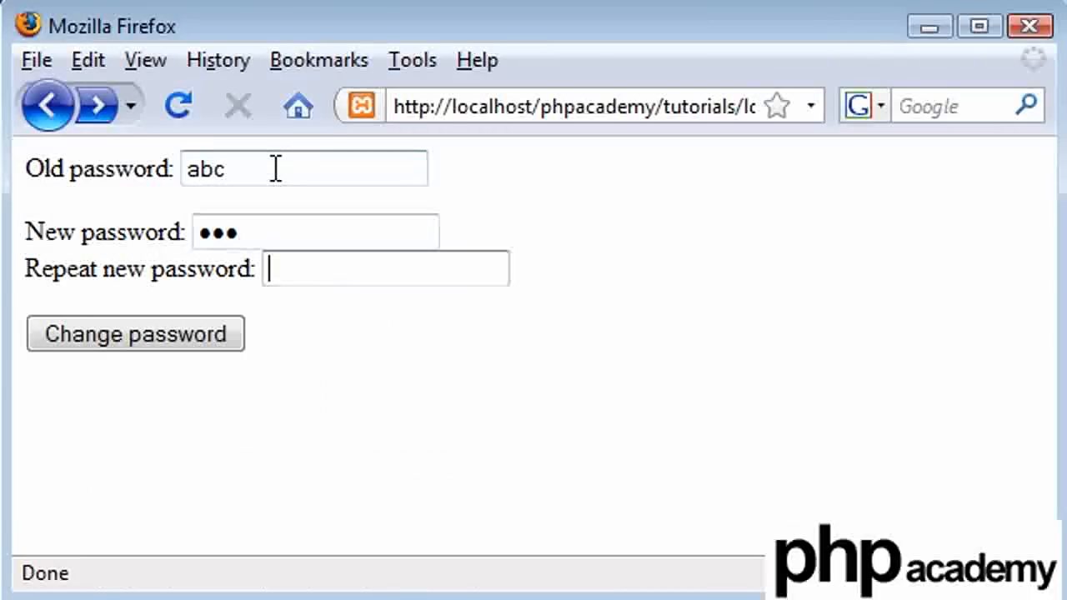
{"action": "left_click", "coordinate": [135, 333]}
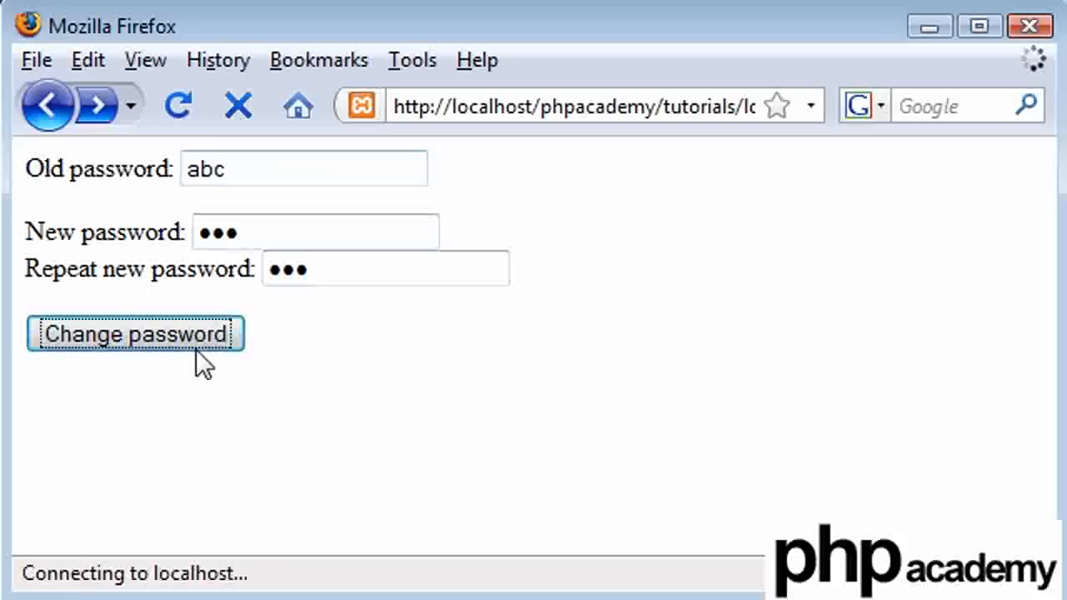
{"action": "left_click", "coordinate": [134, 333]}
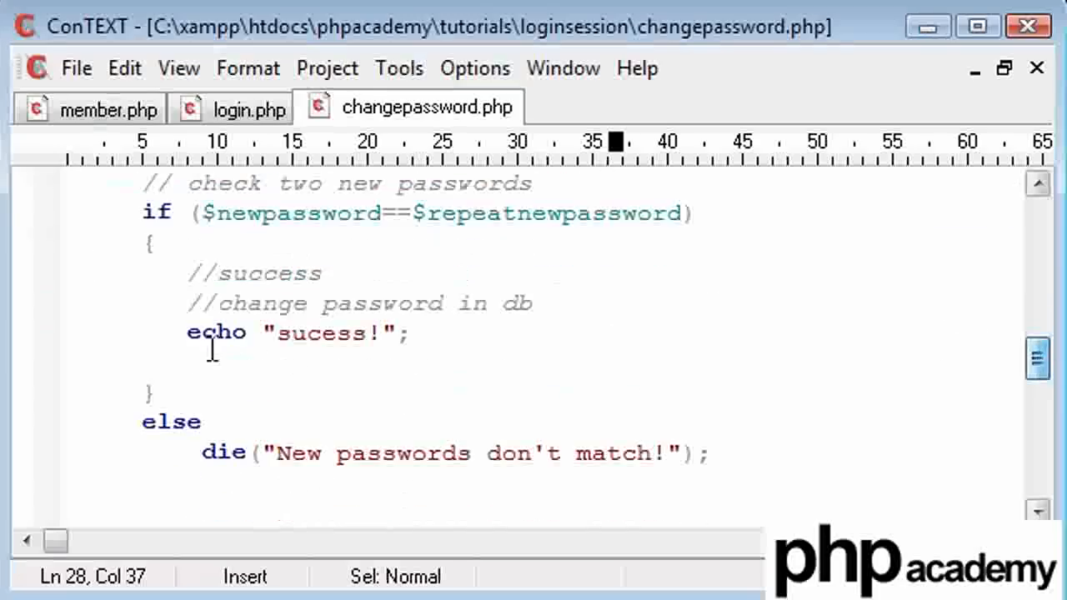
Remove the echo "sucess!" line, save, and place the cursor on the empty success line
{"action": "double_click", "coordinate": [325, 333]}
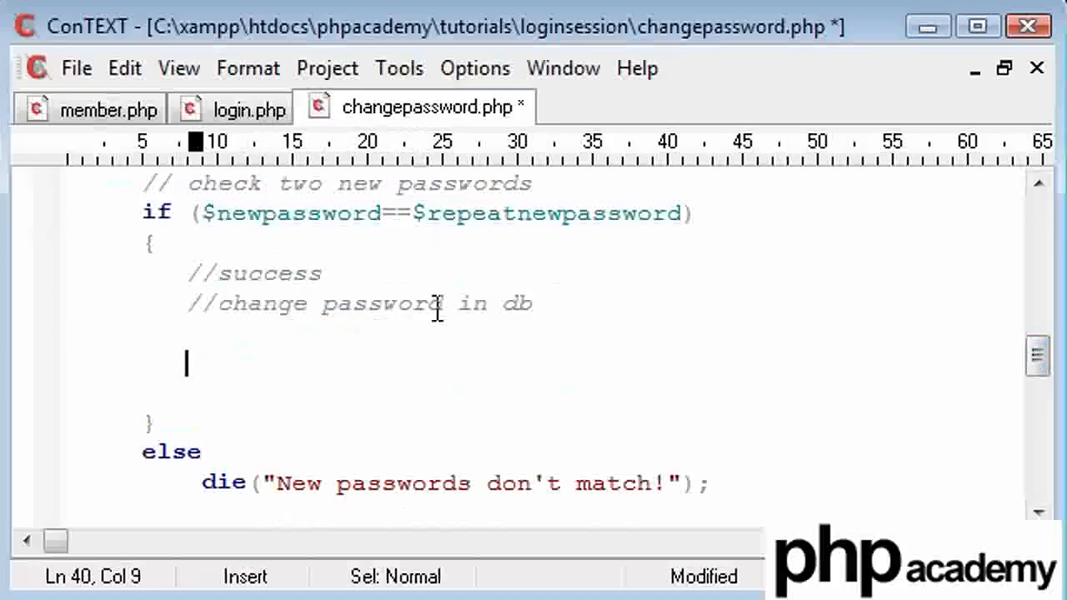
{"action": "key", "text": "ctrl+s"}
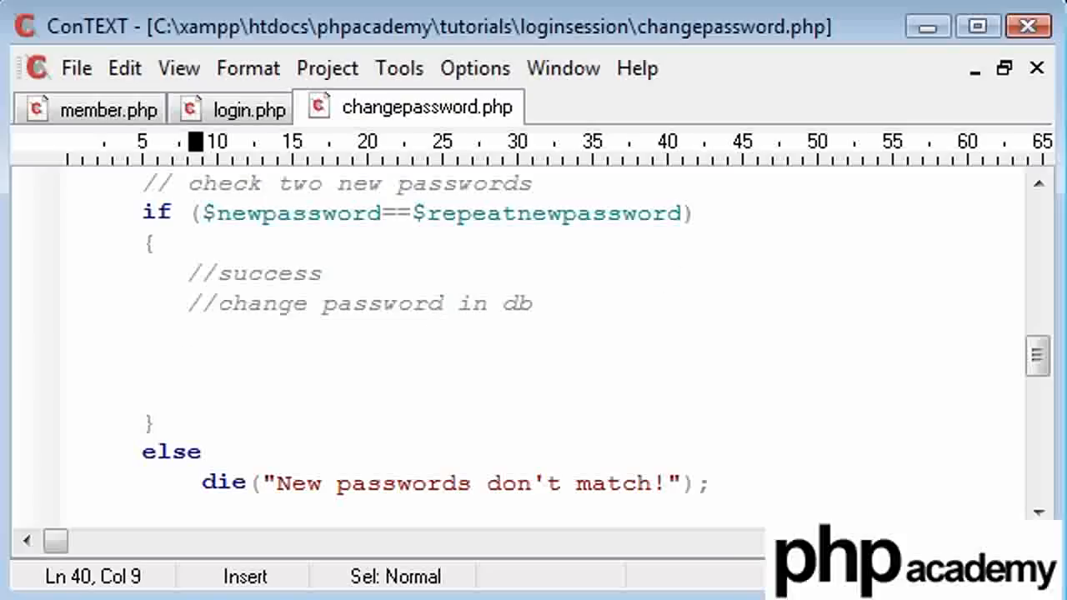
{"action": "left_click", "coordinate": [186, 364]}
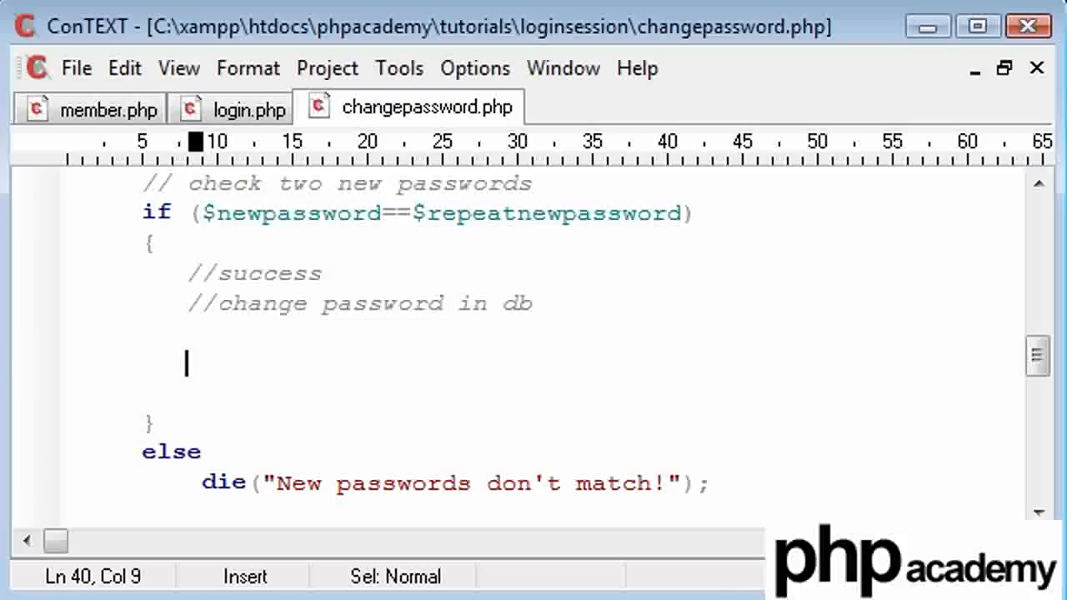